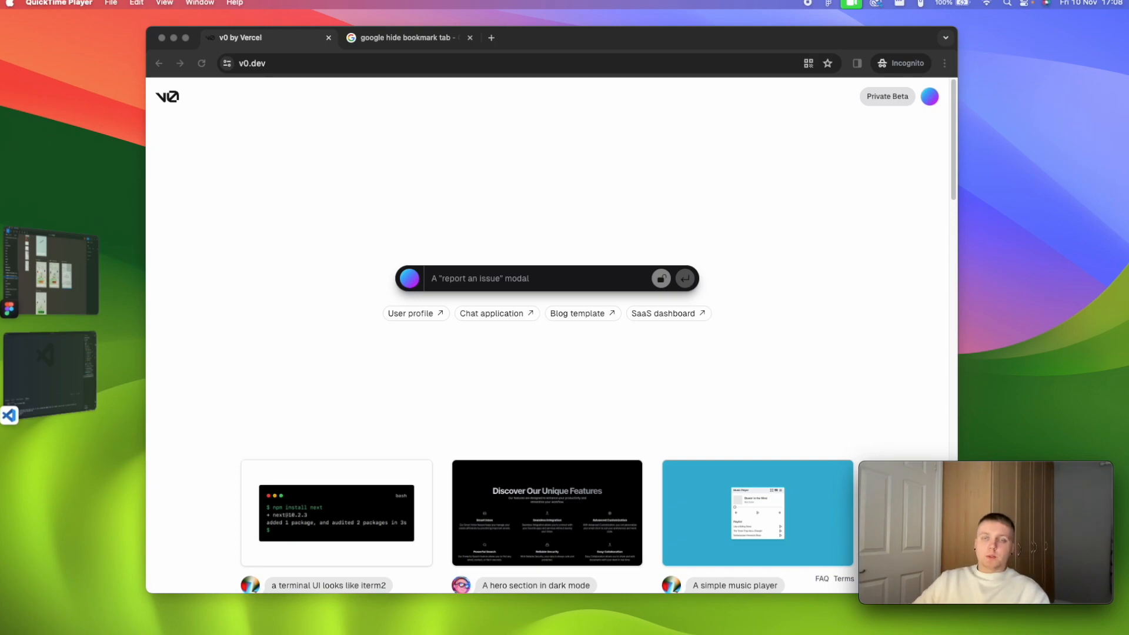
{"action": "mouse_move", "coordinate": [484, 243]}
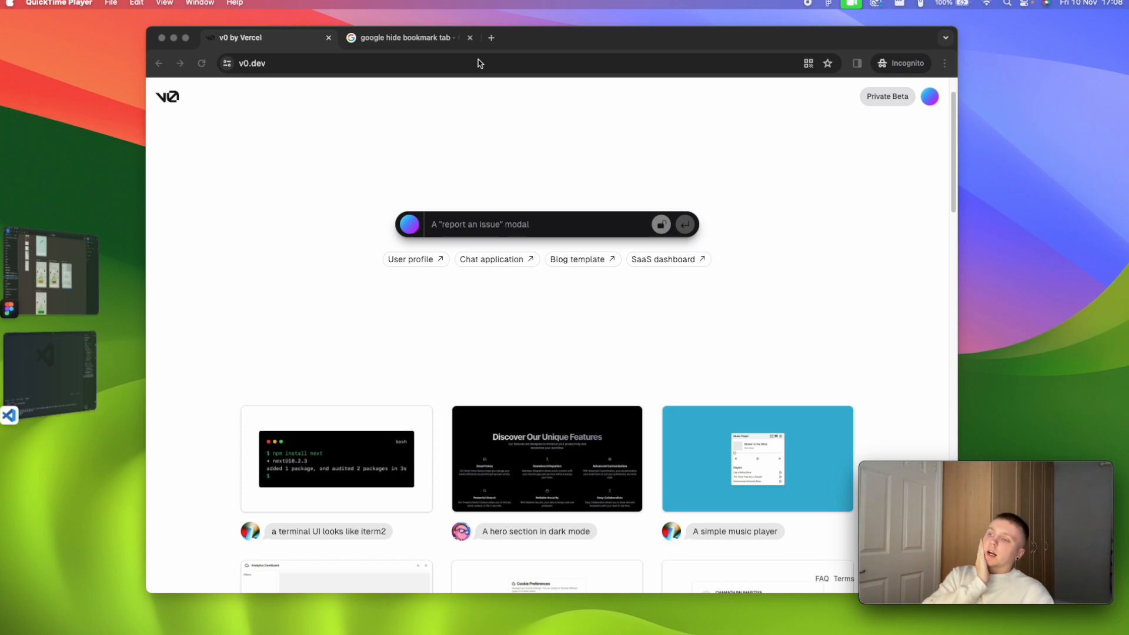
{"action": "mouse_move", "coordinate": [188, 107]}
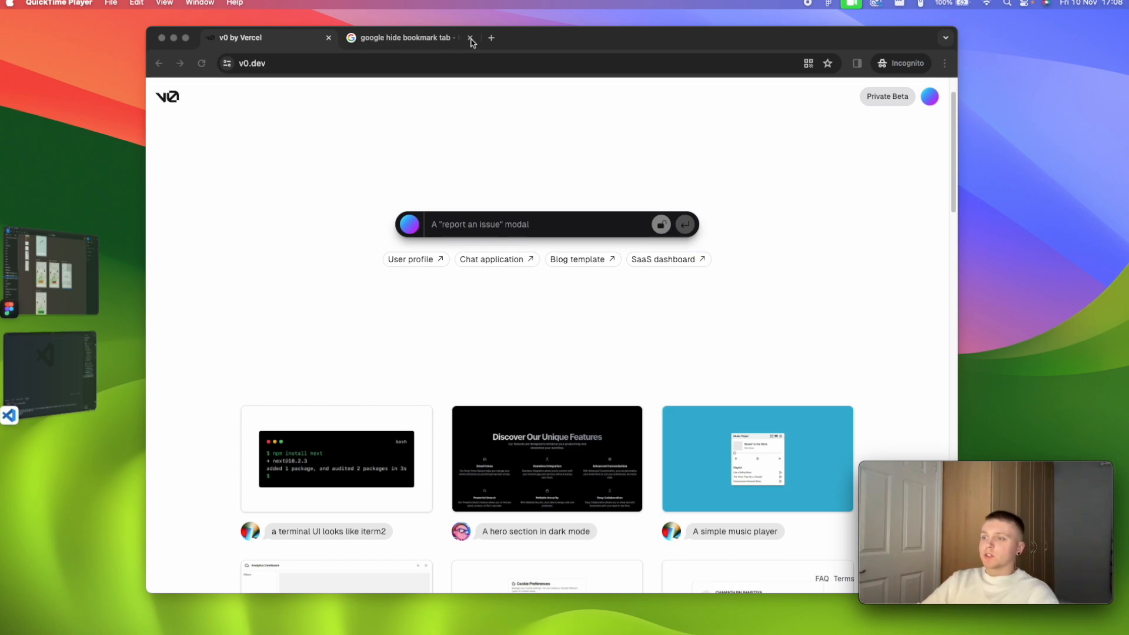
Step: Close the leftover 'google hide bookmark tab' search tab, leaving only the v0.dev home page open
{"action": "left_click", "coordinate": [470, 38]}
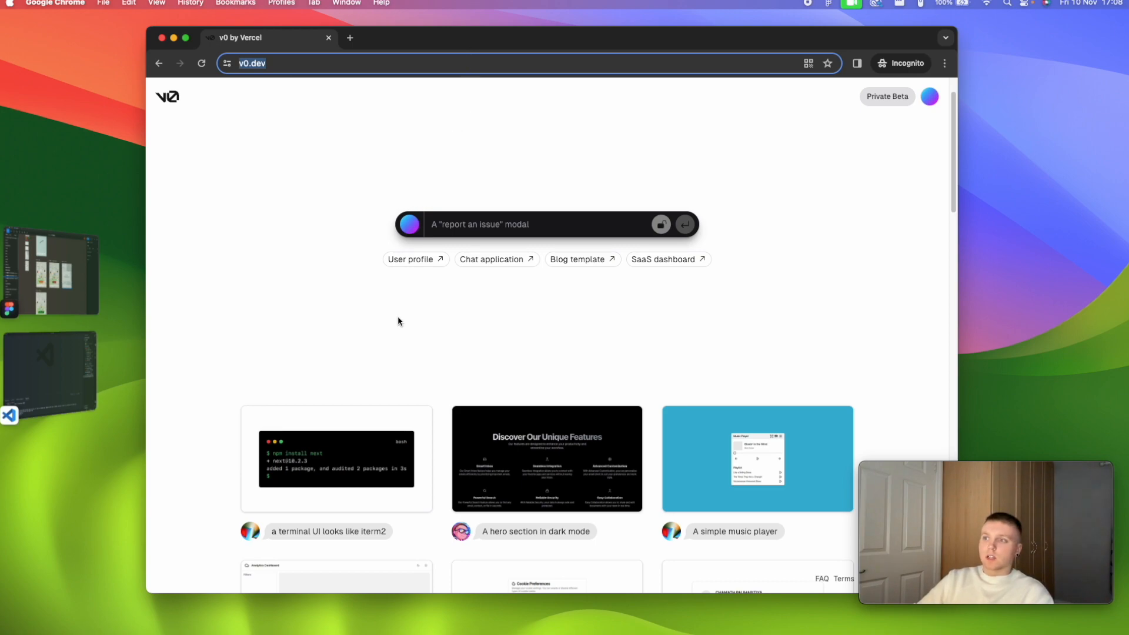
{"action": "scroll", "scroll_direction": "down", "scroll_amount": 3}
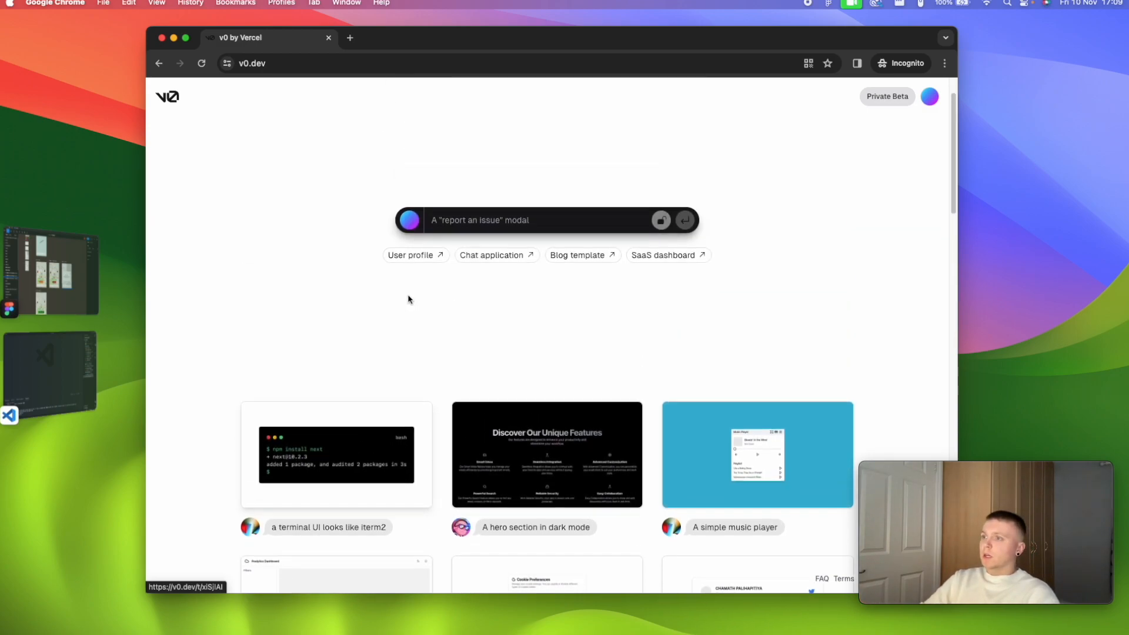
{"action": "left_click", "coordinate": [505, 220]}
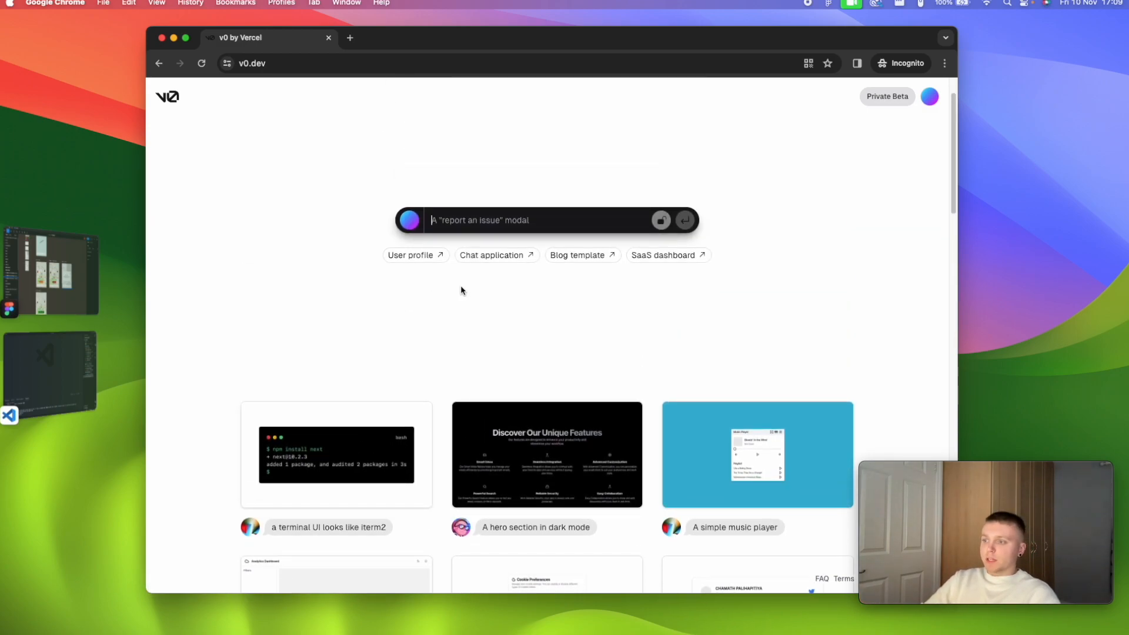
{"action": "scroll", "scroll_direction": "down", "scroll_amount": 3}
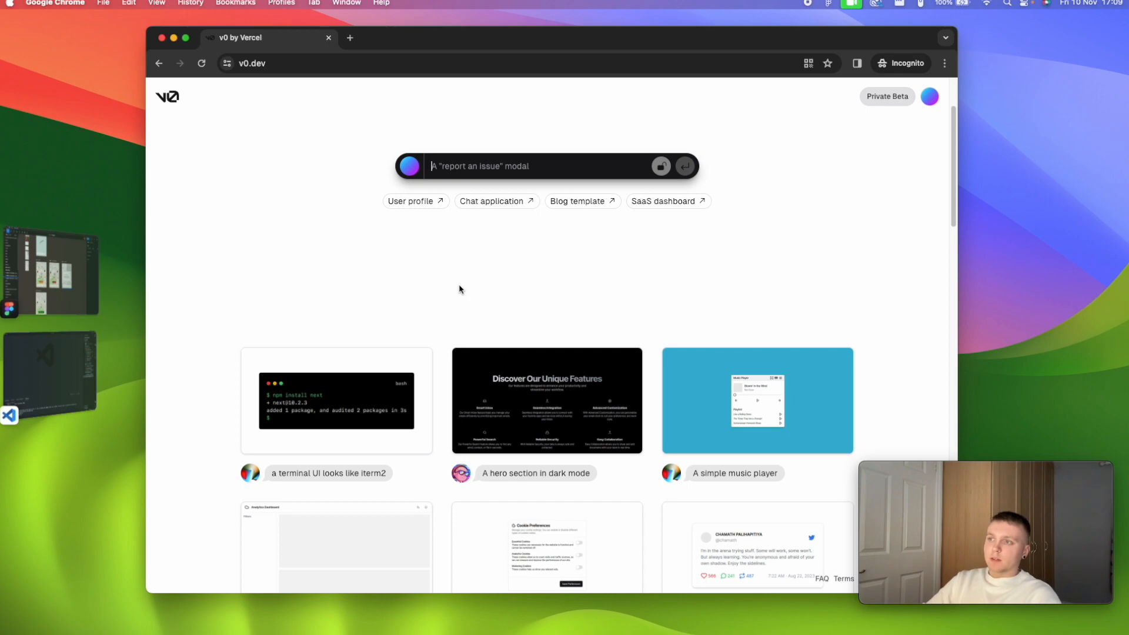
{"action": "scroll", "scroll_direction": "down", "scroll_amount": 3}
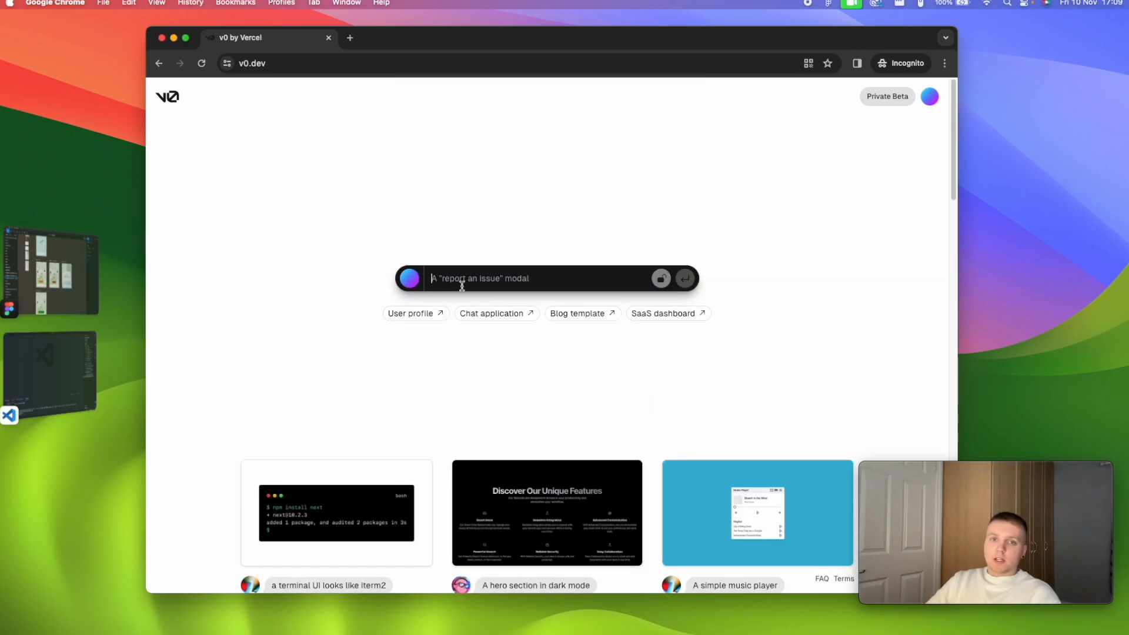
{"action": "mouse_move", "coordinate": [561, 246]}
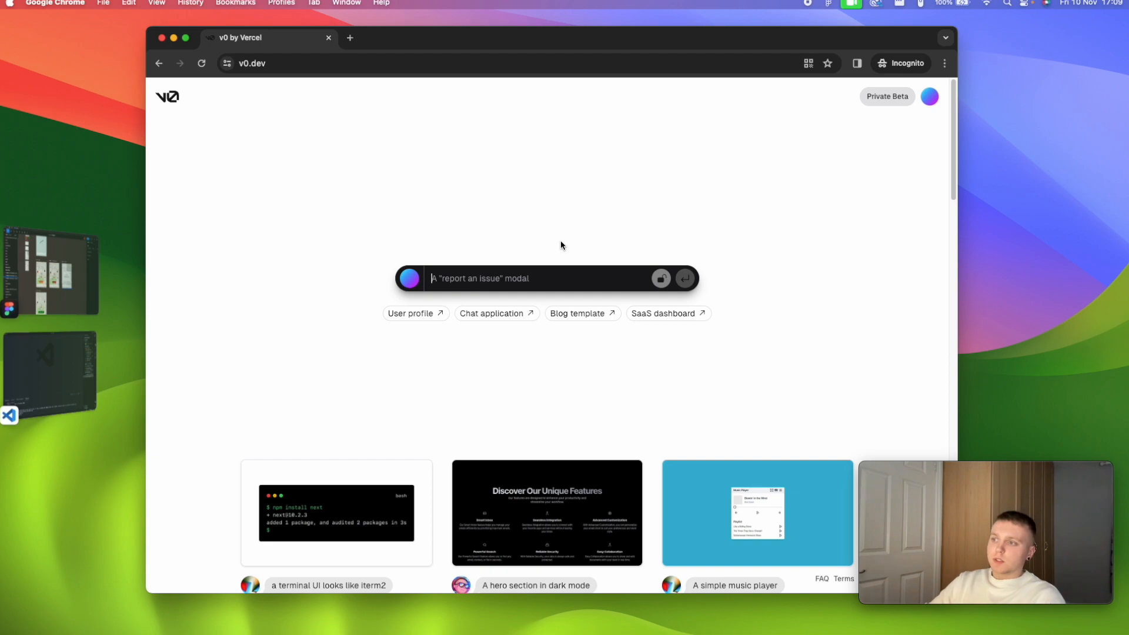
{"action": "mouse_move", "coordinate": [462, 247]}
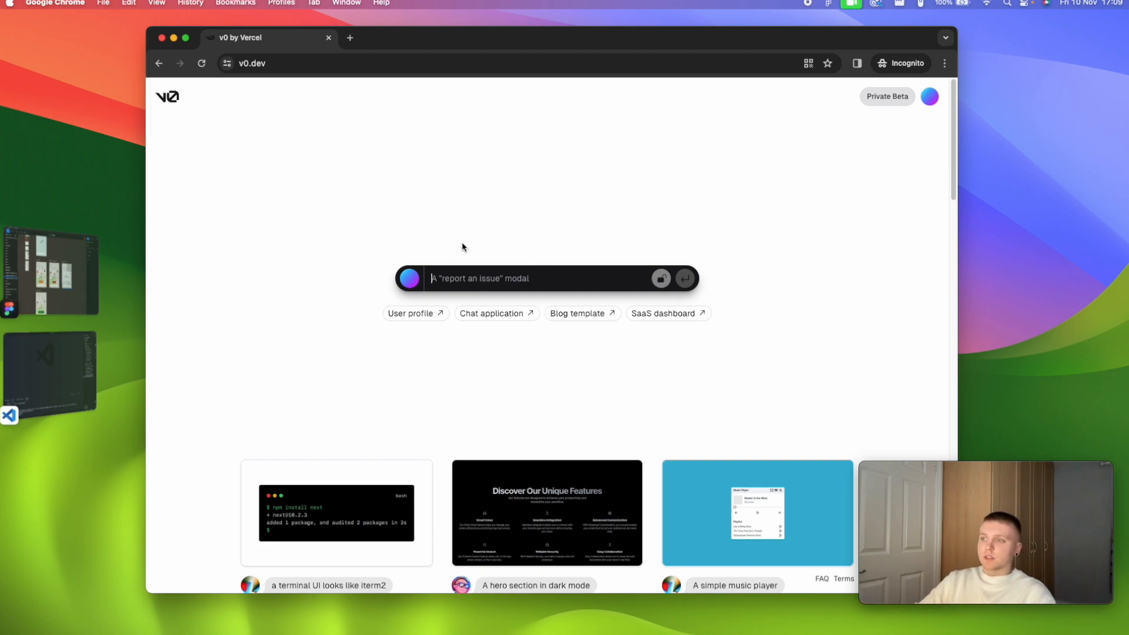
{"action": "mouse_move", "coordinate": [460, 249]}
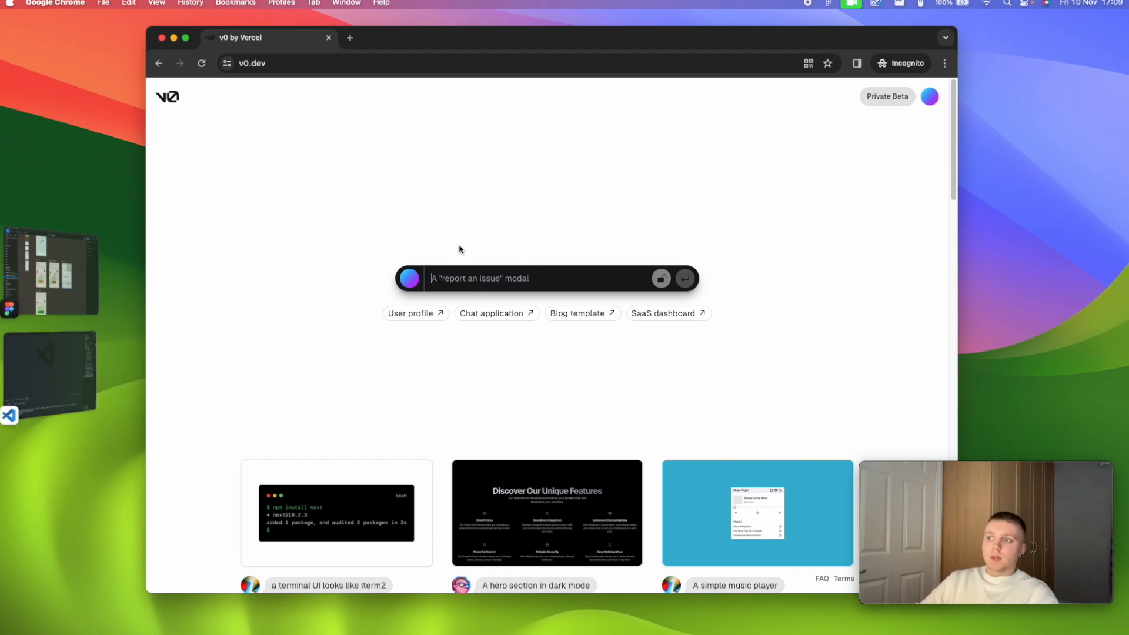
{"action": "mouse_move", "coordinate": [648, 217]}
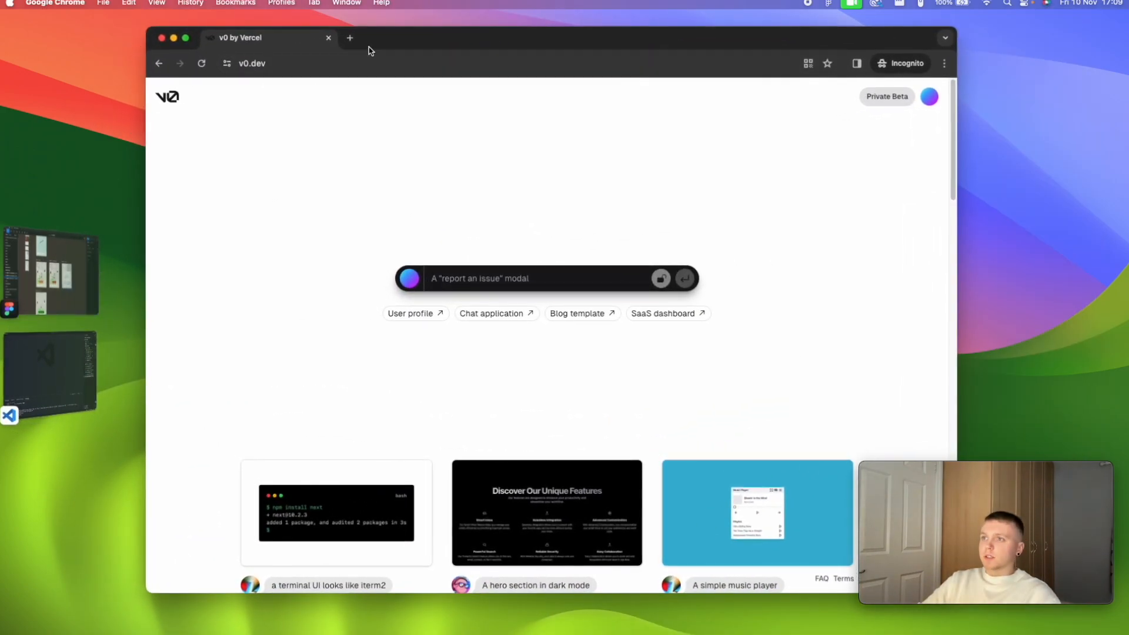
Step: Switch to Figma and scroll the MVP Designs canvas past the mobile Home, Find, Binned and Add Bin frames
{"action": "left_click", "coordinate": [350, 37]}
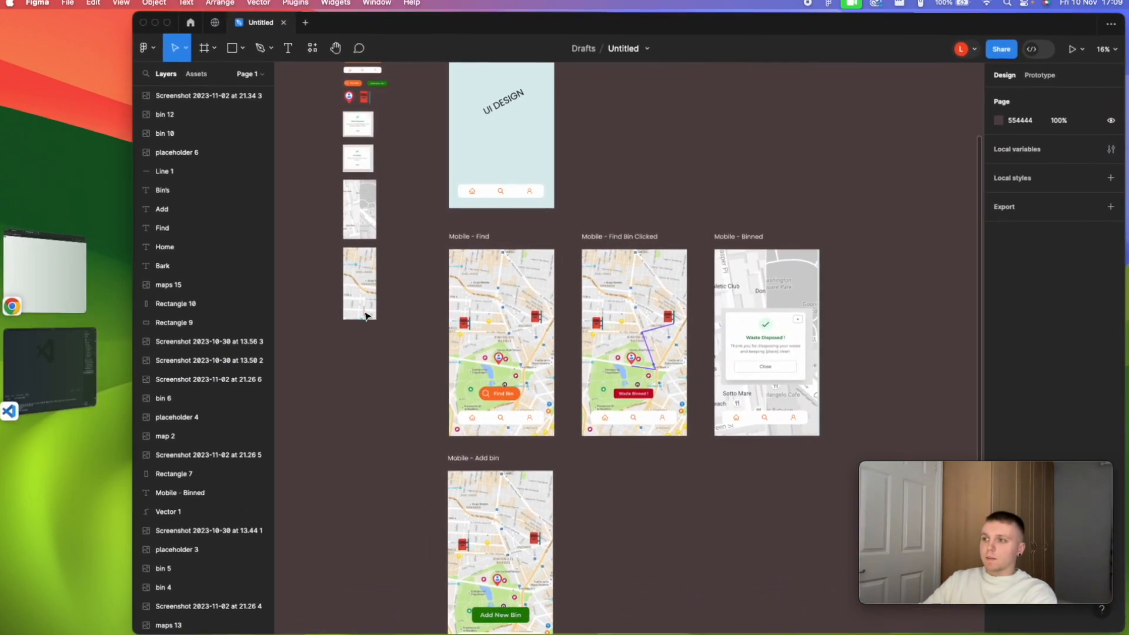
{"action": "scroll", "scroll_direction": "down", "scroll_amount": 3}
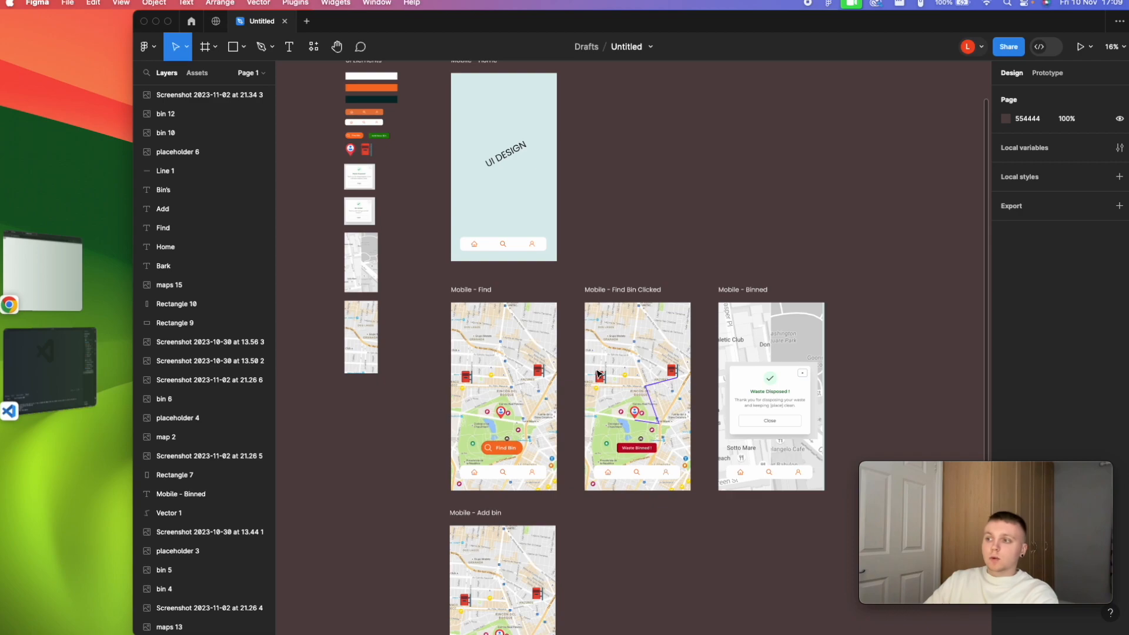
{"action": "scroll", "scroll_direction": "down", "scroll_amount": 3}
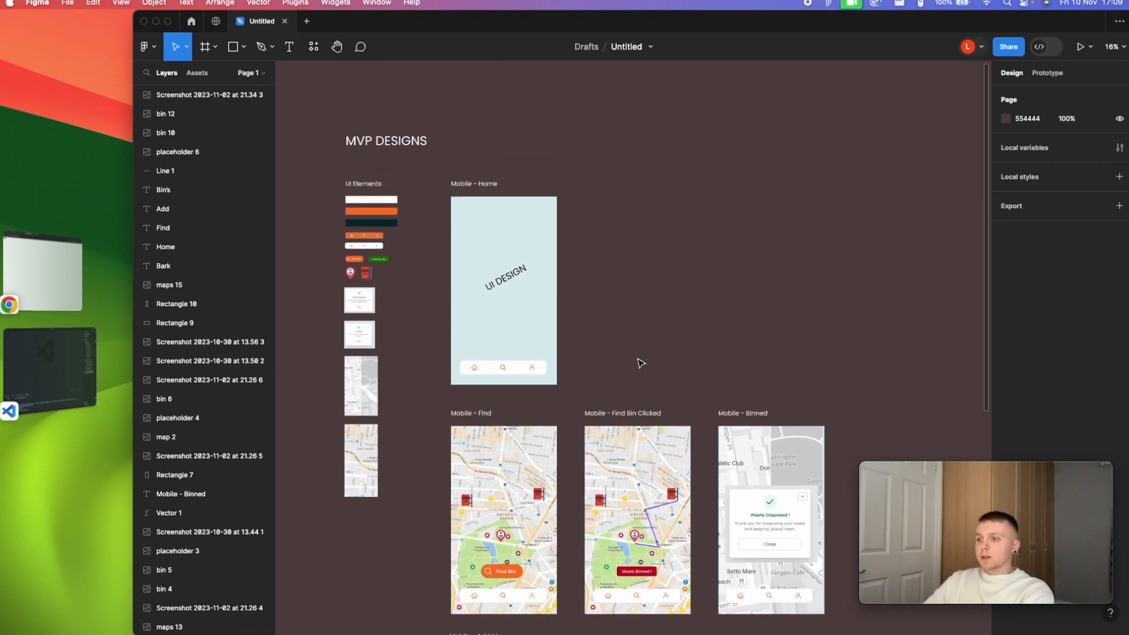
{"action": "scroll", "scroll_direction": "down", "scroll_amount": 3}
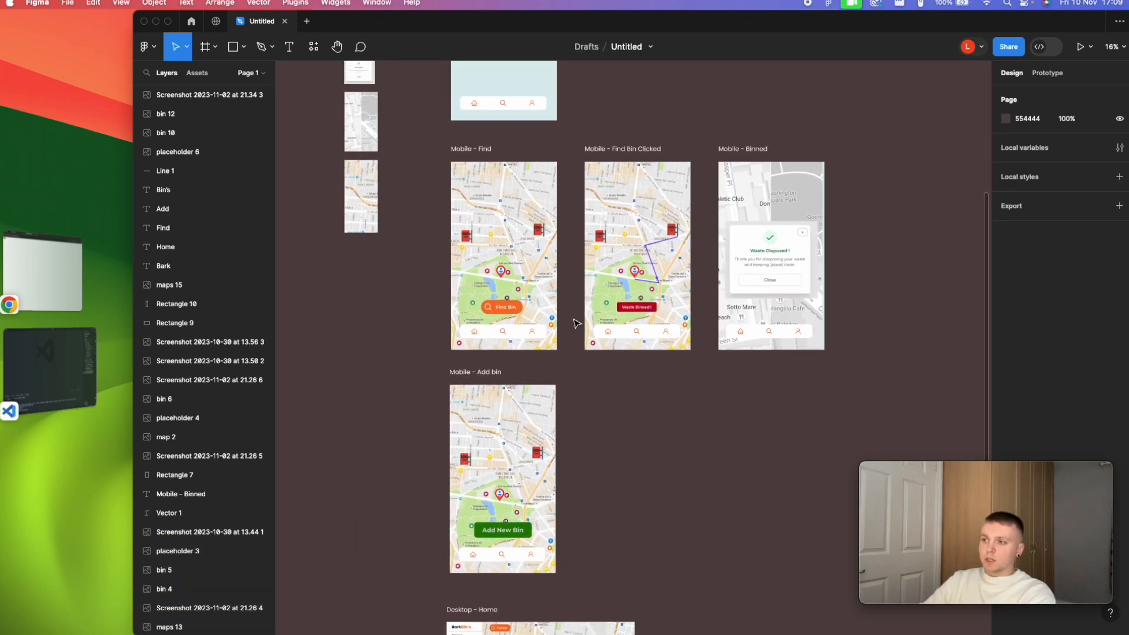
{"action": "scroll", "scroll_direction": "down", "scroll_amount": 3}
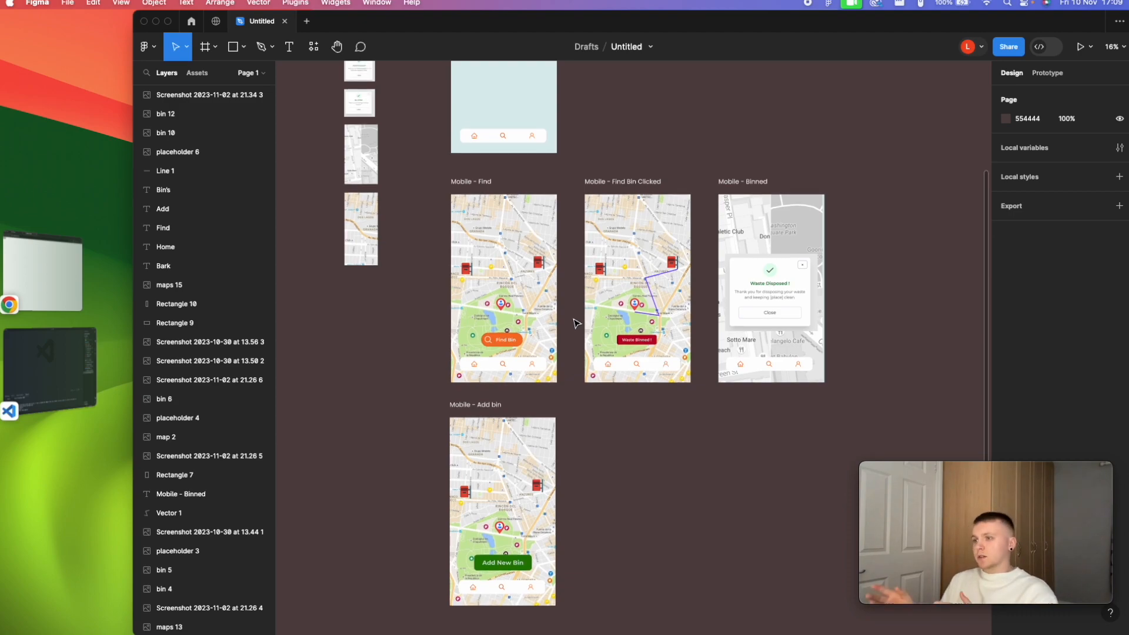
{"action": "mouse_move", "coordinate": [688, 460]}
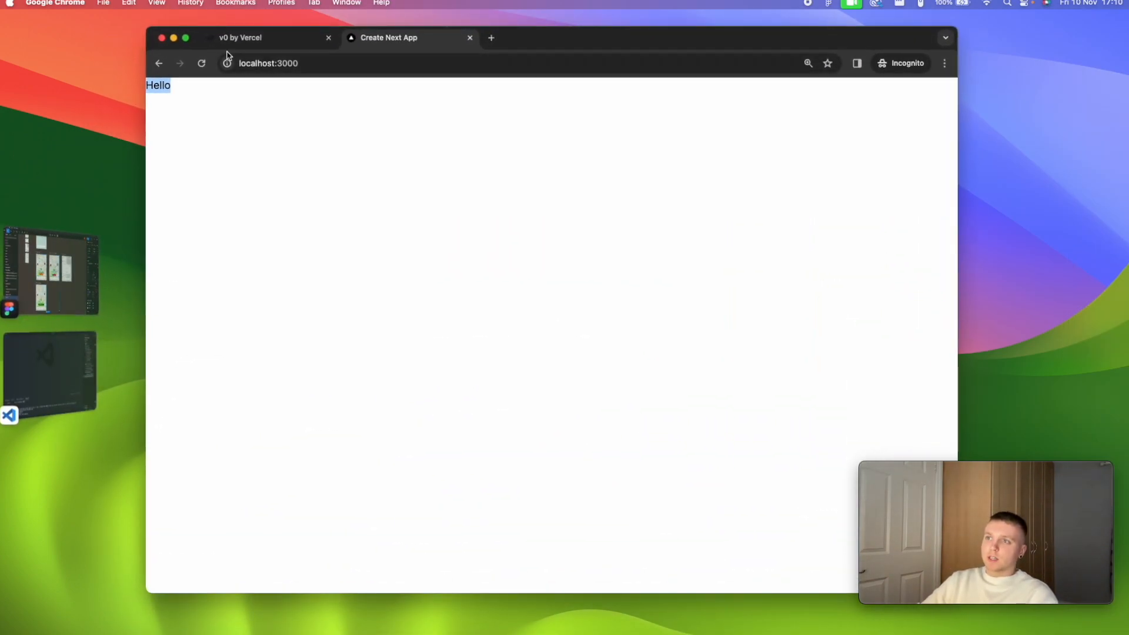
Step: Switch to Chrome's Create Next App tab showing the localhost:3000 page with only 'Hello'
{"action": "left_click", "coordinate": [271, 37]}
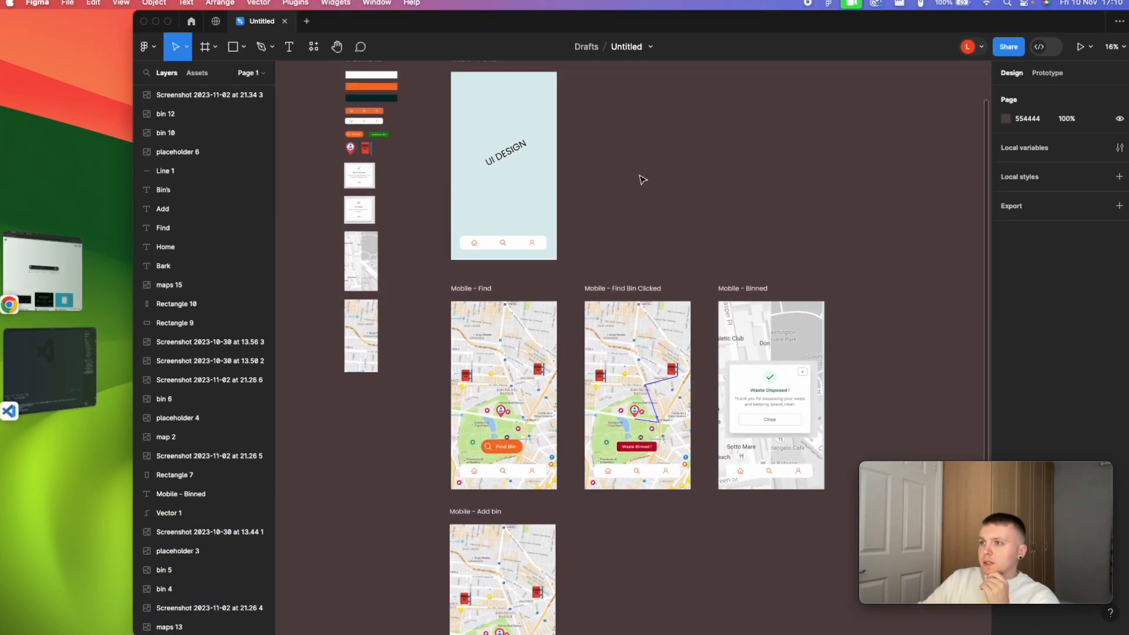
{"action": "mouse_move", "coordinate": [597, 249]}
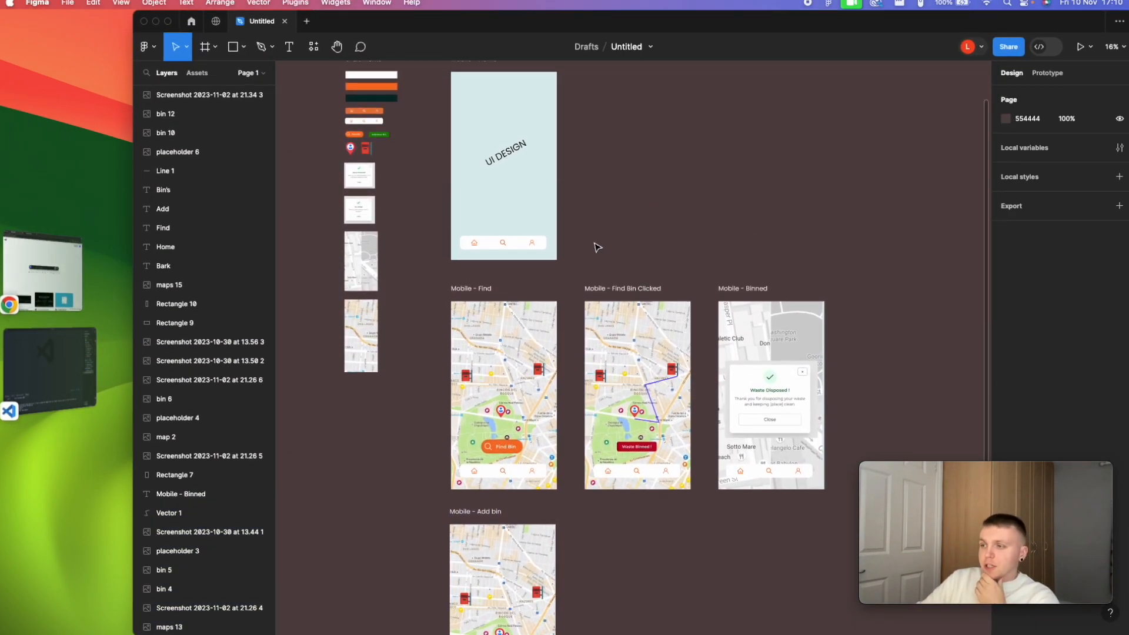
Step: Scroll the Figma canvas to the Mobile - Home bottom nav and the Desktop - Home map layout
{"action": "scroll", "scroll_direction": "down", "scroll_amount": 3}
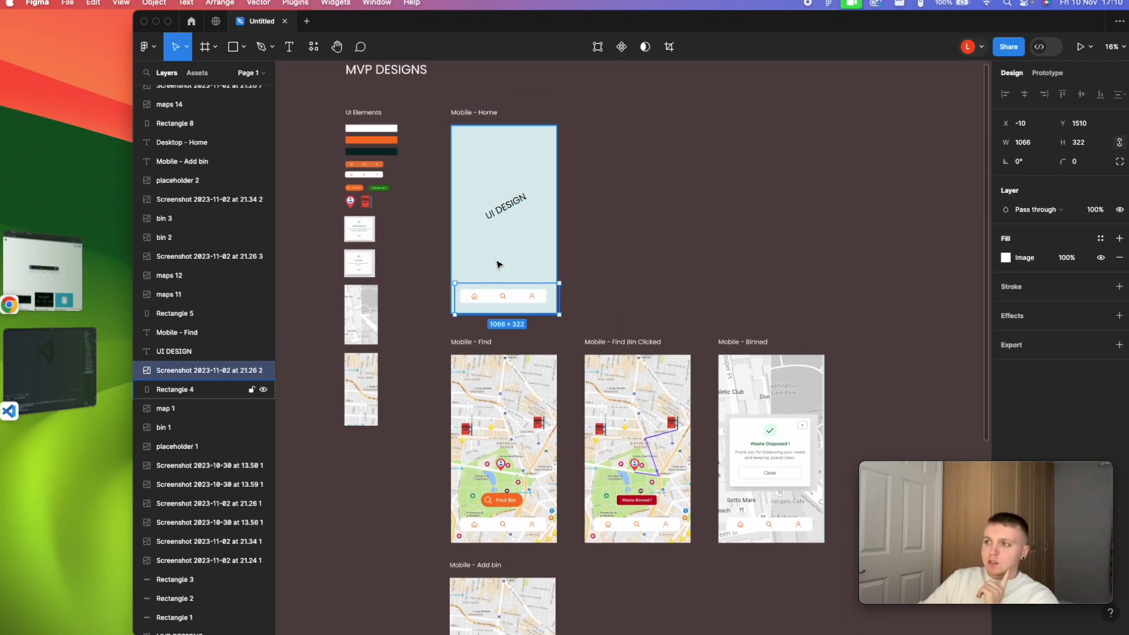
{"action": "scroll", "scroll_direction": "down", "scroll_amount": 3}
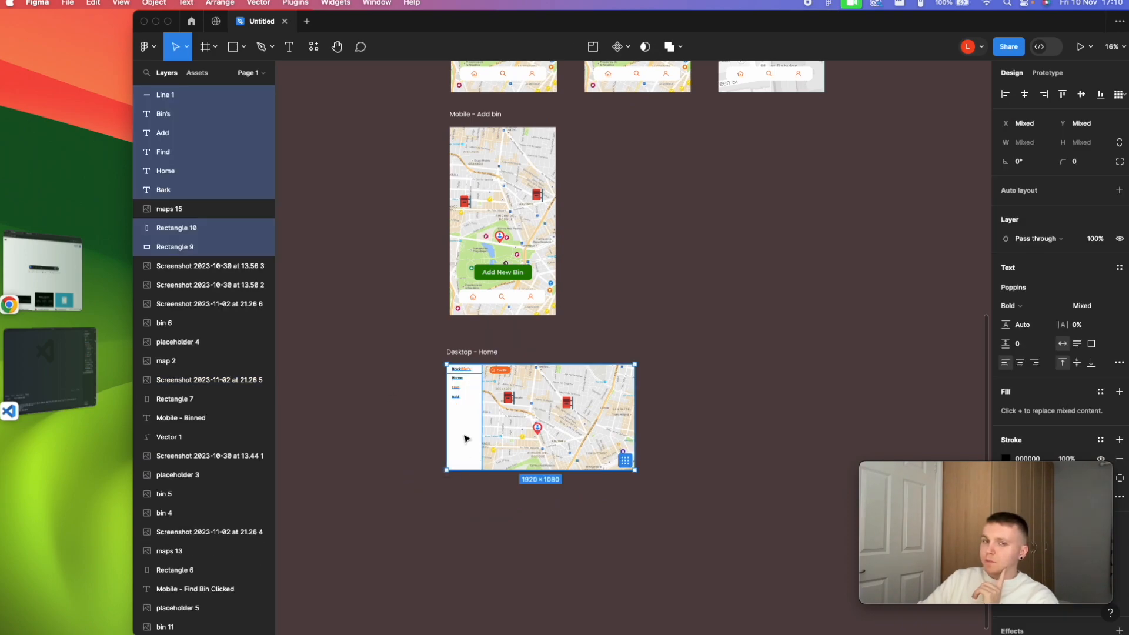
{"action": "mouse_move", "coordinate": [642, 326]}
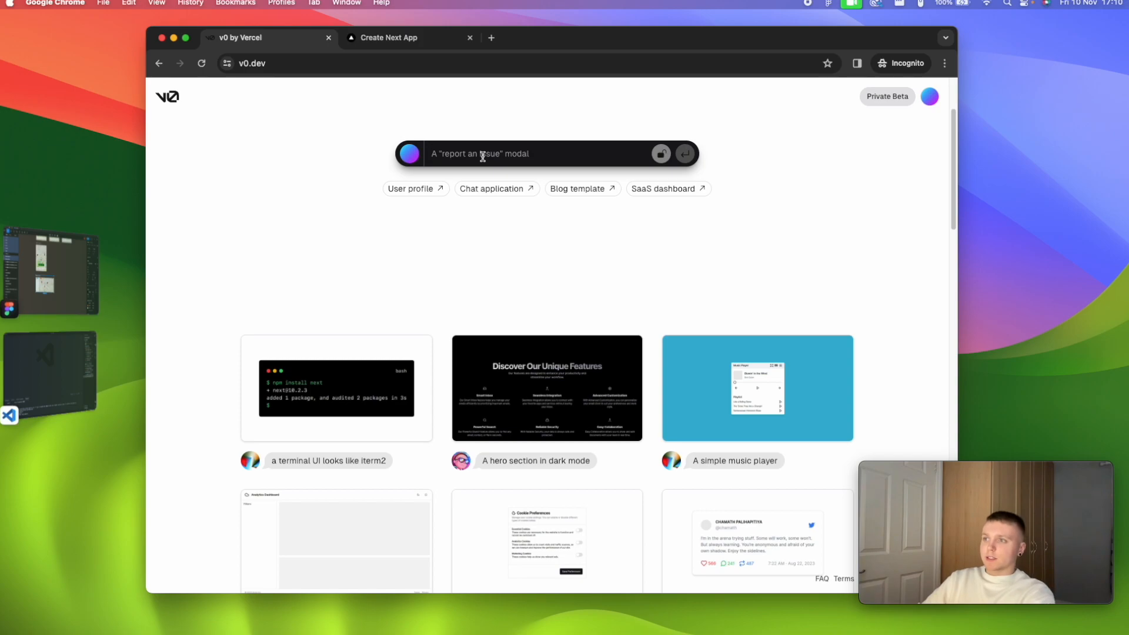
Step: Submit a v0 prompt for a layout with mobile bottom navigation and a left side menu on larger displays
{"action": "type", "text": "I want a custom layout, when I am on mobile I want a bottom mobile navigation, when I am on a larger display I want the navigation to be a sidemenu on the left"}
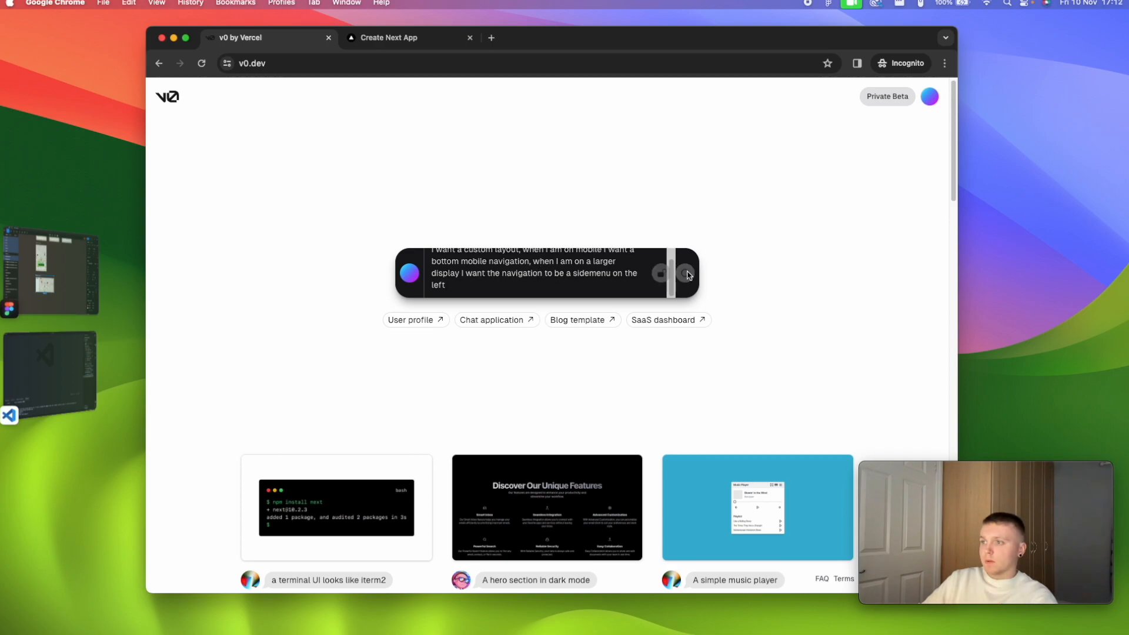
{"action": "left_click", "coordinate": [680, 272]}
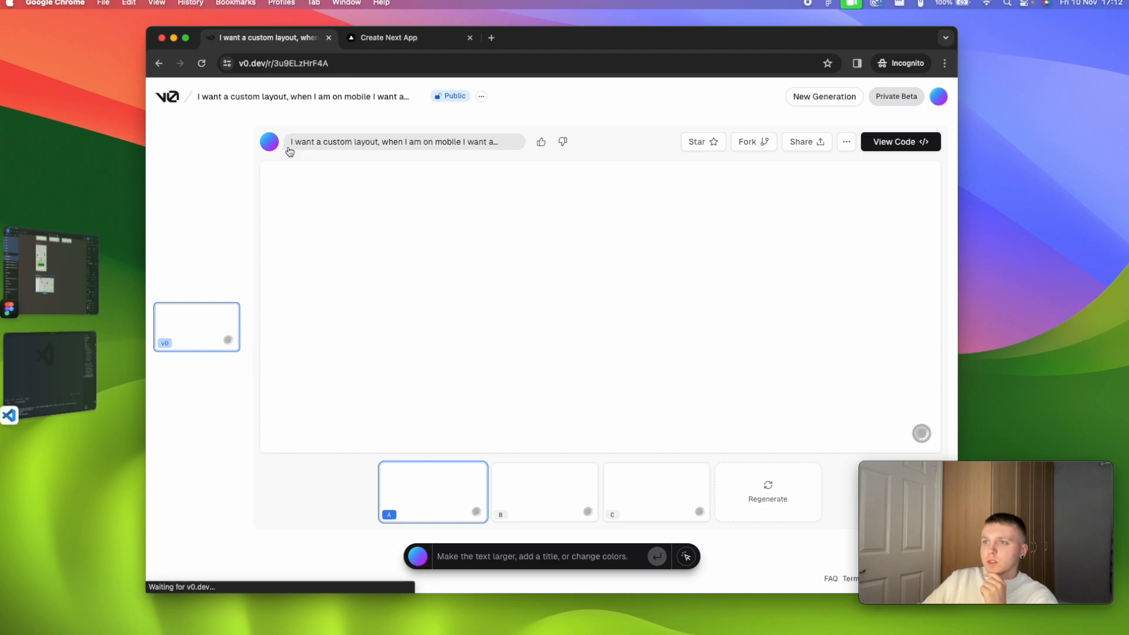
{"action": "mouse_move", "coordinate": [826, 416]}
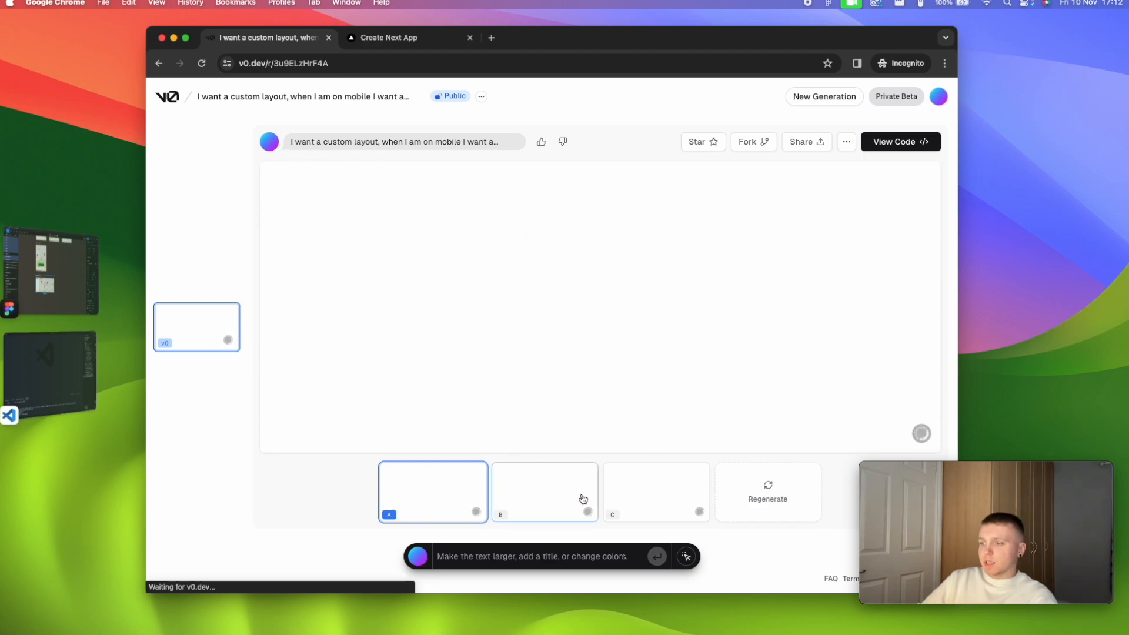
{"action": "mouse_move", "coordinate": [433, 504]}
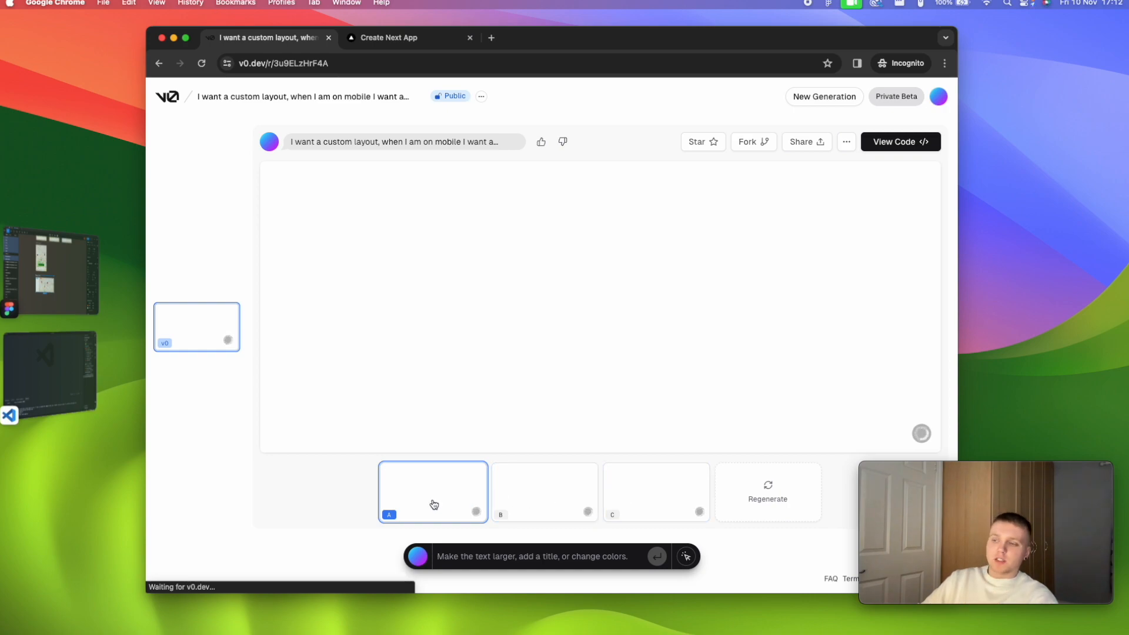
{"action": "mouse_move", "coordinate": [617, 474]}
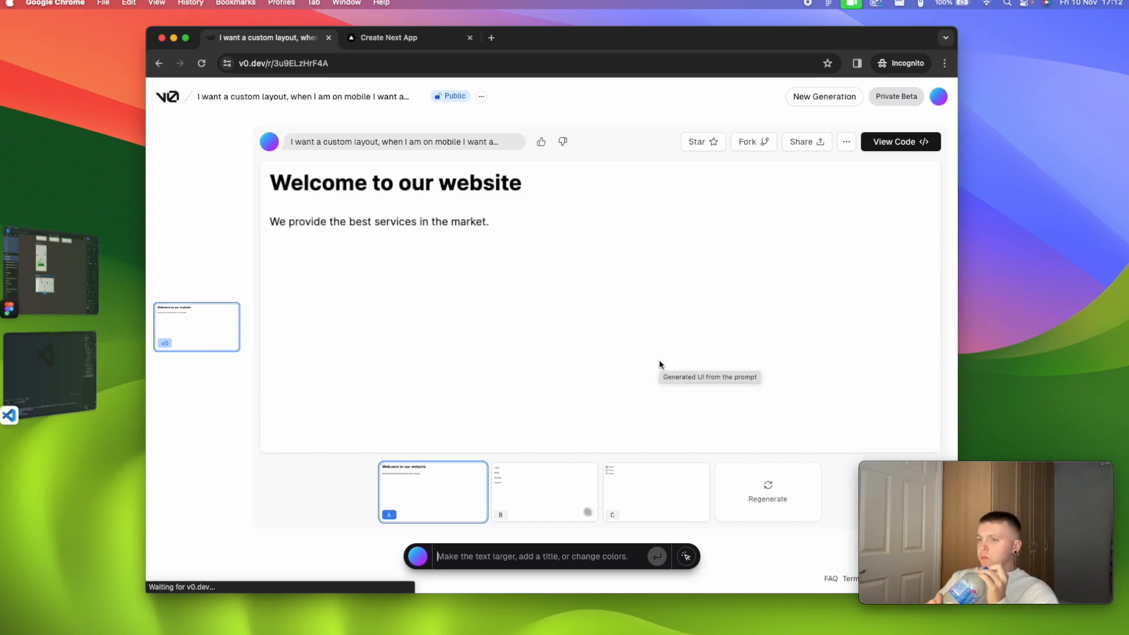
{"action": "mouse_move", "coordinate": [567, 435]}
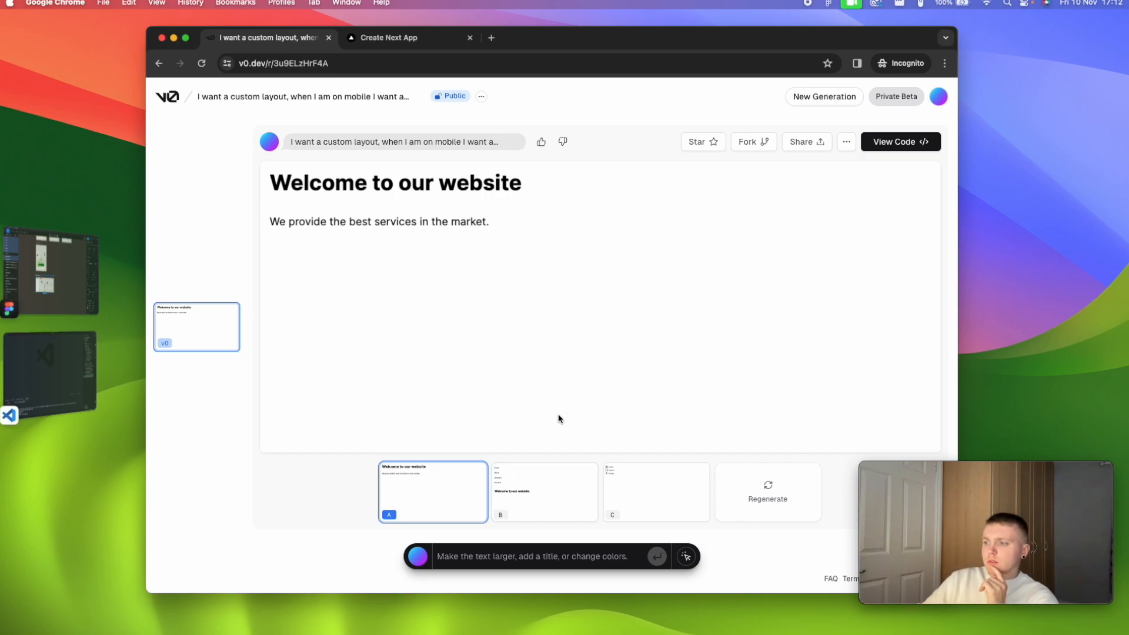
{"action": "mouse_move", "coordinate": [558, 356]}
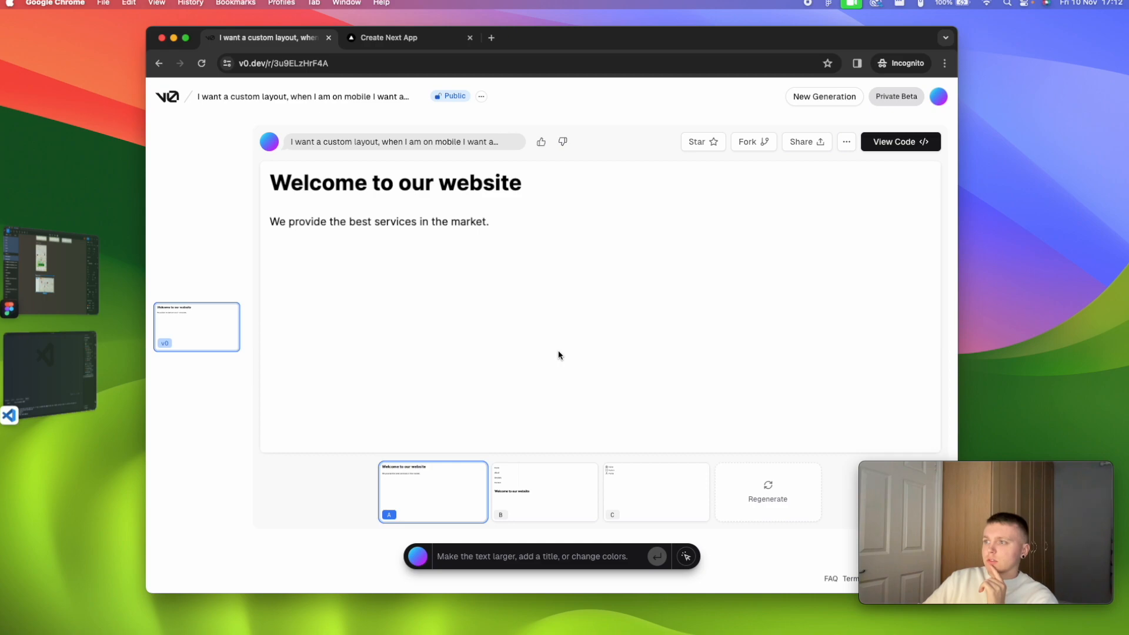
{"action": "mouse_move", "coordinate": [451, 239]}
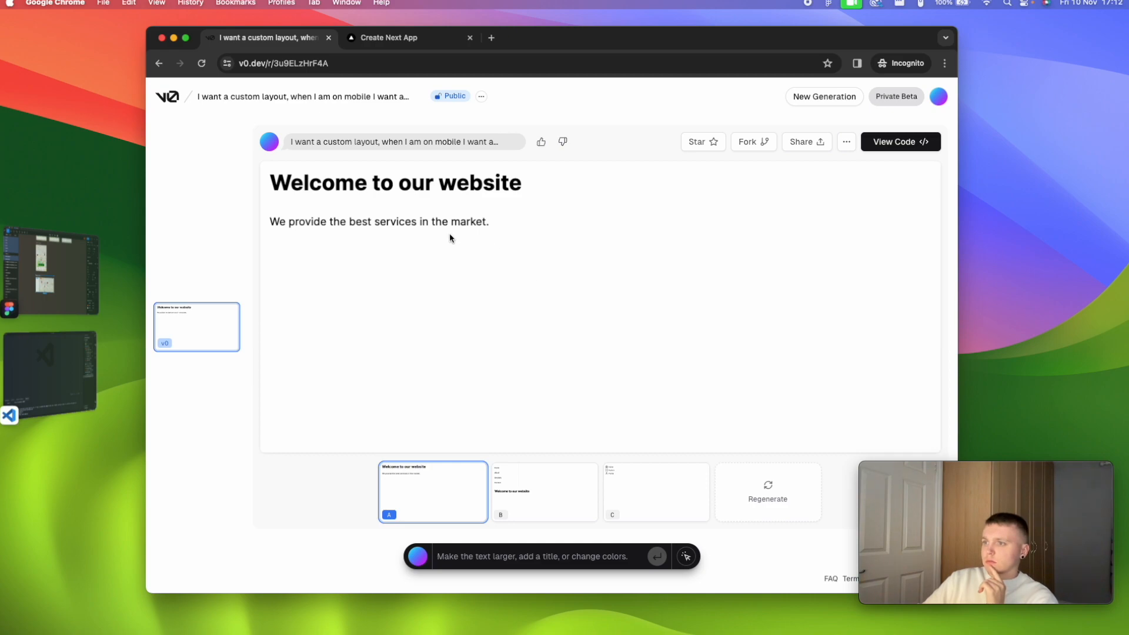
{"action": "left_click", "coordinate": [543, 491]}
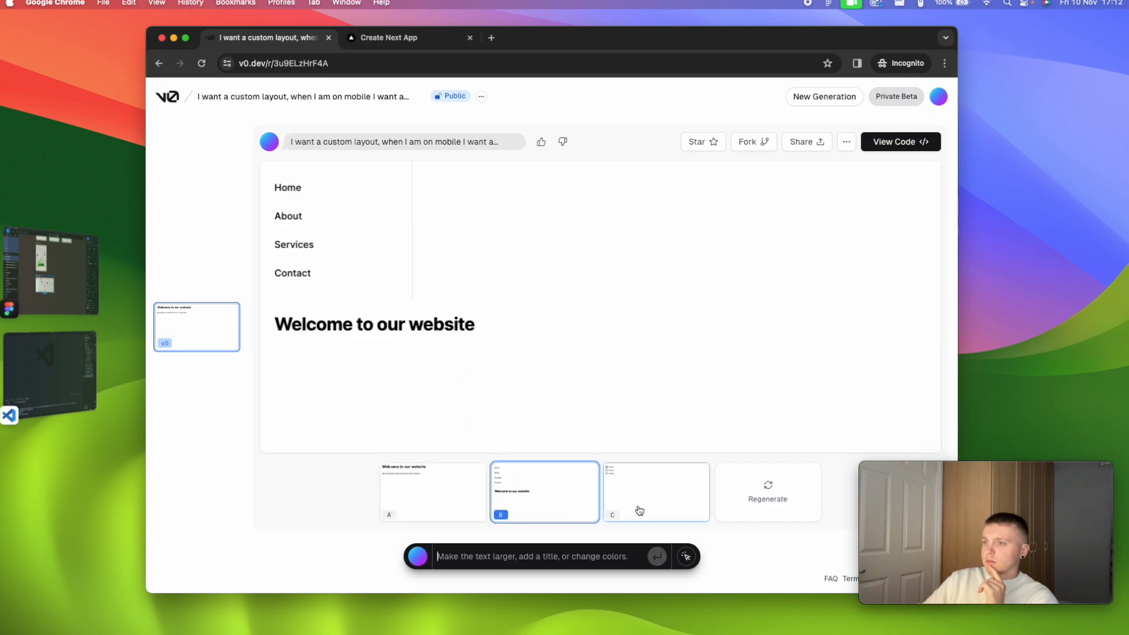
{"action": "left_click", "coordinate": [655, 492]}
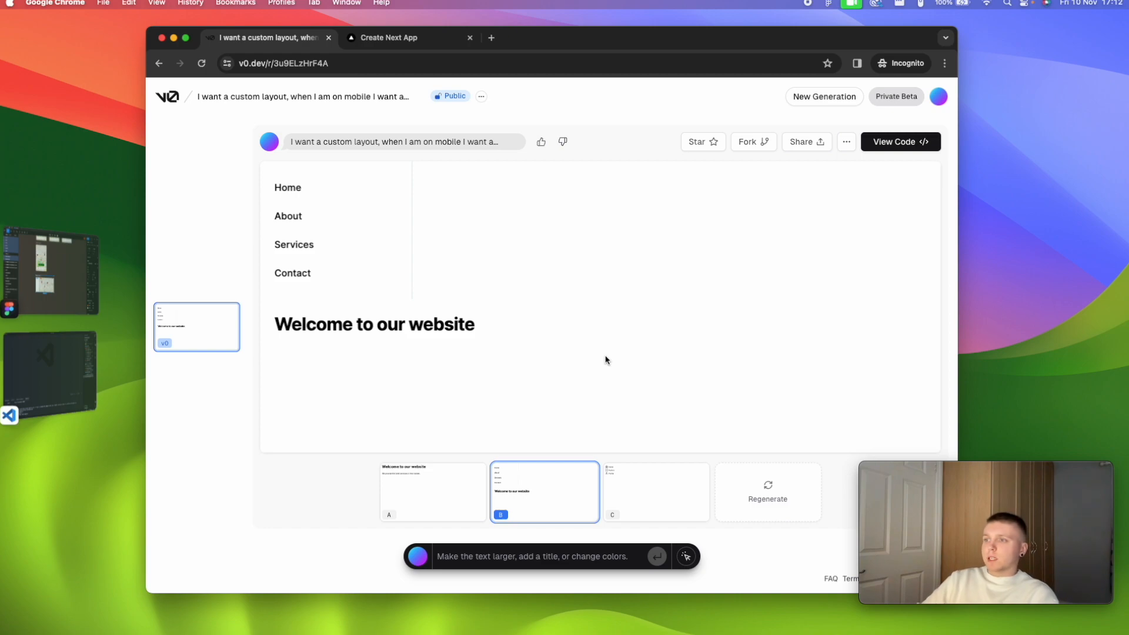
{"action": "left_click", "coordinate": [432, 492]}
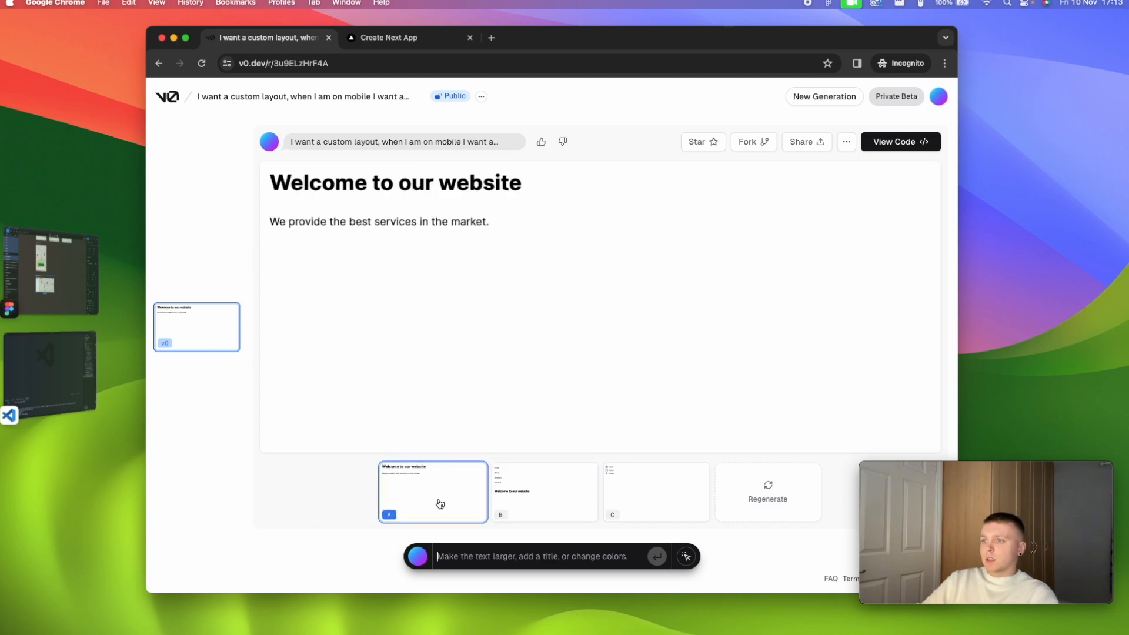
{"action": "mouse_move", "coordinate": [461, 341]}
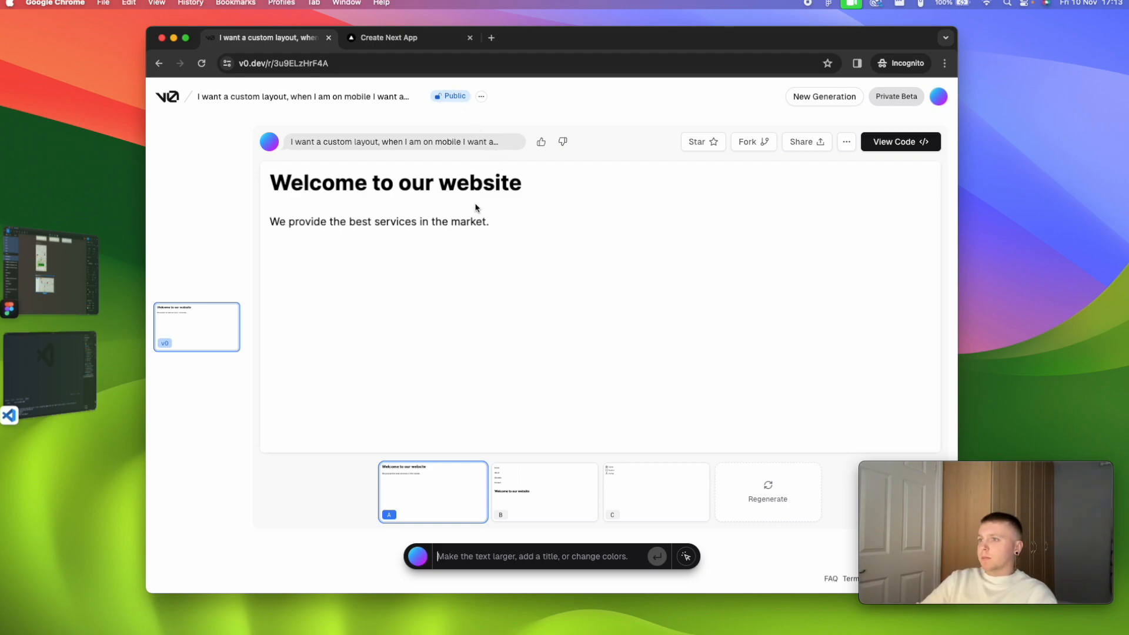
{"action": "mouse_move", "coordinate": [462, 240]}
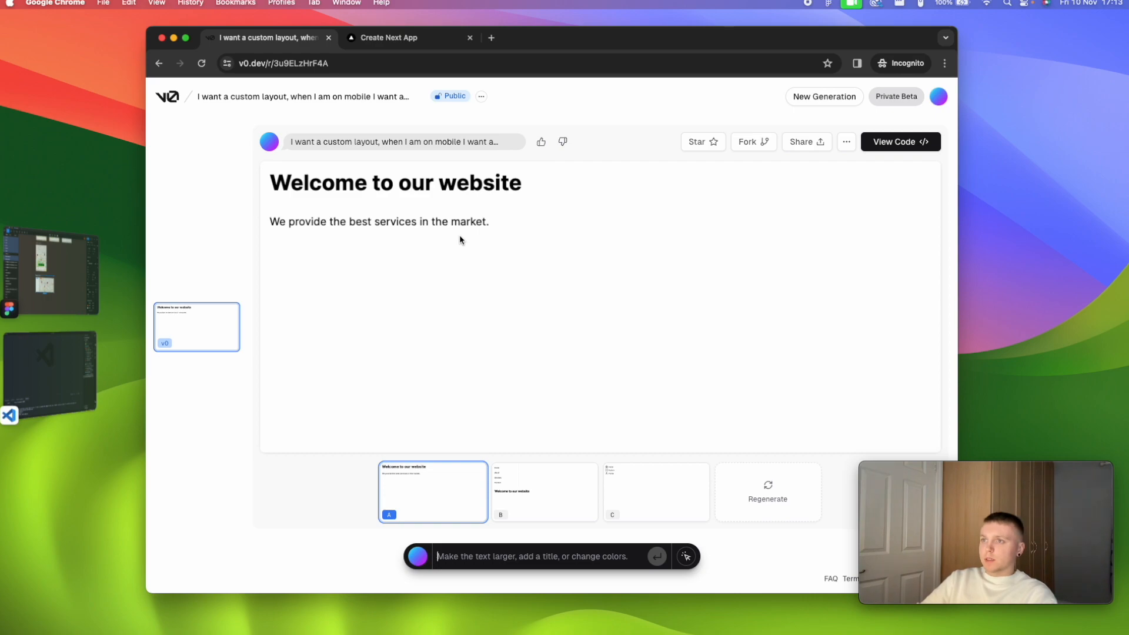
{"action": "mouse_move", "coordinate": [444, 290]}
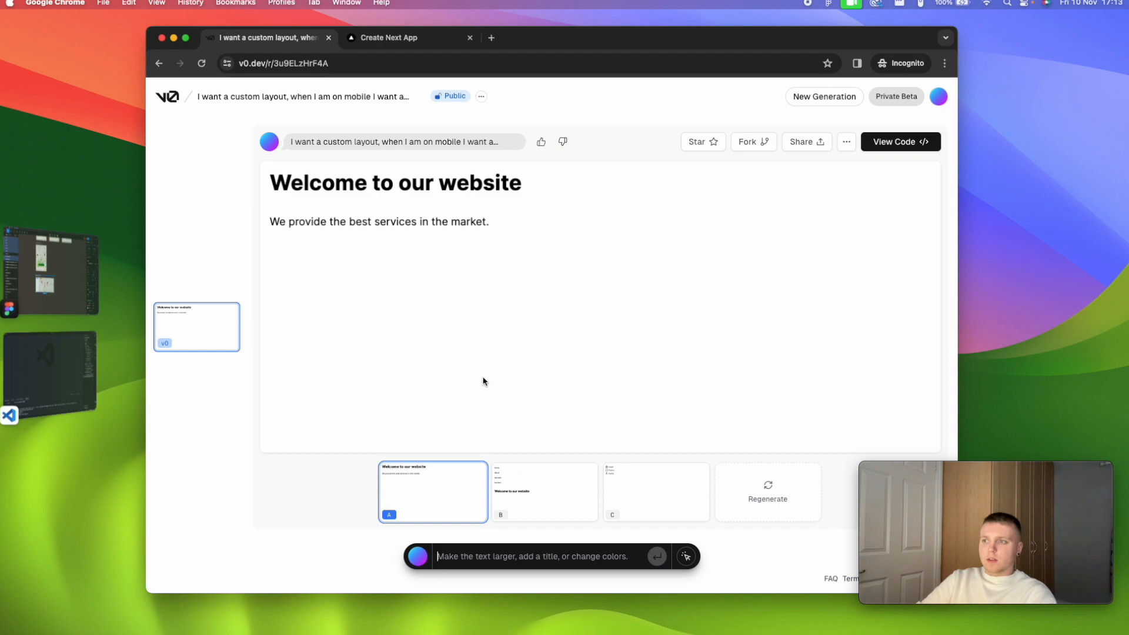
{"action": "mouse_move", "coordinate": [256, 166]}
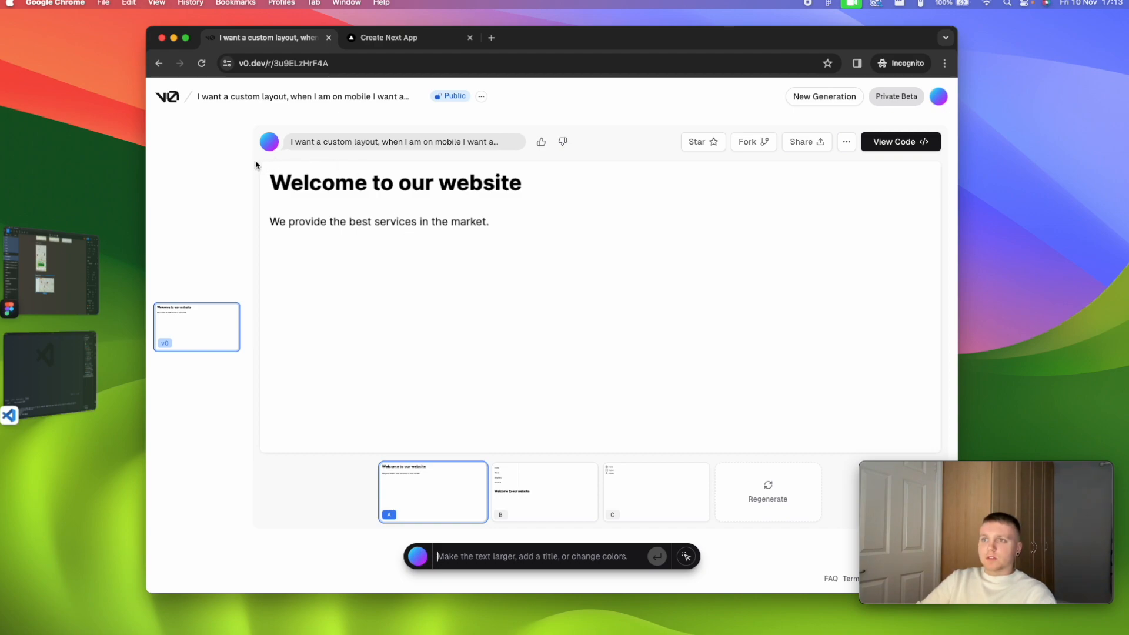
{"action": "mouse_move", "coordinate": [924, 451]}
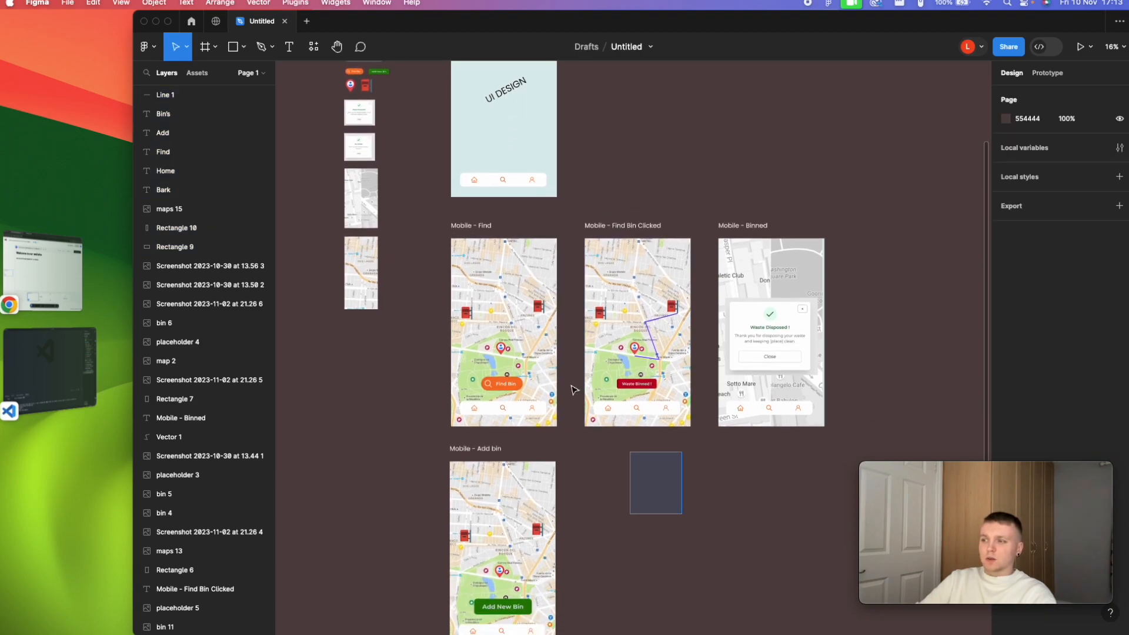
{"action": "scroll", "scroll_direction": "down", "scroll_amount": 3}
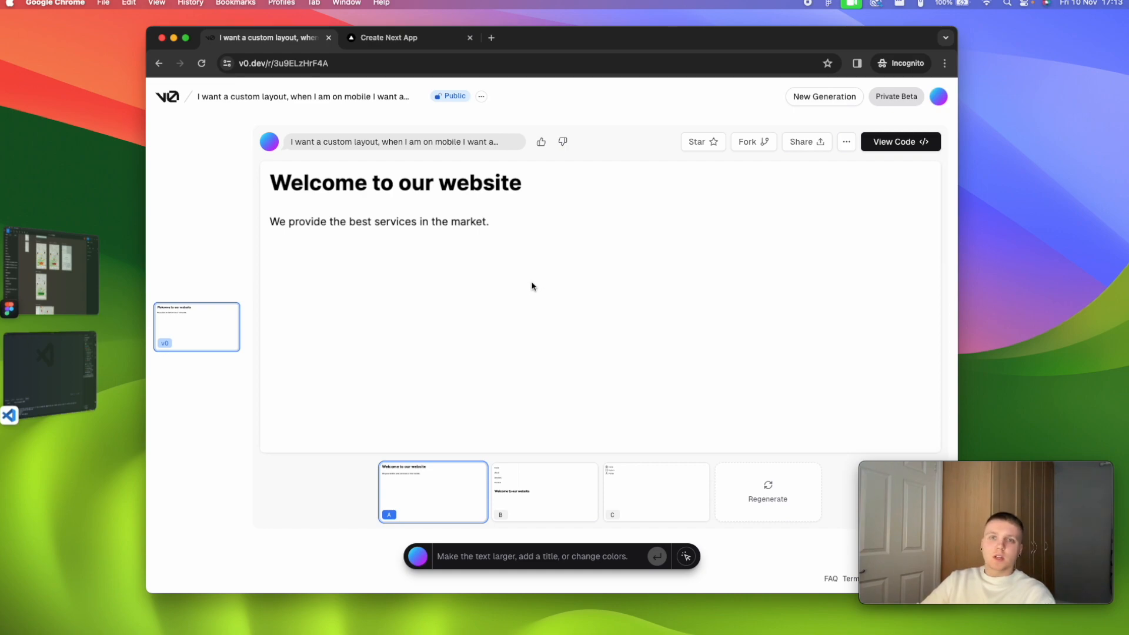
{"action": "mouse_move", "coordinate": [454, 243]}
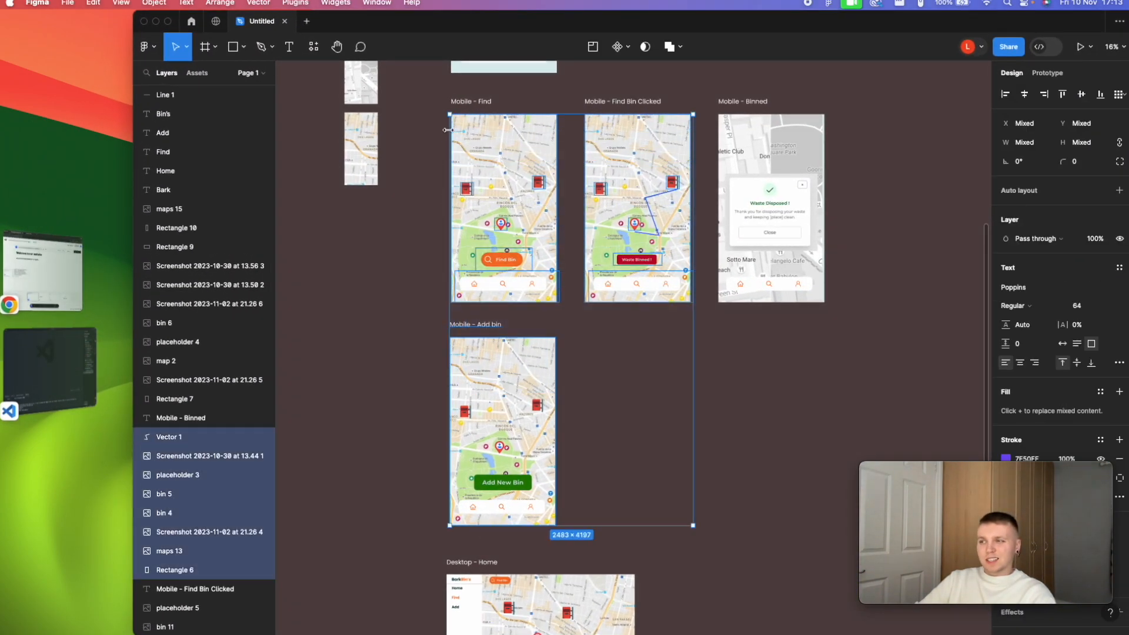
{"action": "left_click", "coordinate": [754, 360]}
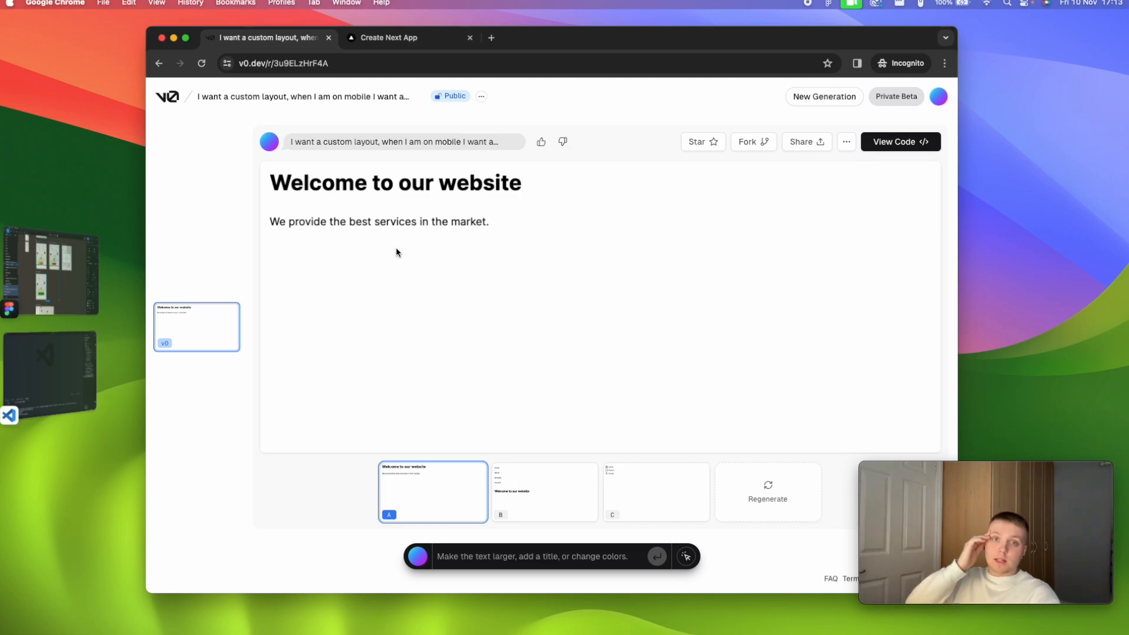
{"action": "mouse_move", "coordinate": [423, 268]}
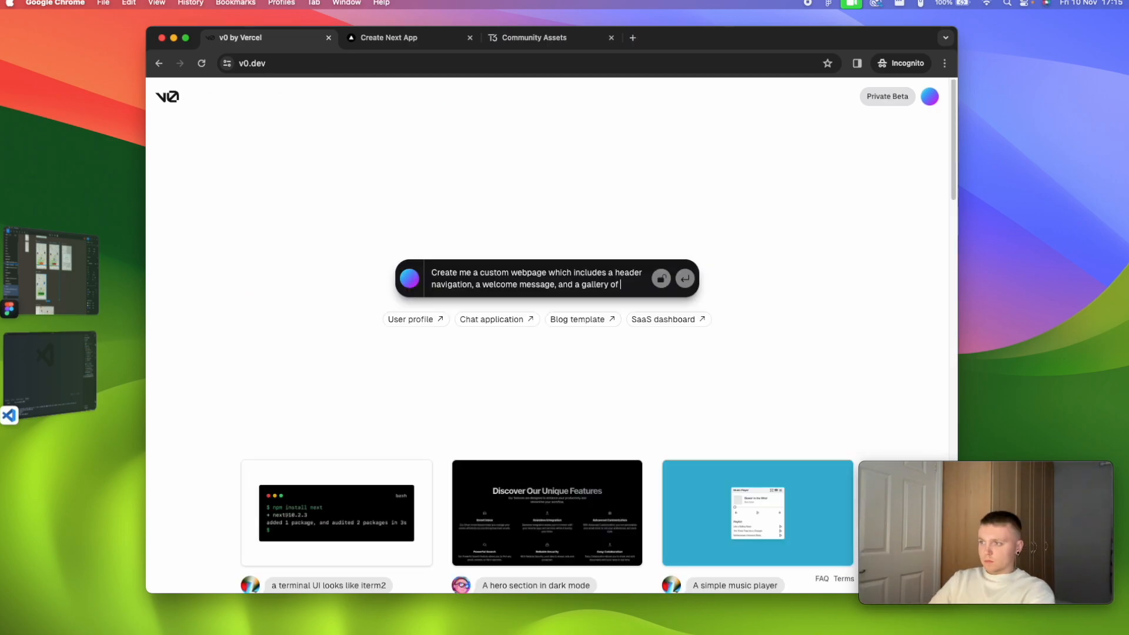
Step: Finish the prompt for a webpage with header navigation, welcome message and a gallery of images
{"action": "type", "text": "images"}
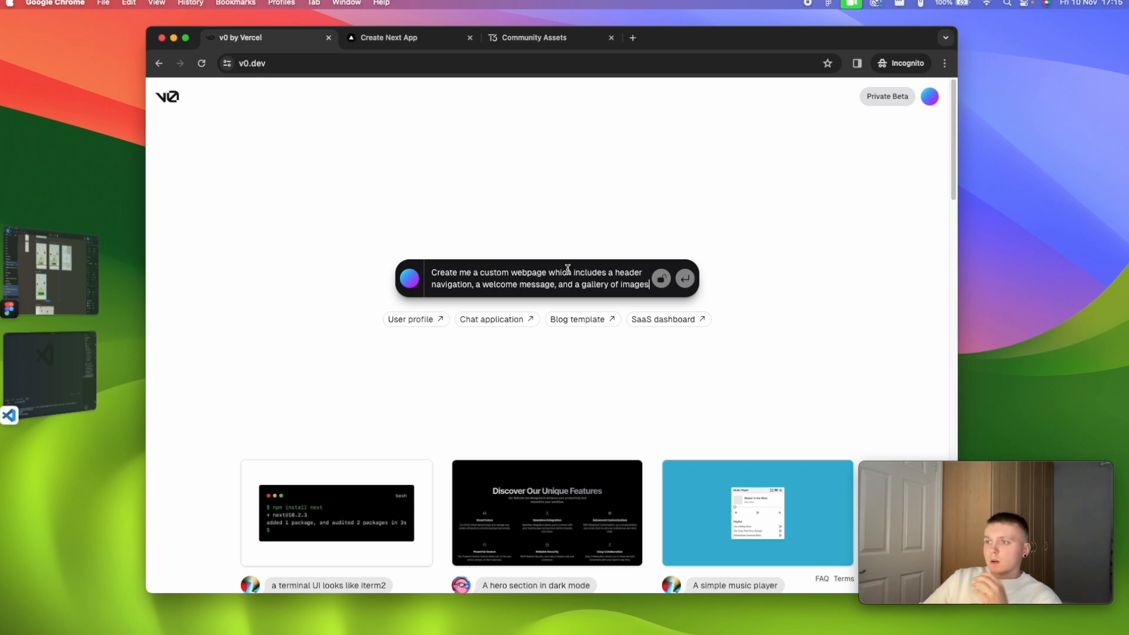
{"action": "mouse_move", "coordinate": [566, 267]}
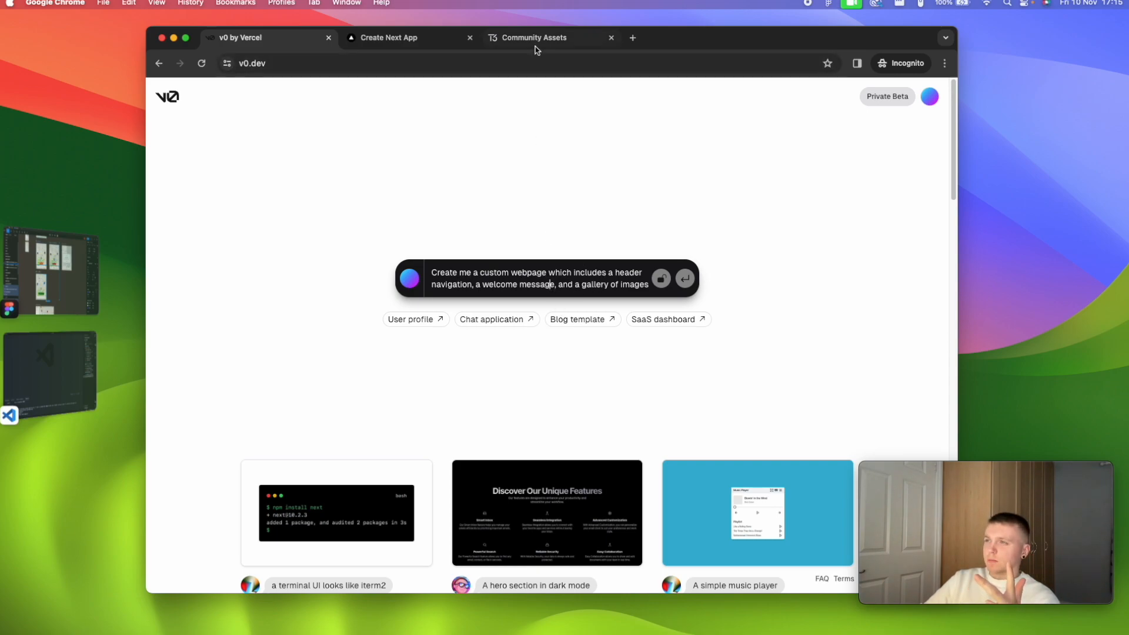
{"action": "left_click", "coordinate": [534, 37]}
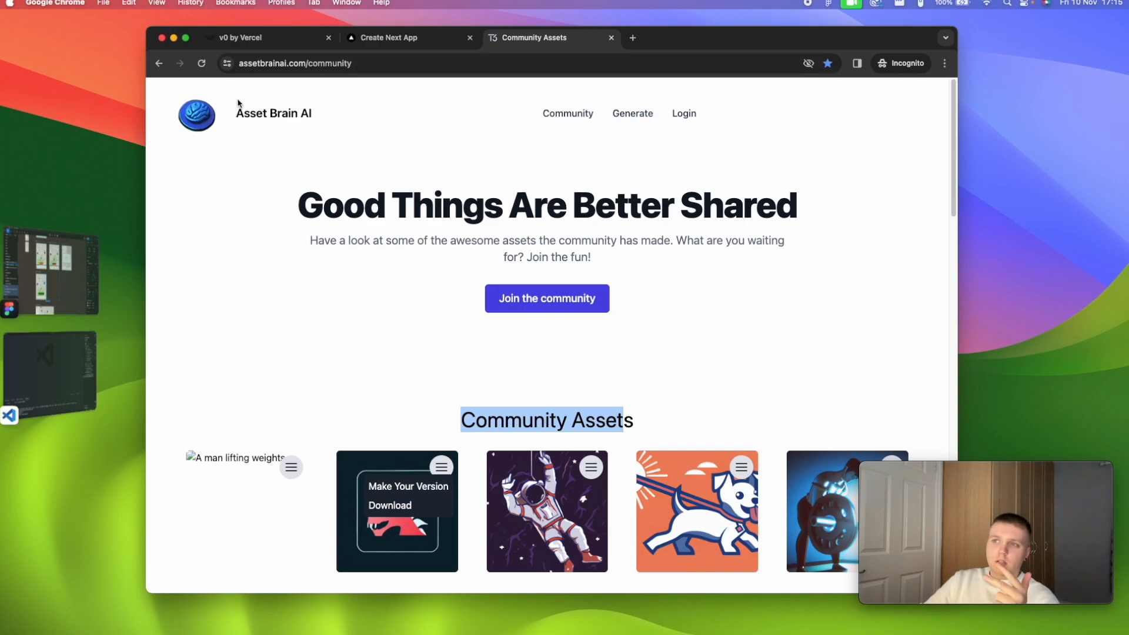
{"action": "mouse_move", "coordinate": [774, 293]}
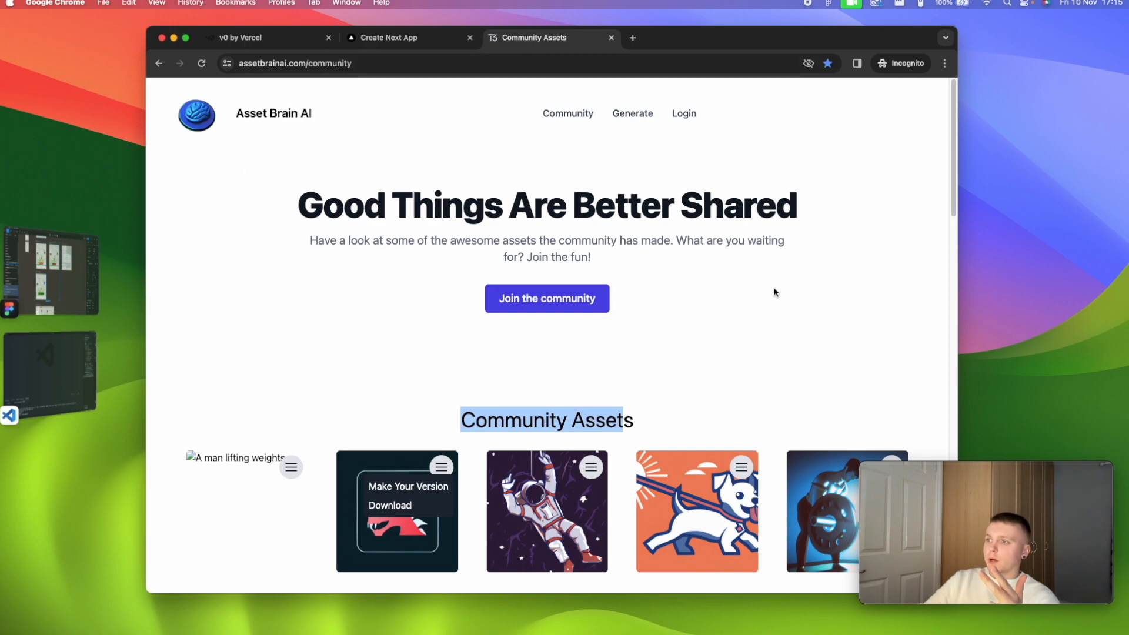
{"action": "scroll", "scroll_direction": "down", "scroll_amount": 3}
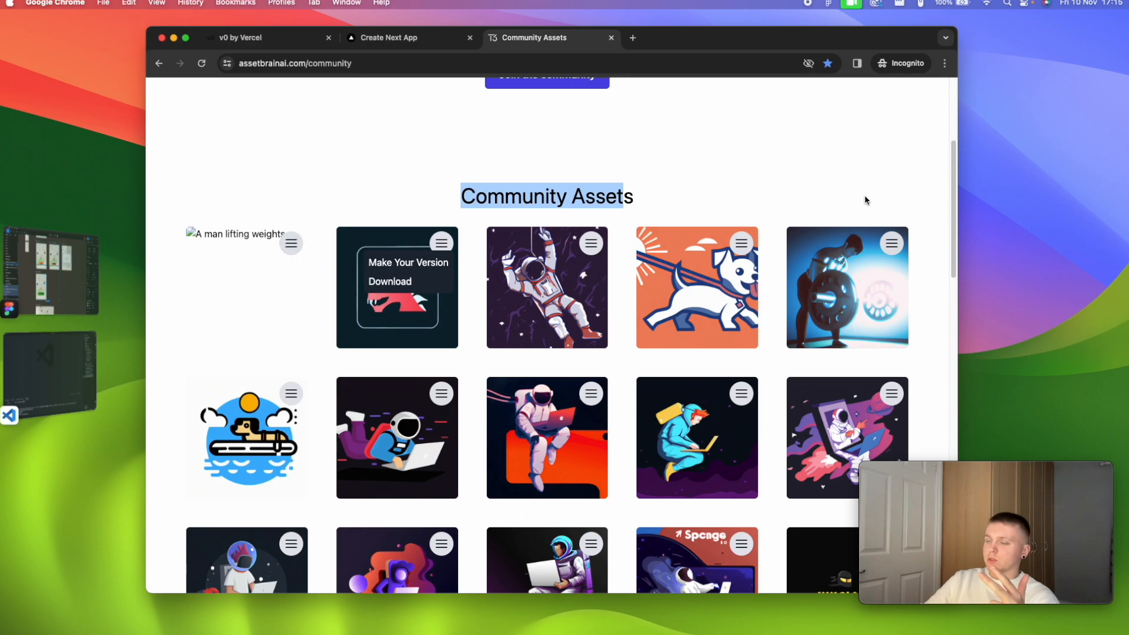
{"action": "mouse_move", "coordinate": [319, 128]}
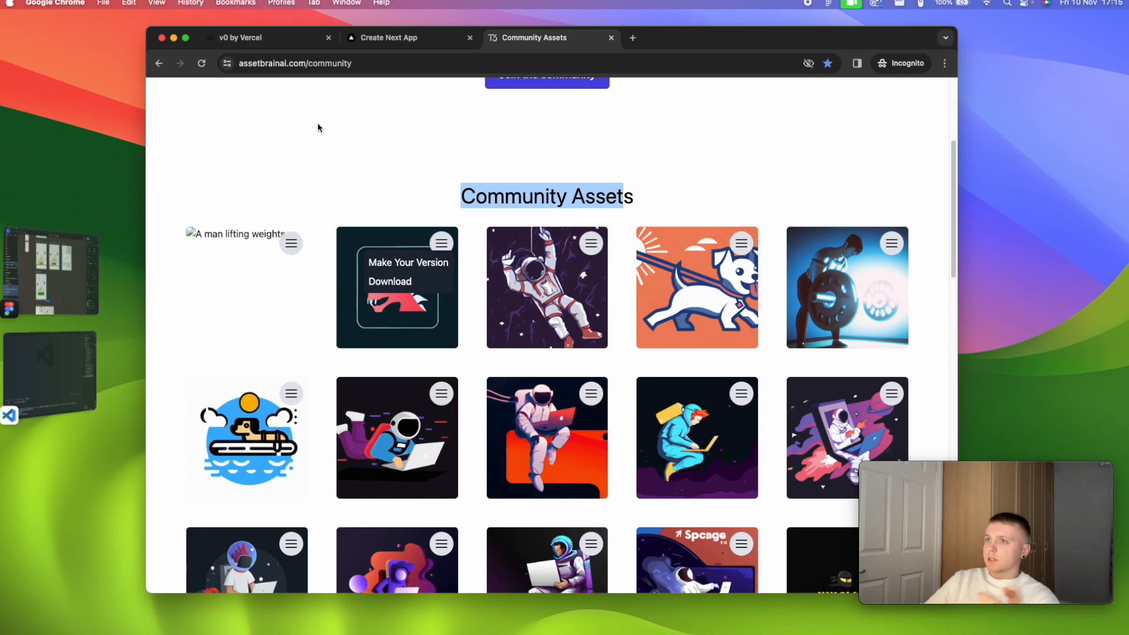
{"action": "mouse_move", "coordinate": [310, 186]}
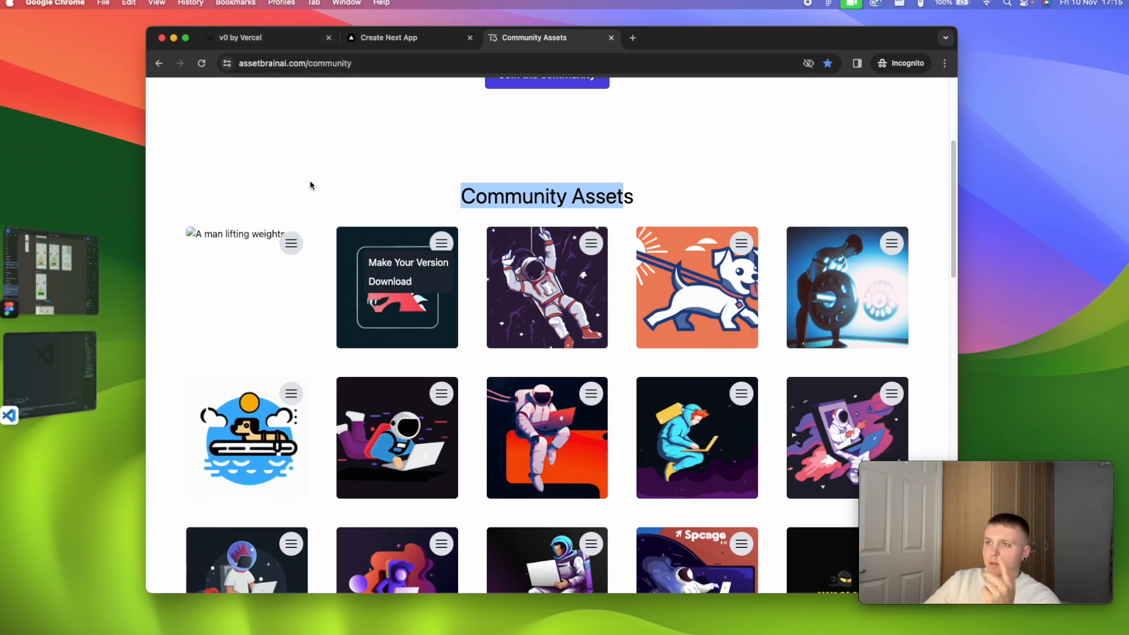
{"action": "left_click", "coordinate": [241, 38]}
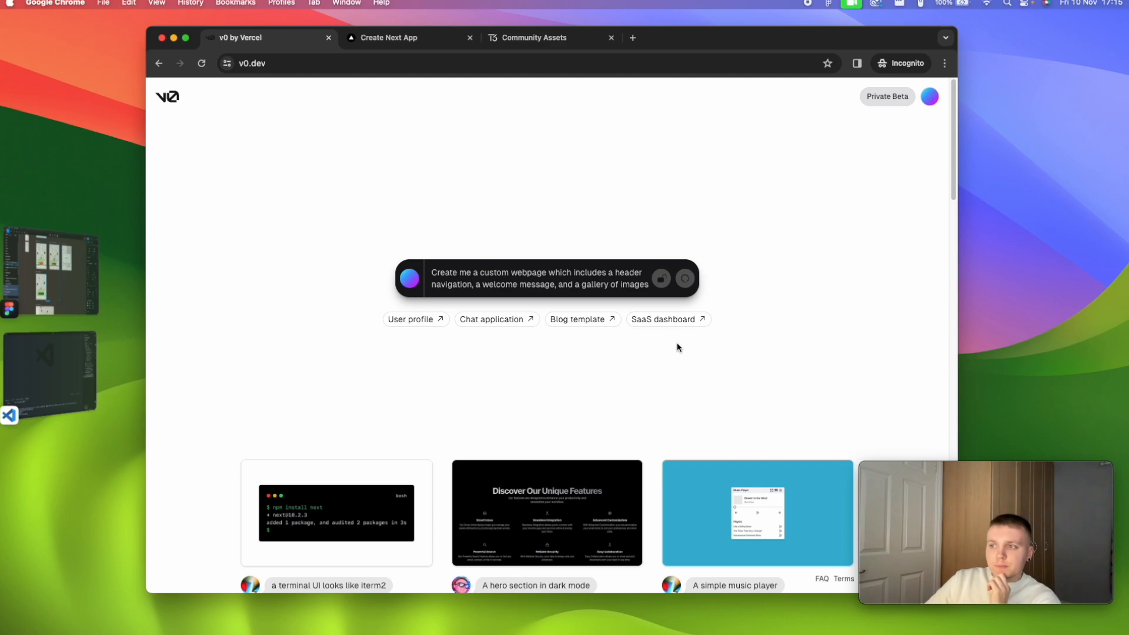
Step: Generate the webpage, preview the MyWebPage and My Custom Website variants, then return to My Website
{"action": "left_click", "coordinate": [684, 279]}
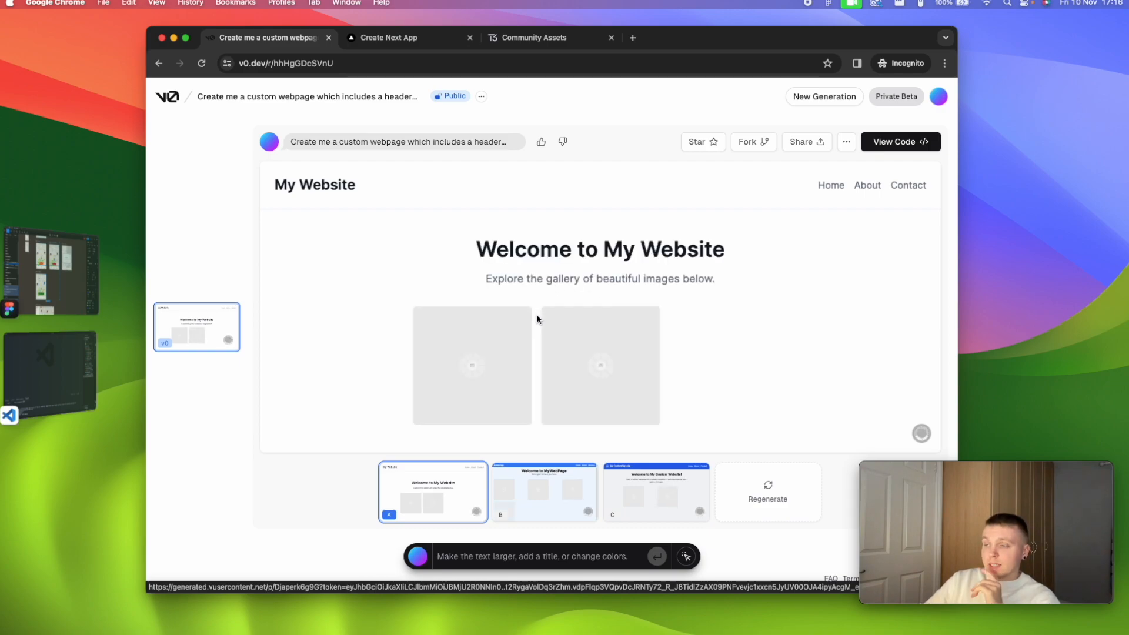
{"action": "mouse_move", "coordinate": [570, 324]}
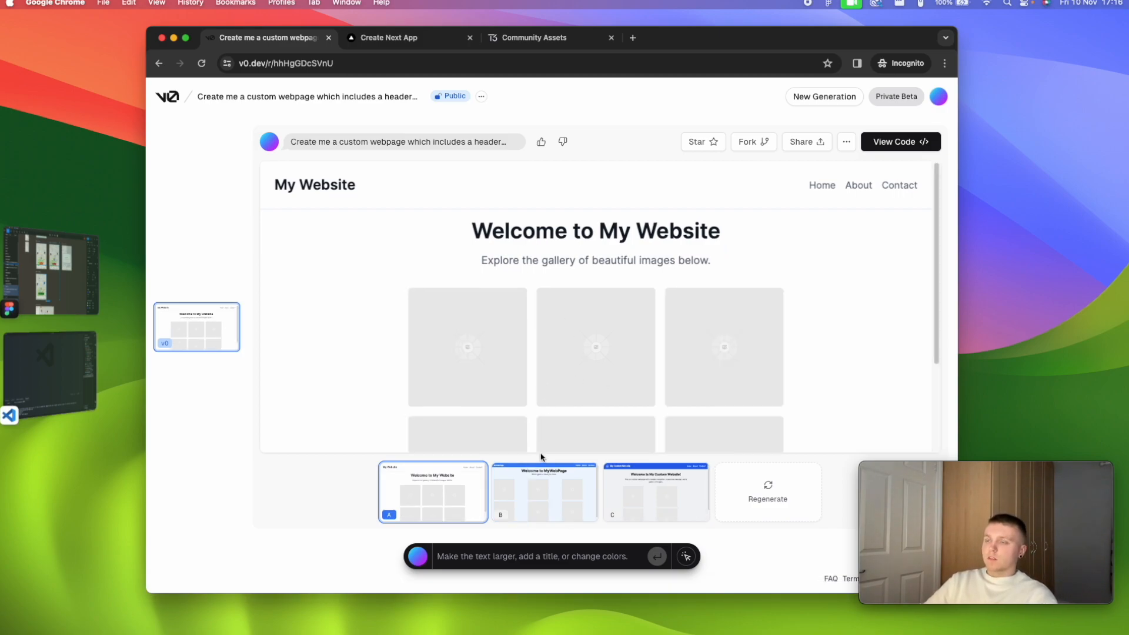
{"action": "left_click", "coordinate": [543, 492]}
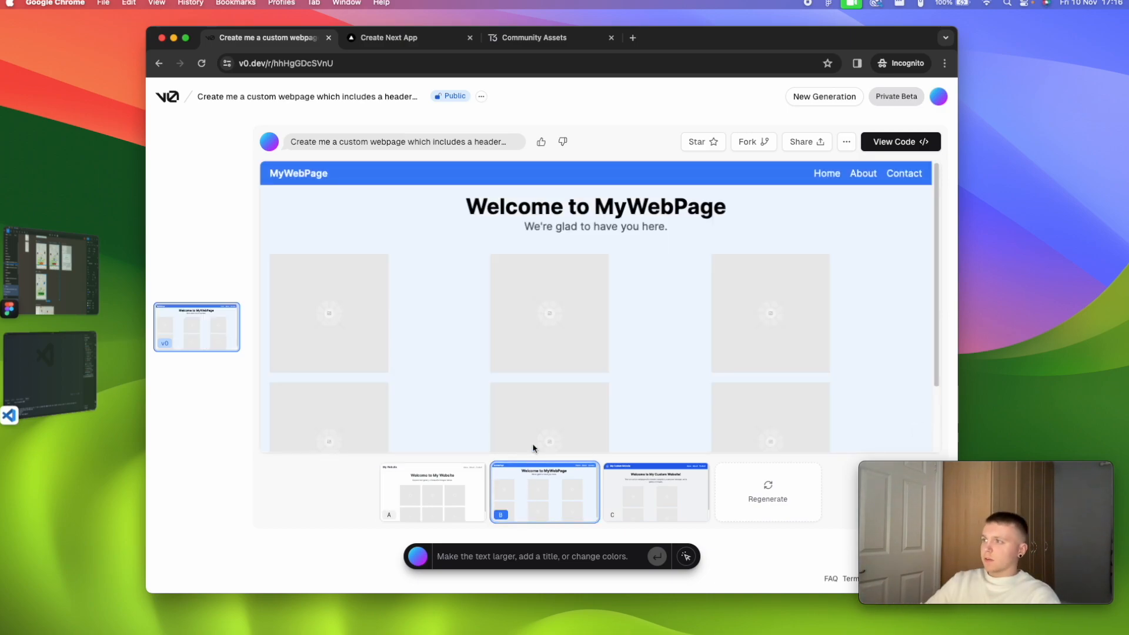
{"action": "left_click", "coordinate": [656, 492]}
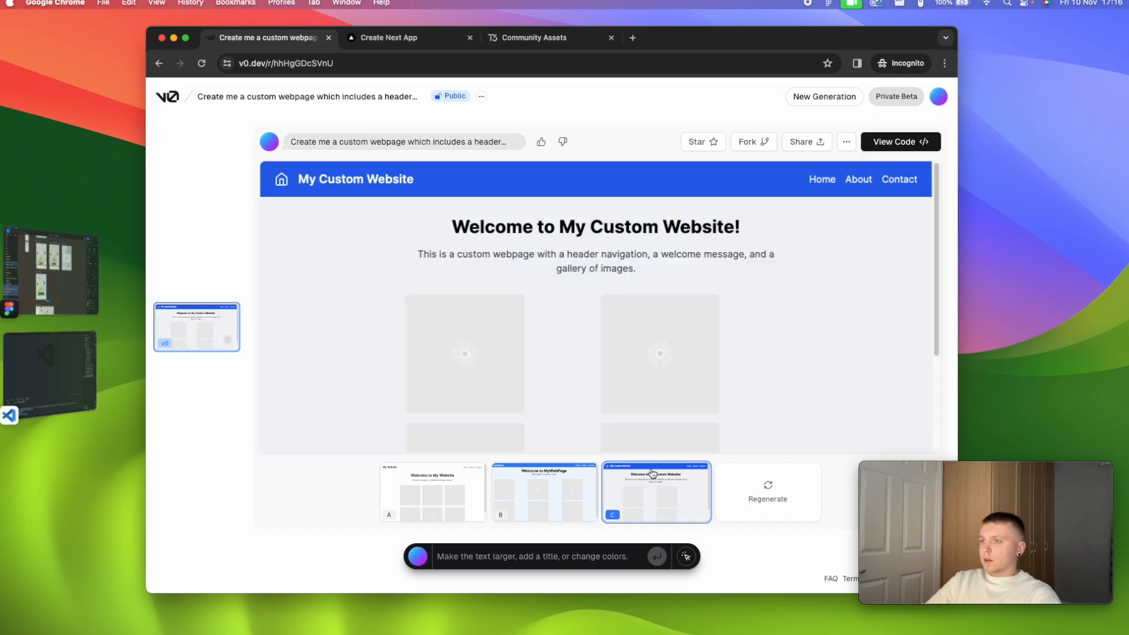
{"action": "left_click", "coordinate": [433, 491]}
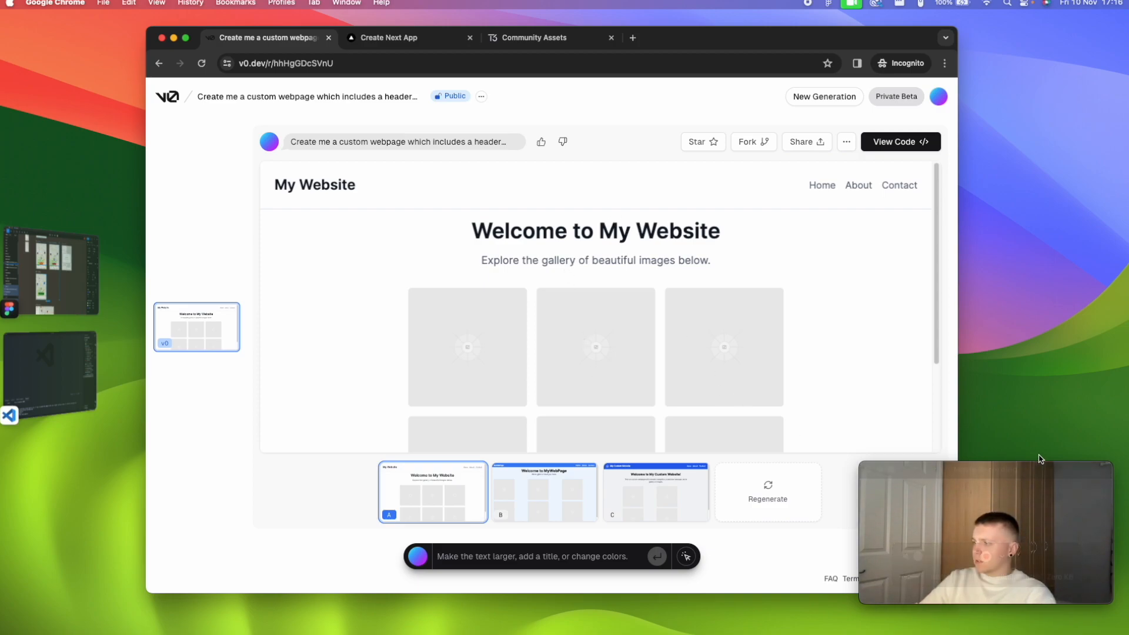
{"action": "mouse_move", "coordinate": [748, 194]}
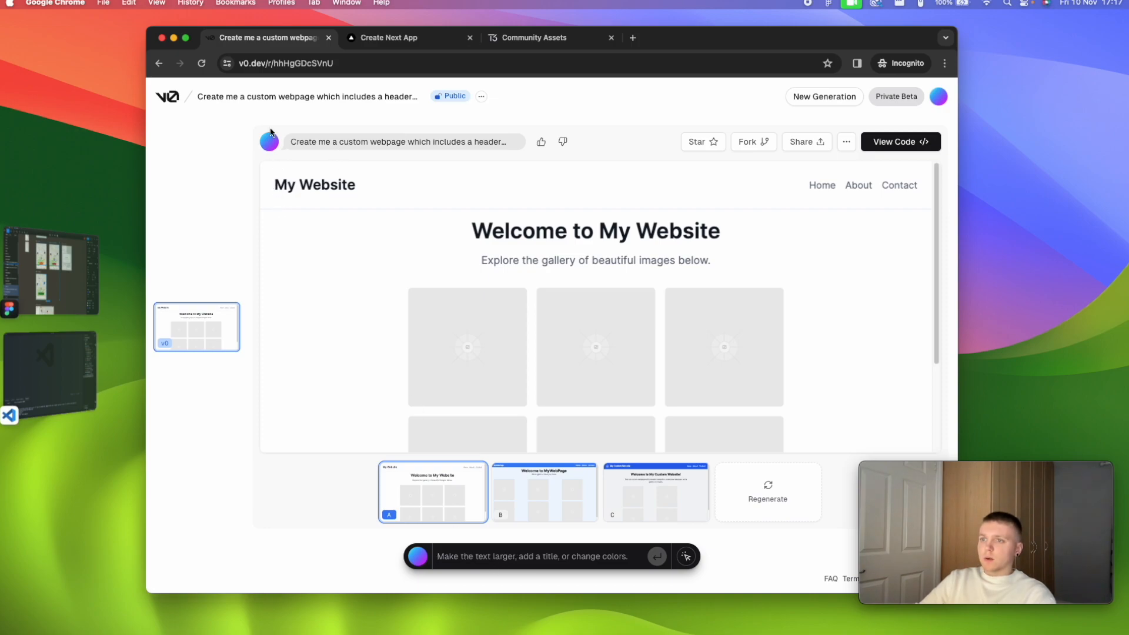
{"action": "mouse_move", "coordinate": [489, 496]}
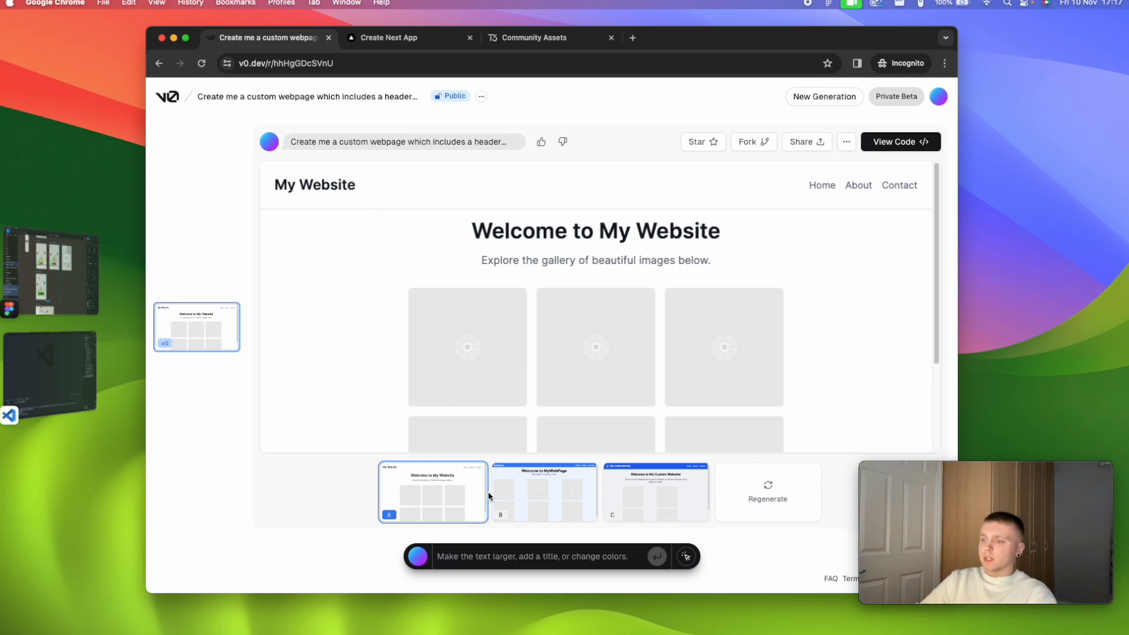
Step: Request the welcome message become its own hero section with an image and a call to action
{"action": "left_click", "coordinate": [536, 557]}
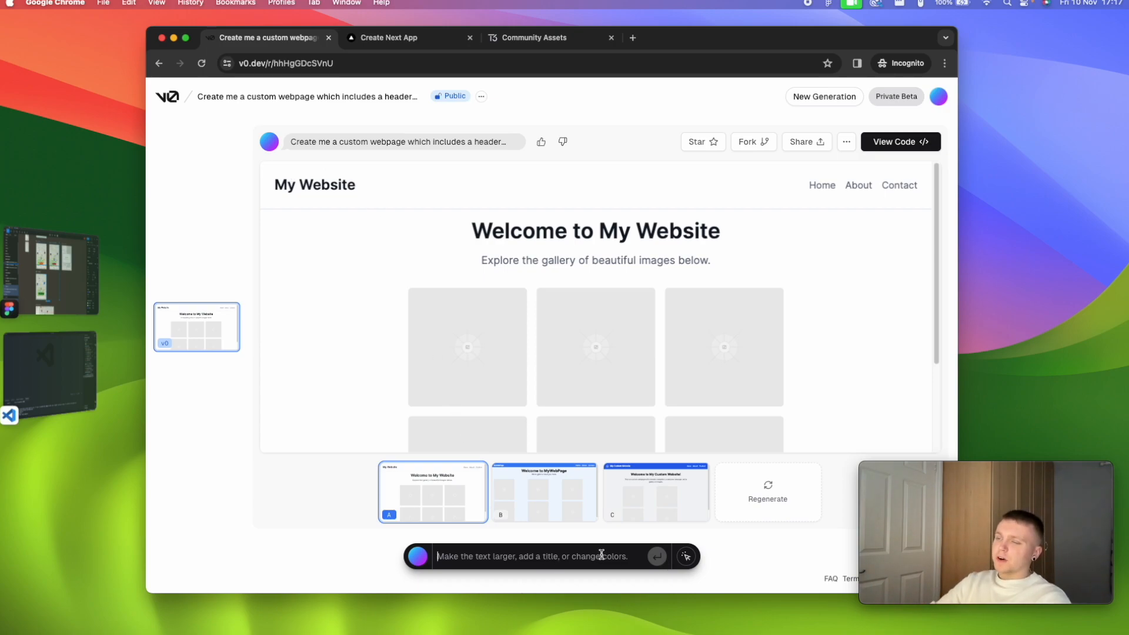
{"action": "mouse_move", "coordinate": [679, 320]}
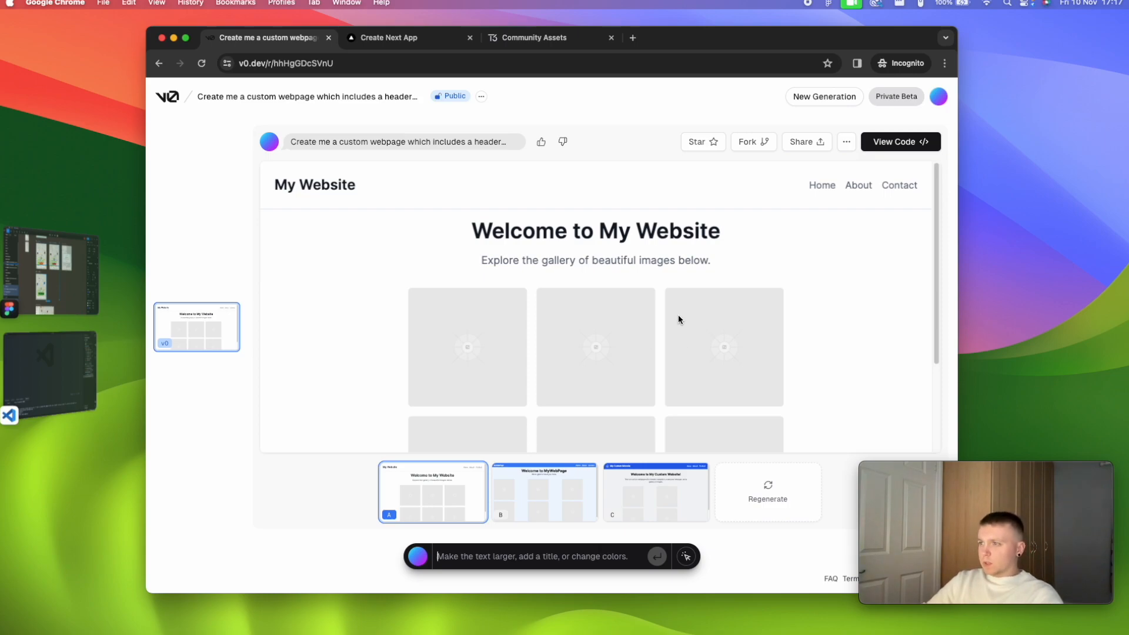
{"action": "mouse_move", "coordinate": [633, 301]}
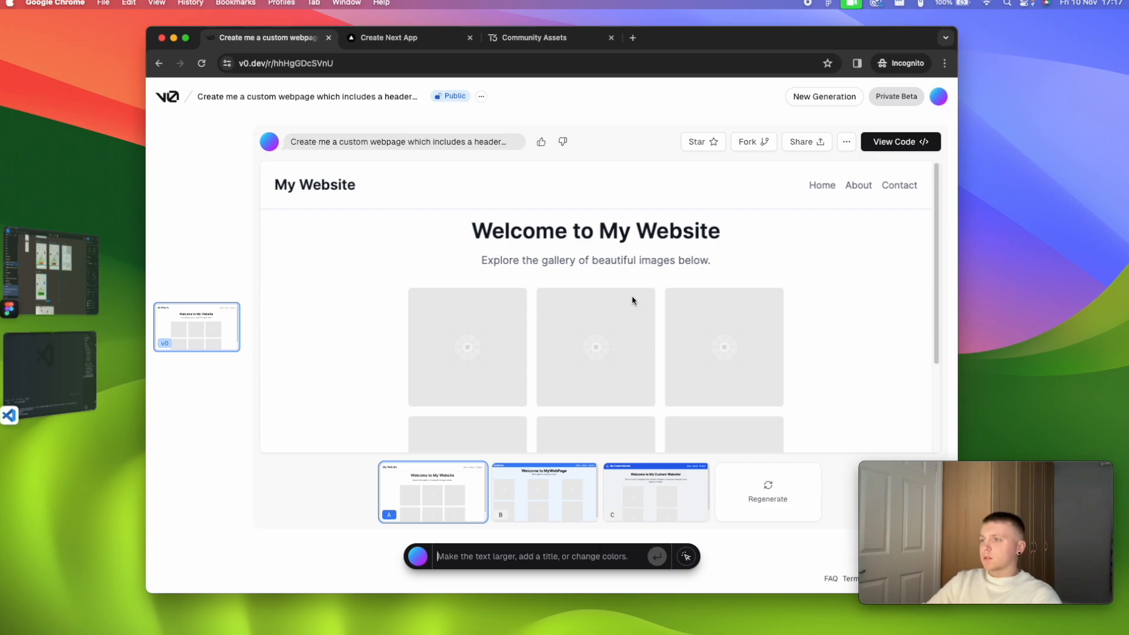
{"action": "mouse_move", "coordinate": [573, 293]}
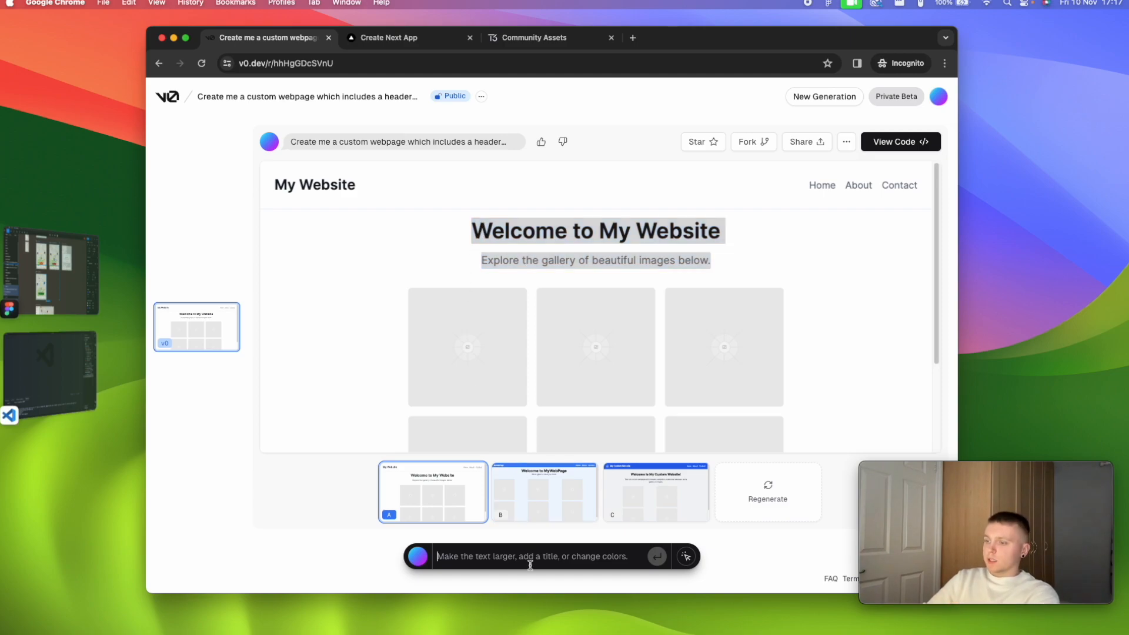
{"action": "type", "text": "I want the welcome message to be it's own hero section with an image and a call to action. The welcome hero should also include welcome content along the lines of \"Welcome to Imager we provide"}
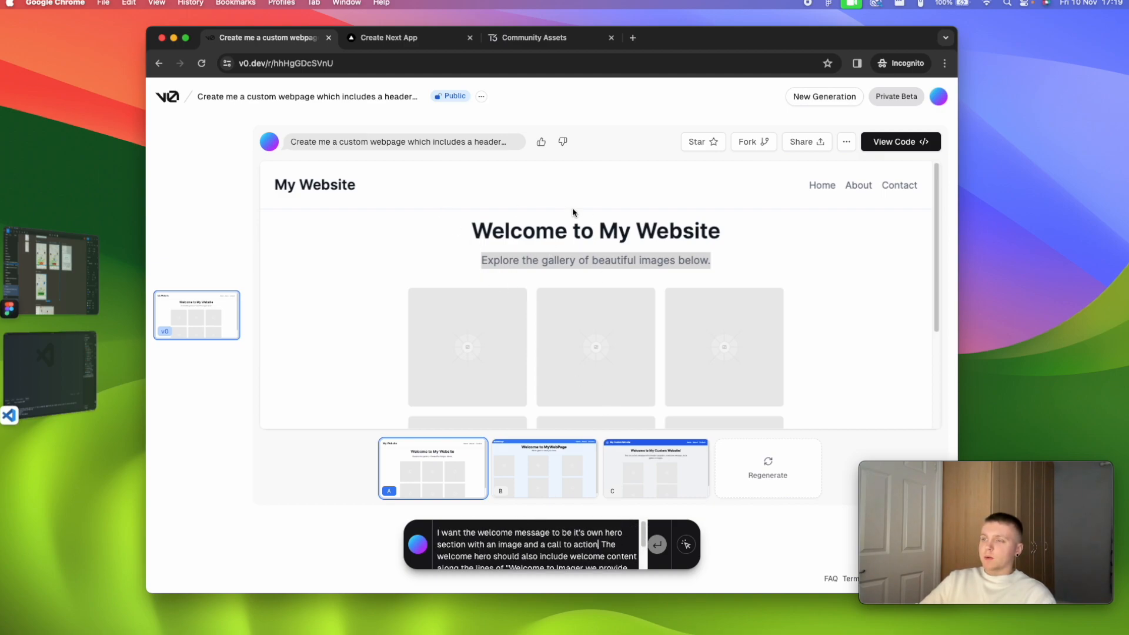
{"action": "mouse_move", "coordinate": [590, 292]}
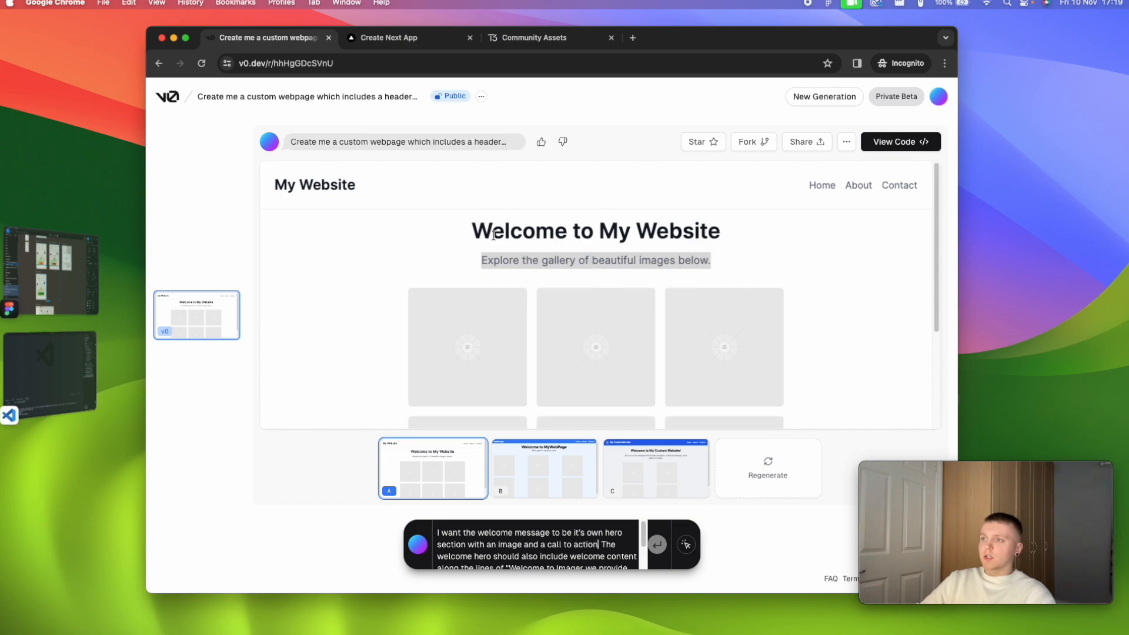
{"action": "mouse_move", "coordinate": [598, 282]}
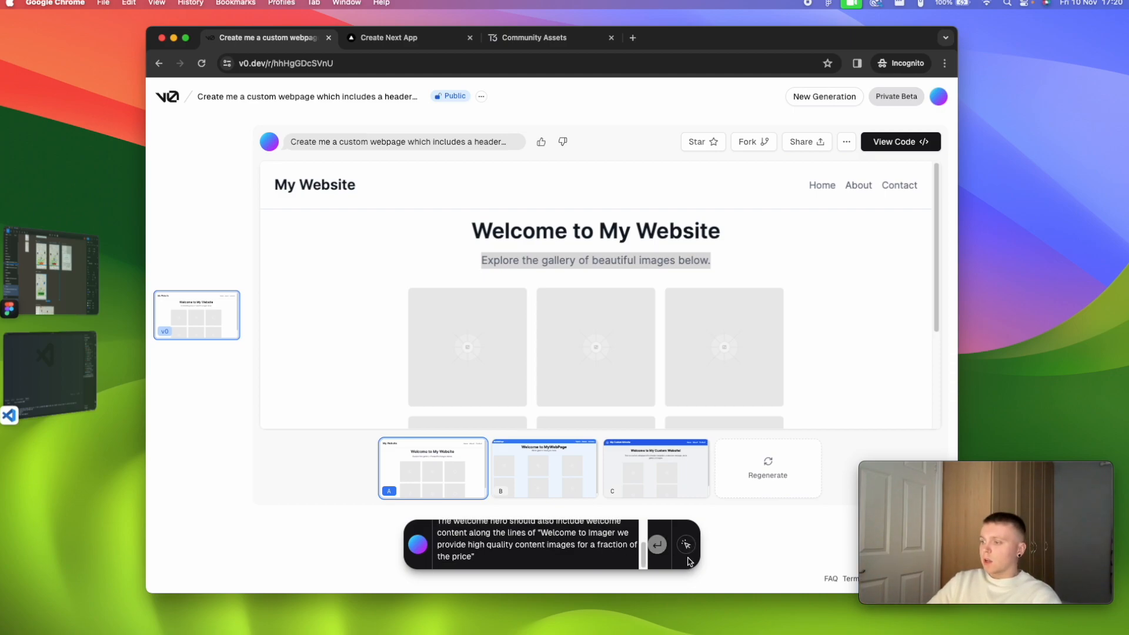
{"action": "left_click", "coordinate": [678, 545]}
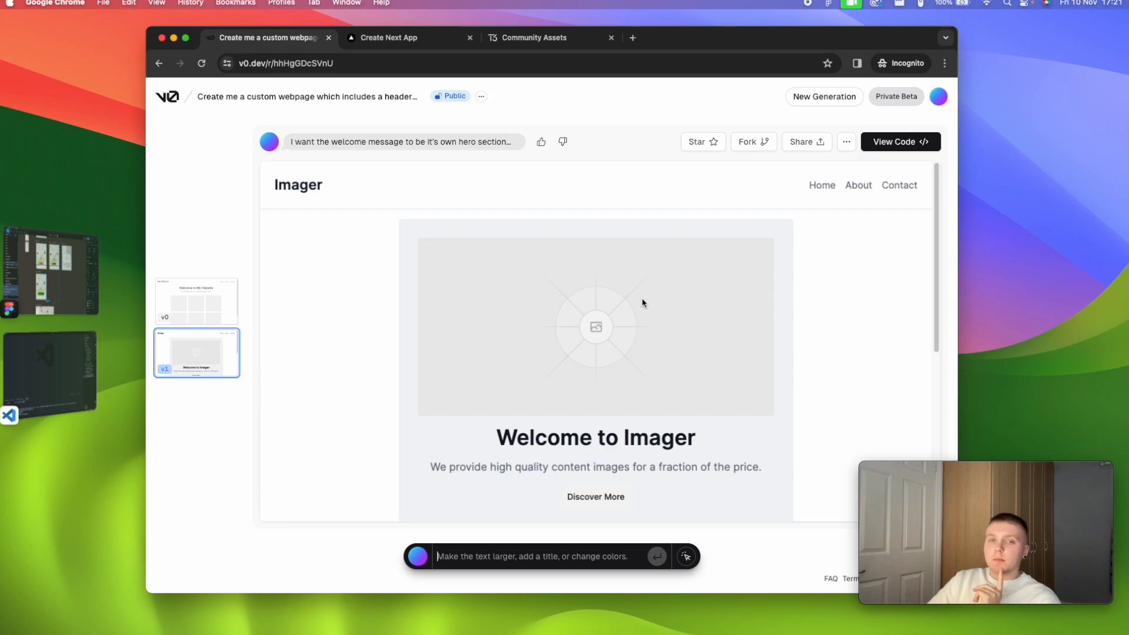
{"action": "mouse_move", "coordinate": [542, 293]}
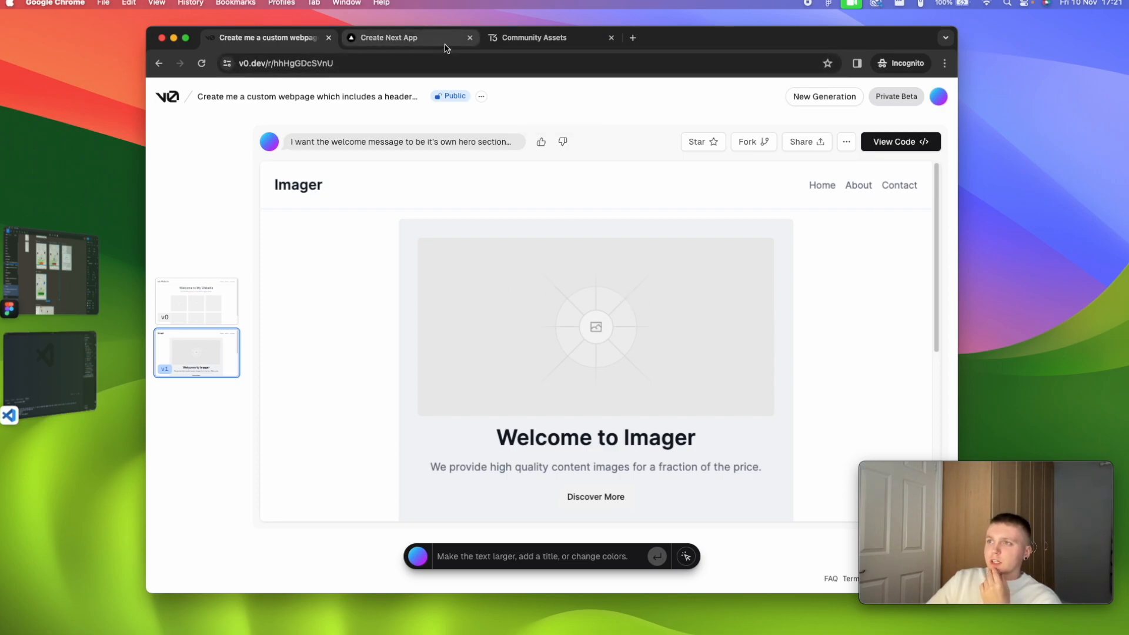
{"action": "mouse_move", "coordinate": [536, 38]}
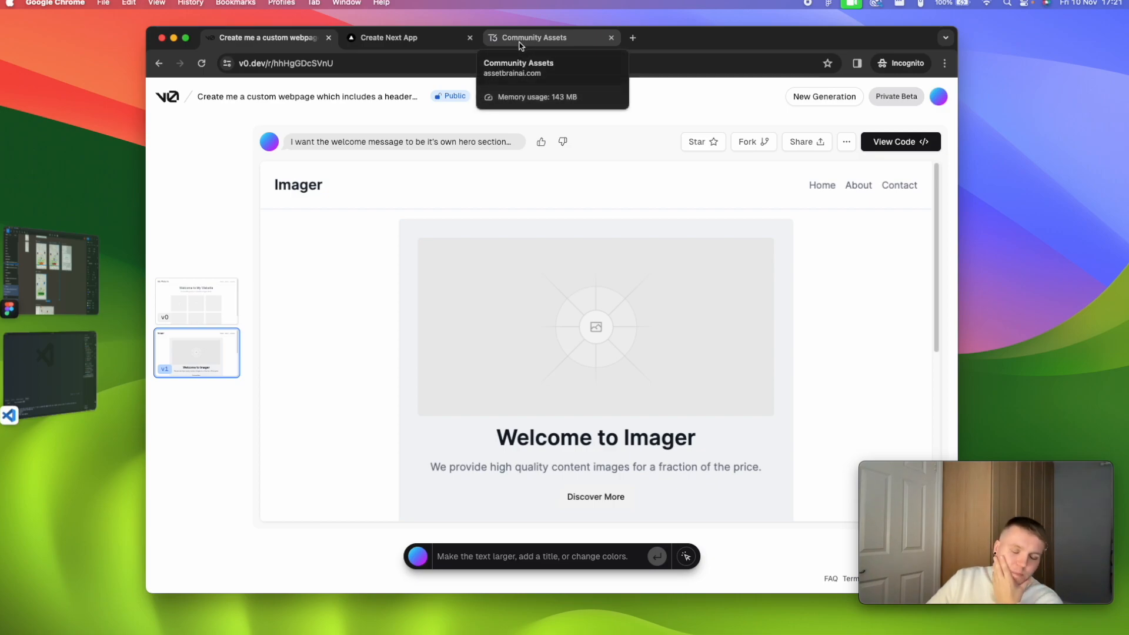
{"action": "mouse_move", "coordinate": [652, 317]}
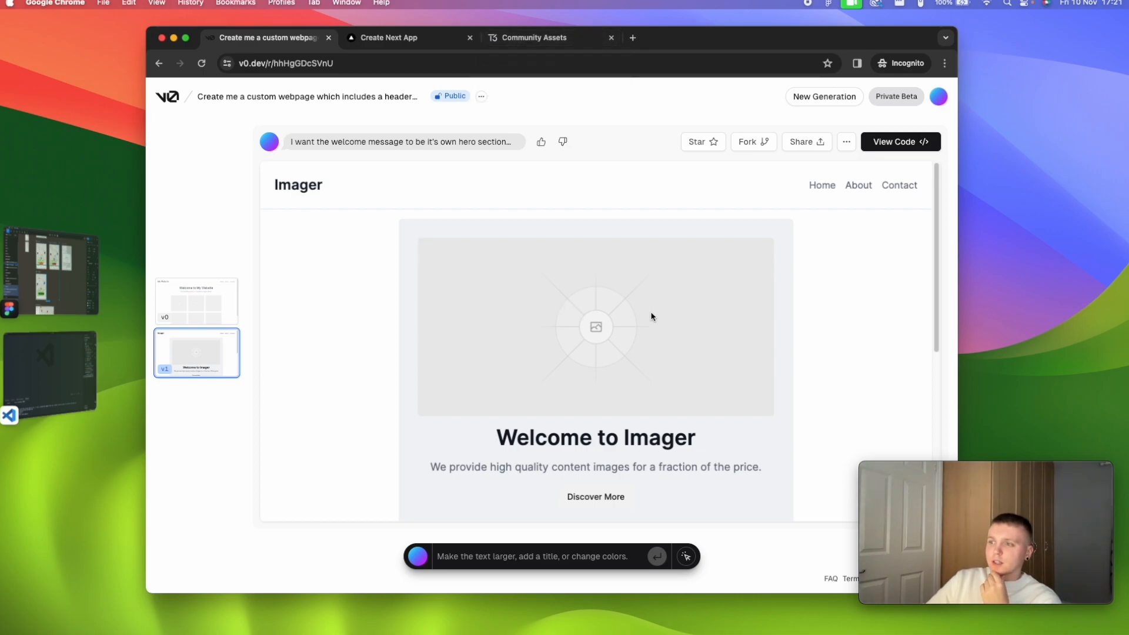
{"action": "mouse_move", "coordinate": [597, 400]}
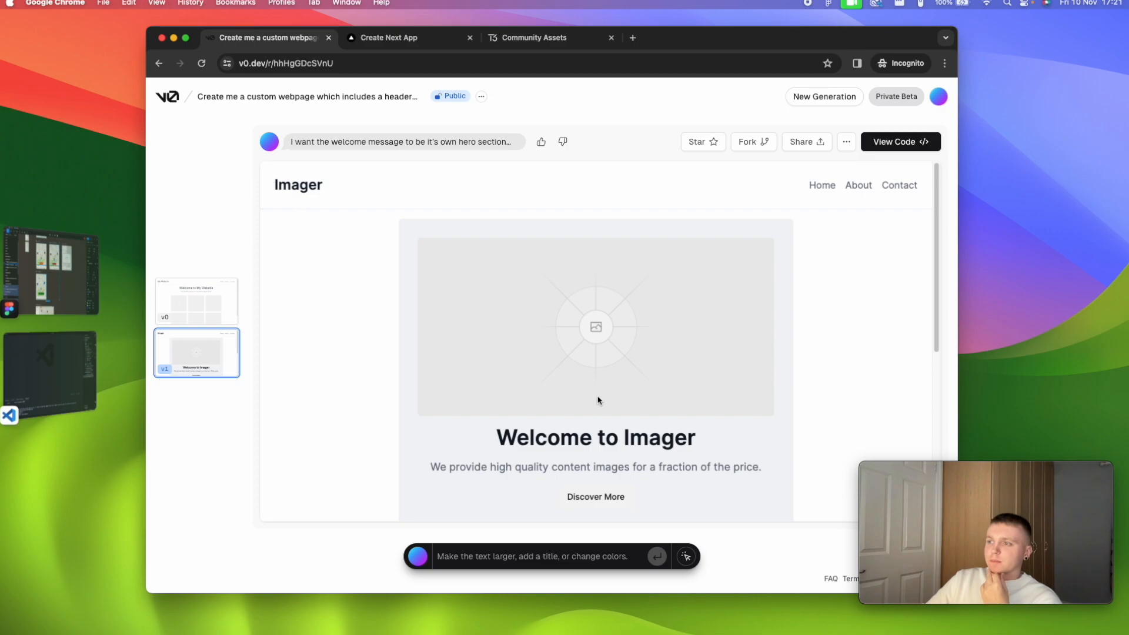
Step: Scroll the Imager preview before enabling element selection on the hero image placeholder
{"action": "scroll", "scroll_direction": "down", "scroll_amount": 3}
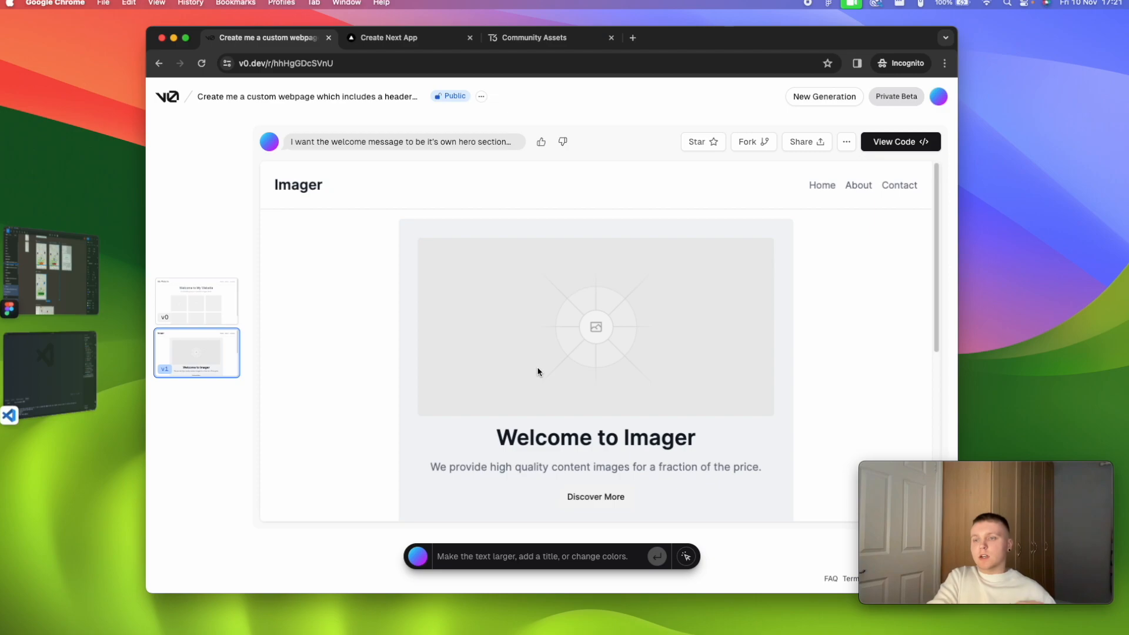
{"action": "mouse_move", "coordinate": [734, 300]}
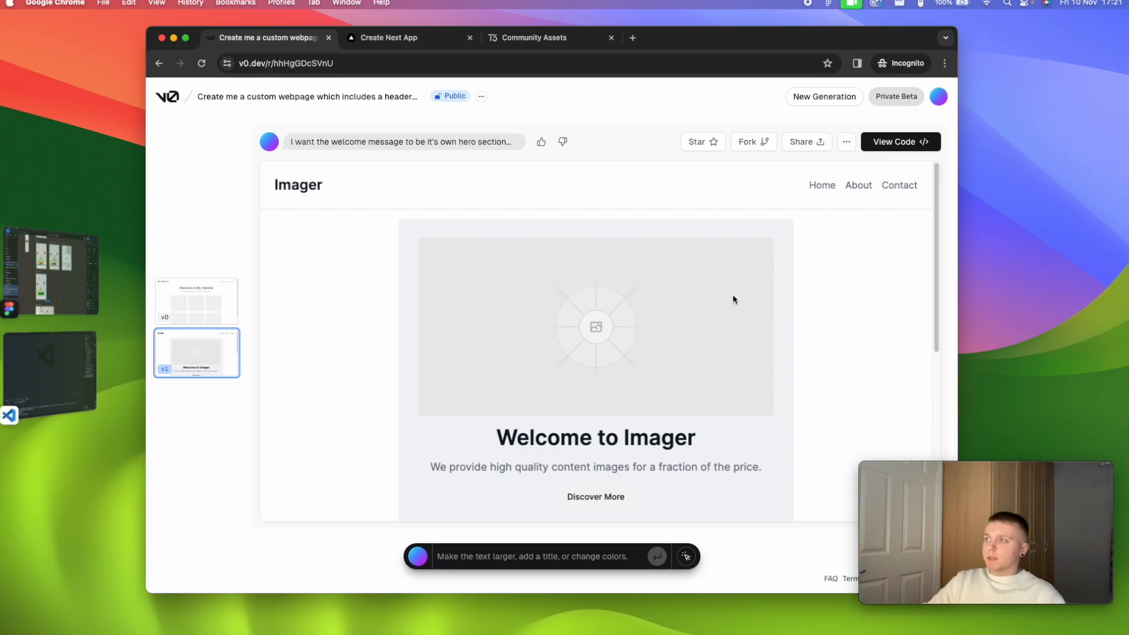
{"action": "scroll", "scroll_direction": "down", "scroll_amount": 3}
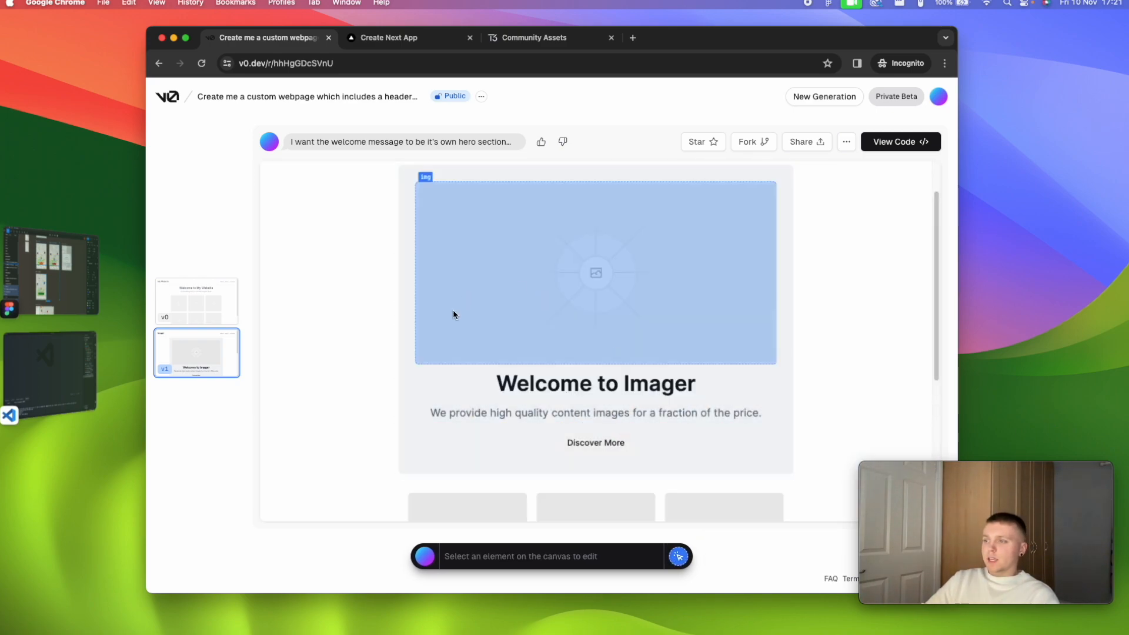
Step: Select the hero section and update it to text on the left, image on the right
{"action": "left_click", "coordinate": [595, 384]}
{"action": "type", "text": "I want the image on the right , and the text content on the left"}
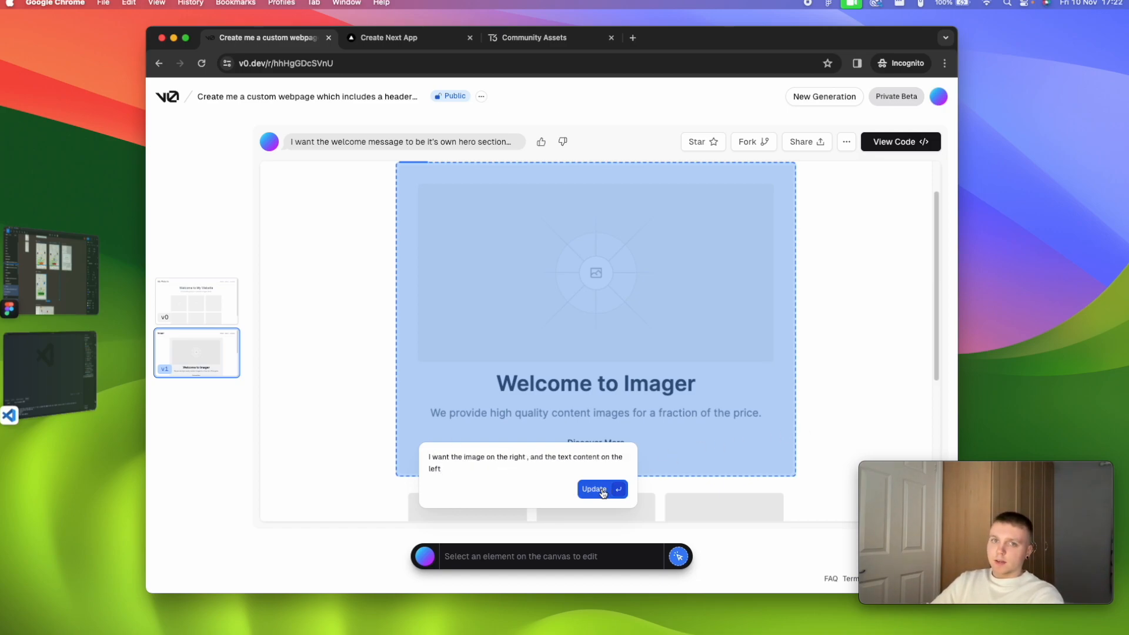
{"action": "left_click", "coordinate": [597, 489]}
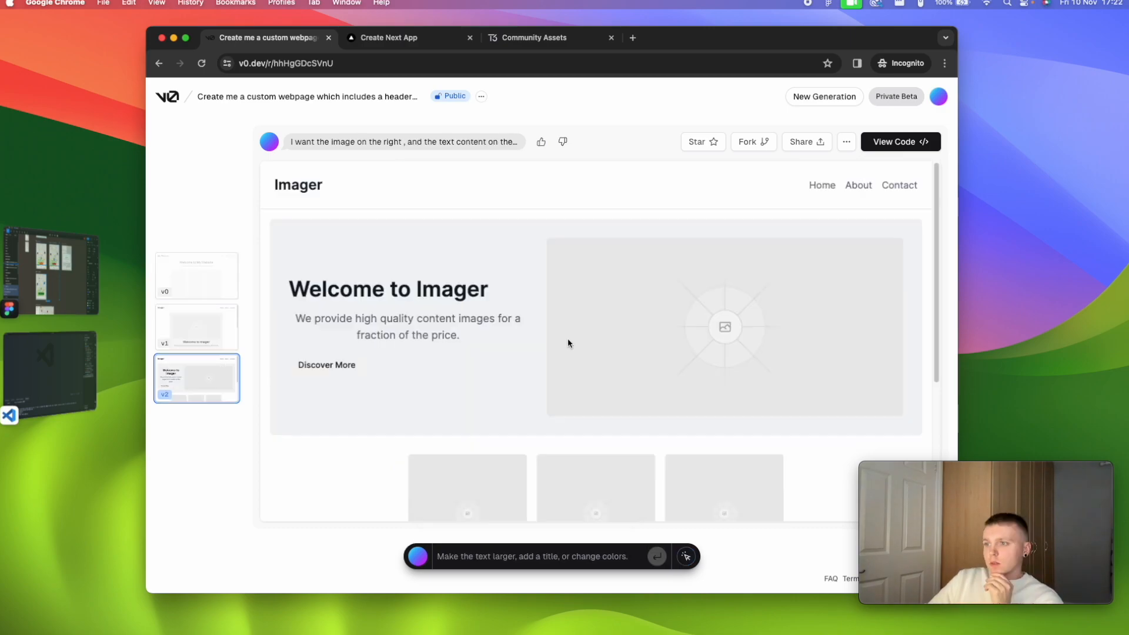
{"action": "mouse_move", "coordinate": [612, 335]}
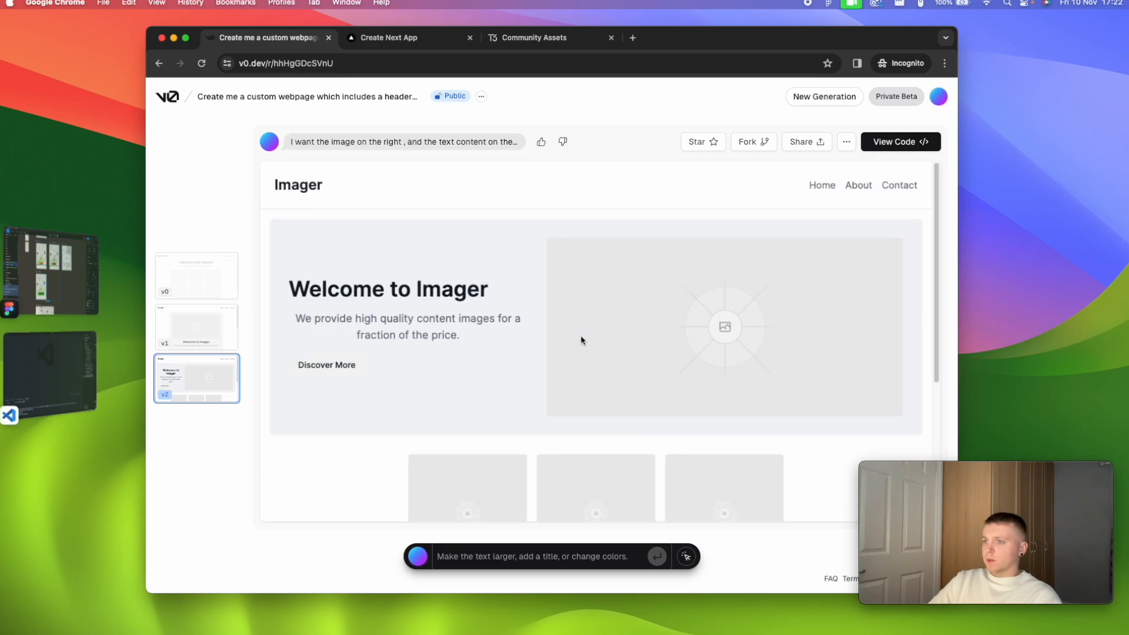
{"action": "scroll", "scroll_direction": "down", "scroll_amount": 3}
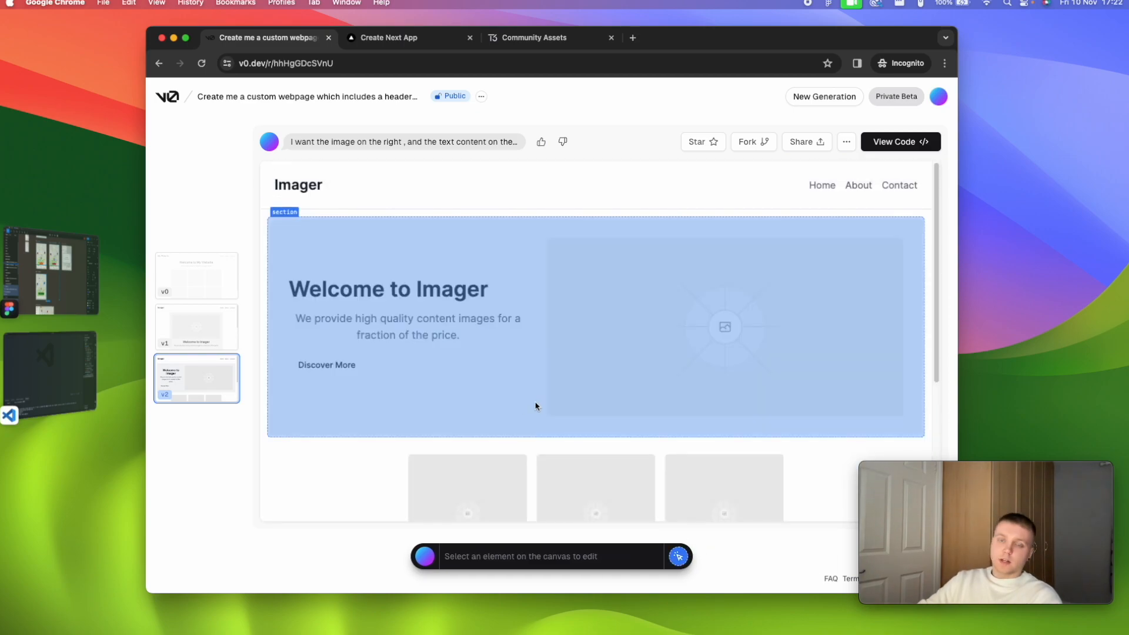
Step: Select the tagline paragraph and update it to be left-aligned
{"action": "left_click", "coordinate": [407, 326]}
{"action": "type", "text": "I need this text to be on the left"}
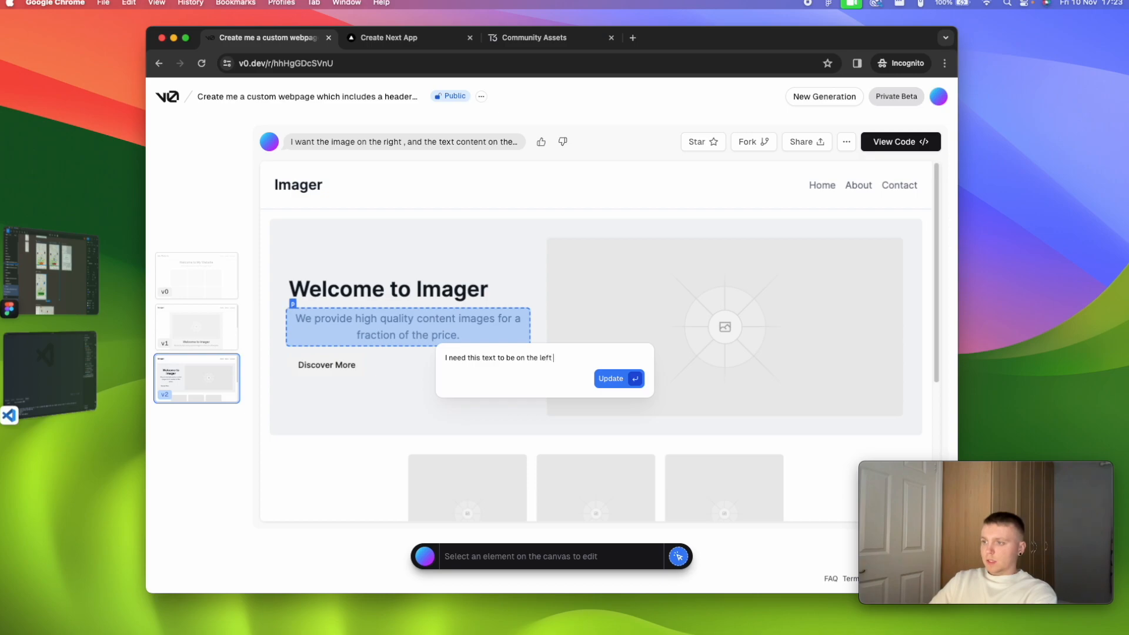
{"action": "left_click", "coordinate": [611, 379]}
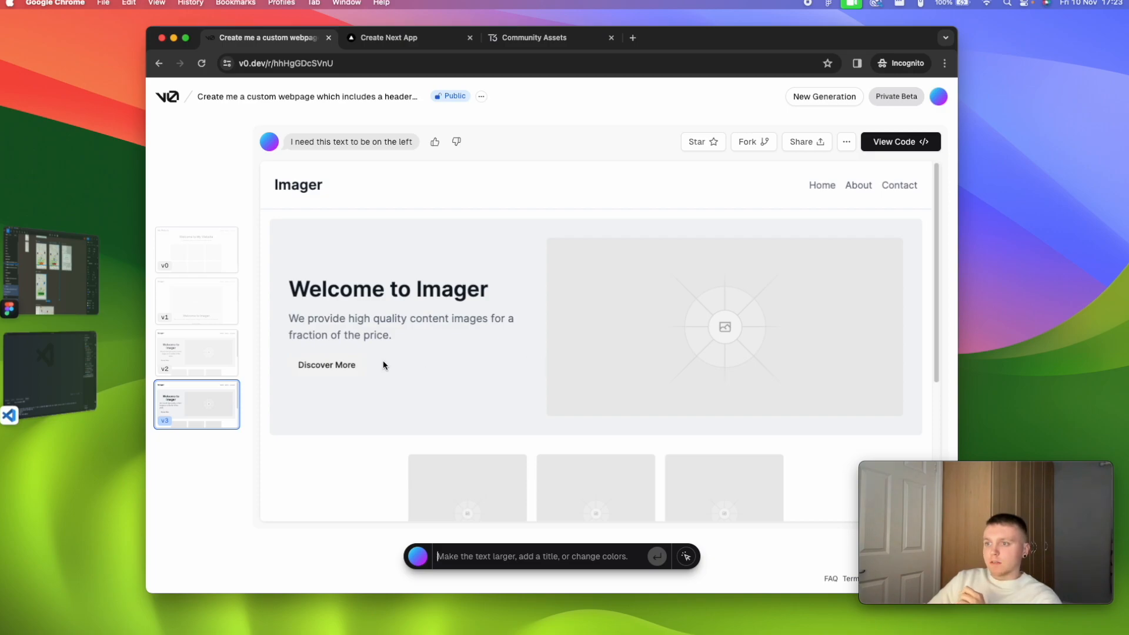
{"action": "mouse_move", "coordinate": [338, 380]}
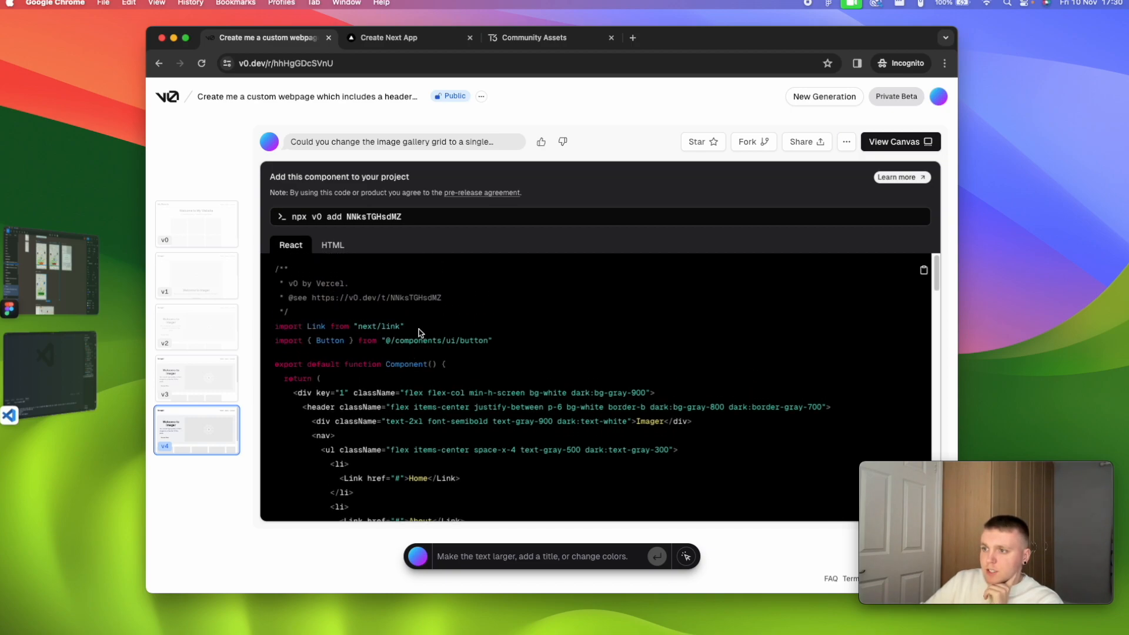
{"action": "mouse_move", "coordinate": [505, 336]}
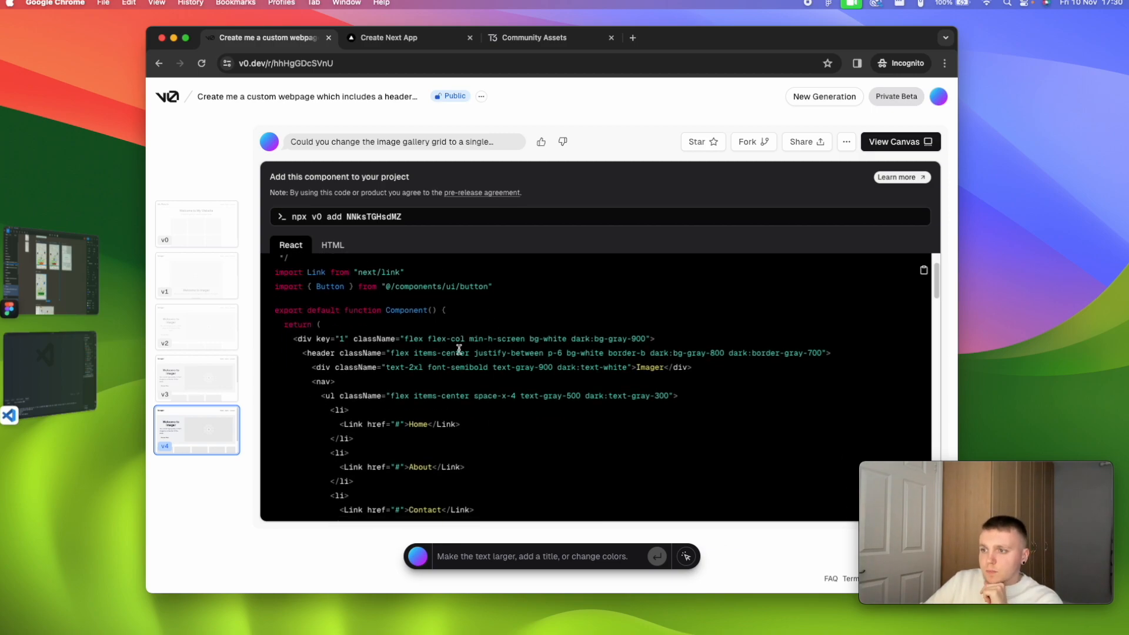
{"action": "scroll", "scroll_direction": "down", "scroll_amount": 3}
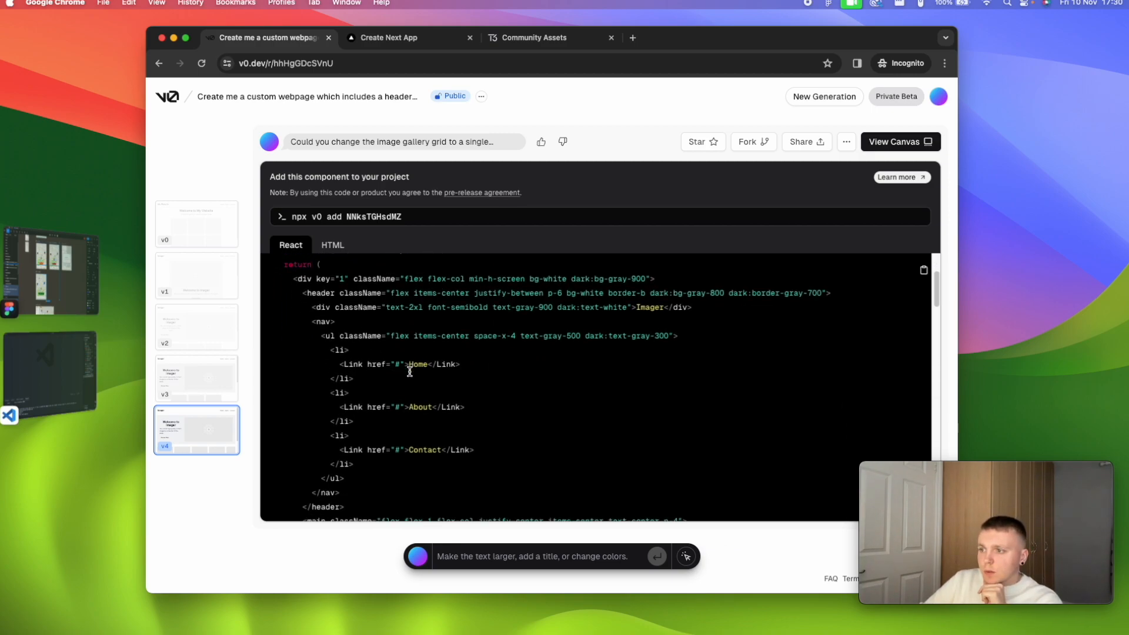
{"action": "scroll", "scroll_direction": "down", "scroll_amount": 3}
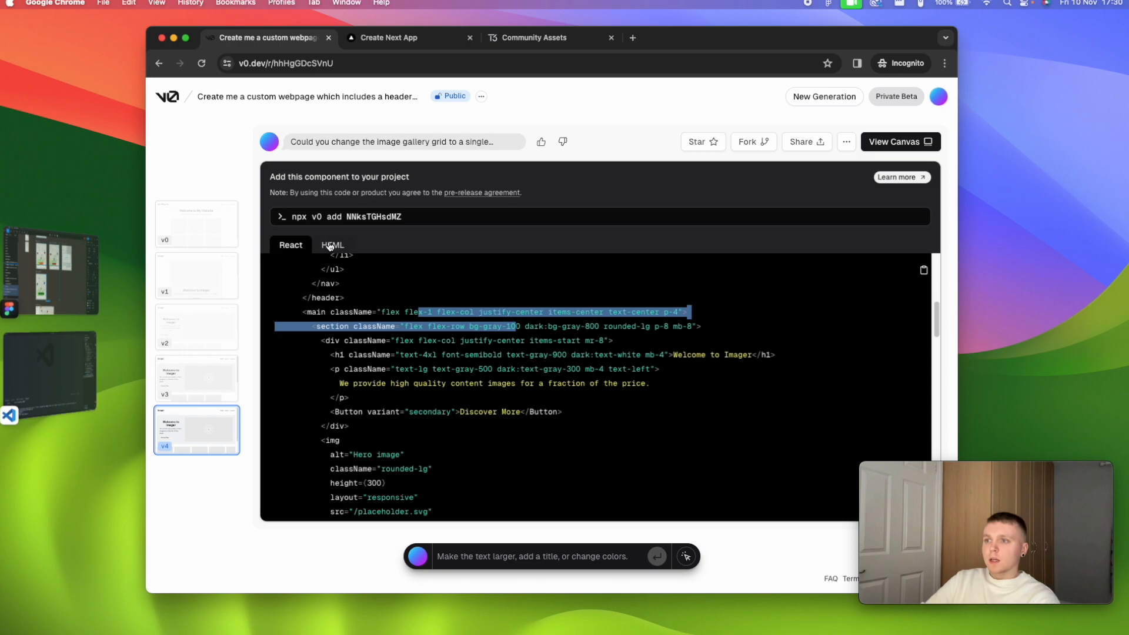
{"action": "mouse_move", "coordinate": [653, 323]}
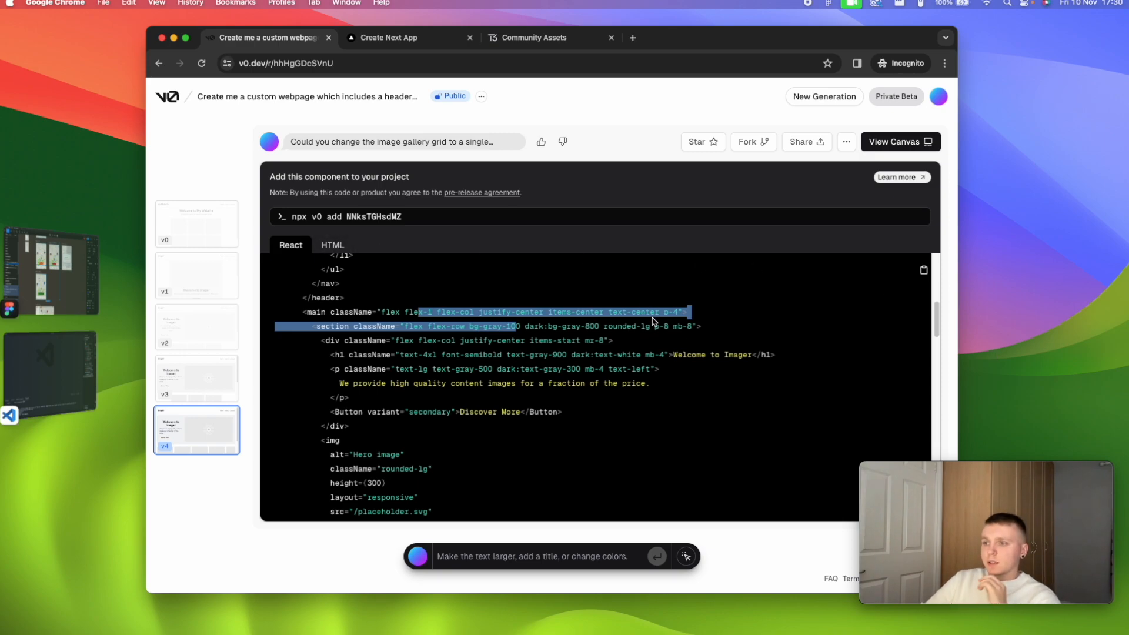
{"action": "scroll", "scroll_direction": "down", "scroll_amount": 3}
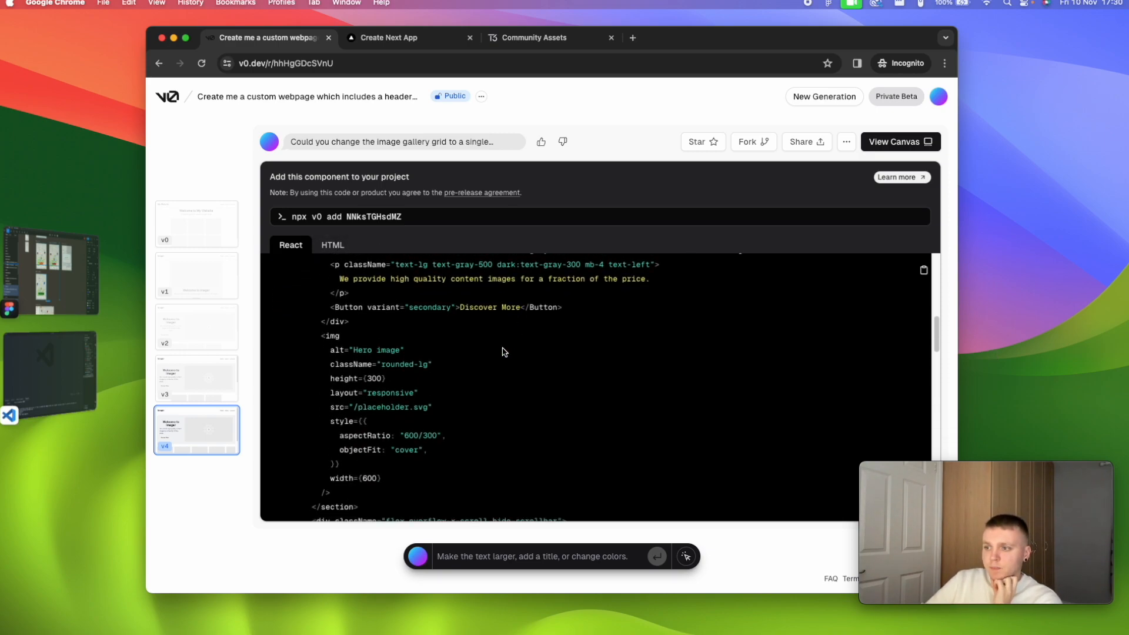
{"action": "scroll", "scroll_direction": "down", "scroll_amount": 3}
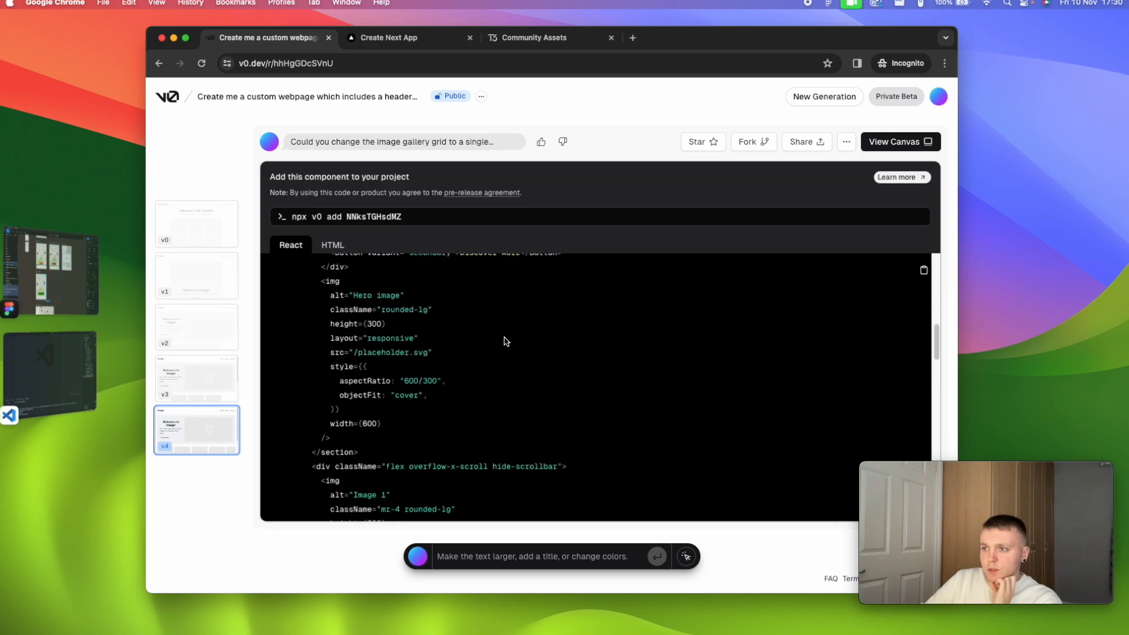
{"action": "scroll", "scroll_direction": "down", "scroll_amount": 3}
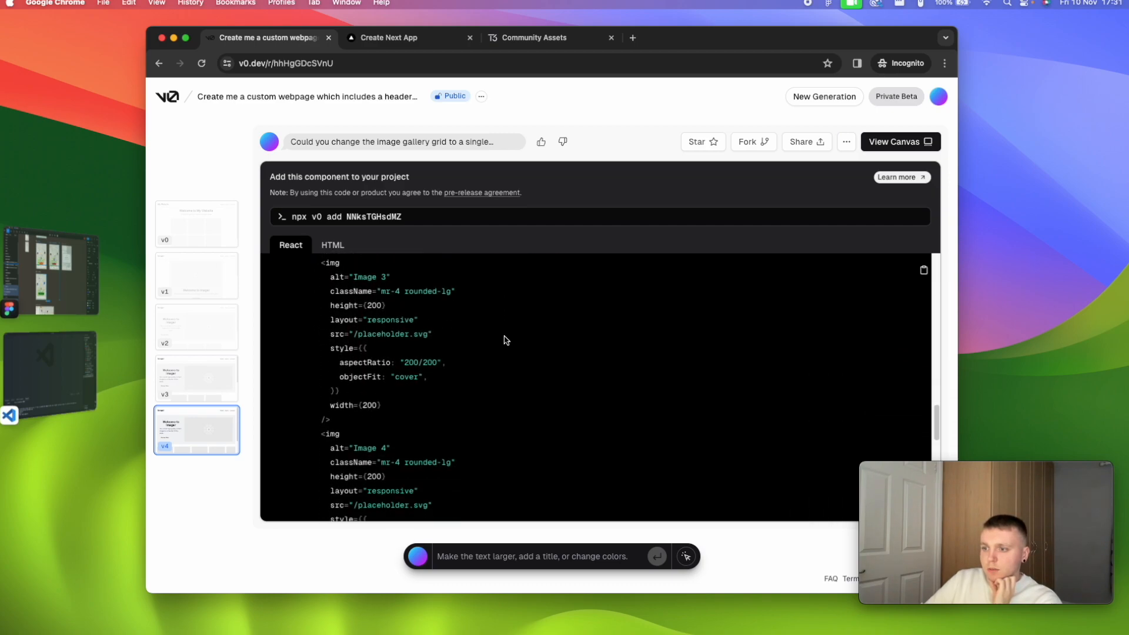
{"action": "scroll", "scroll_direction": "down", "scroll_amount": 3}
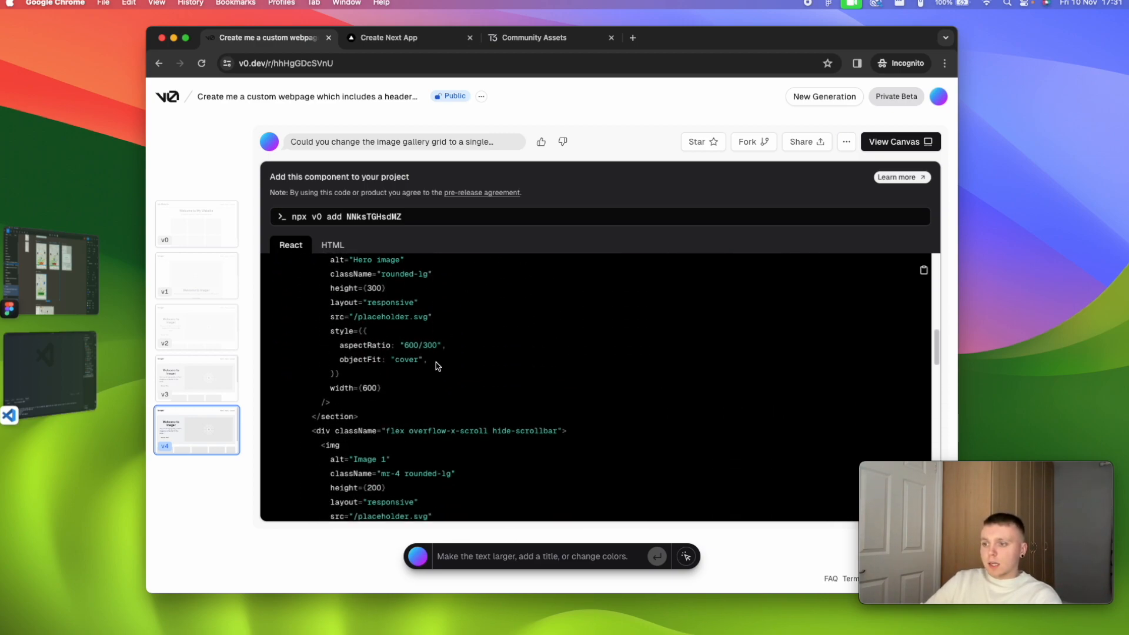
{"action": "scroll", "scroll_direction": "down", "scroll_amount": 3}
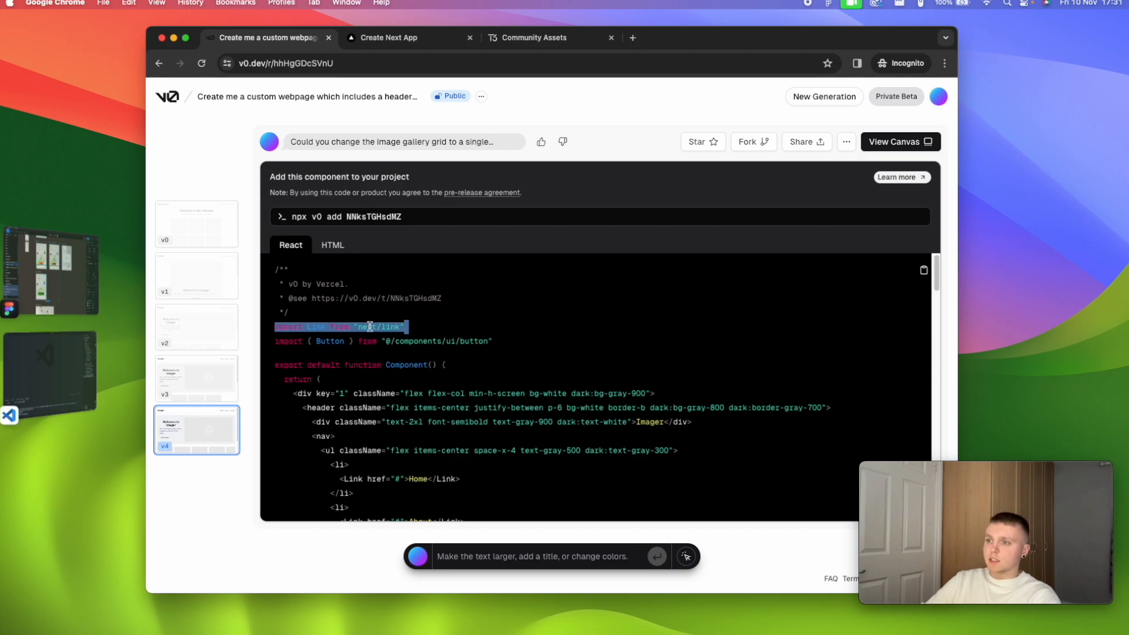
{"action": "scroll", "scroll_direction": "down", "scroll_amount": 3}
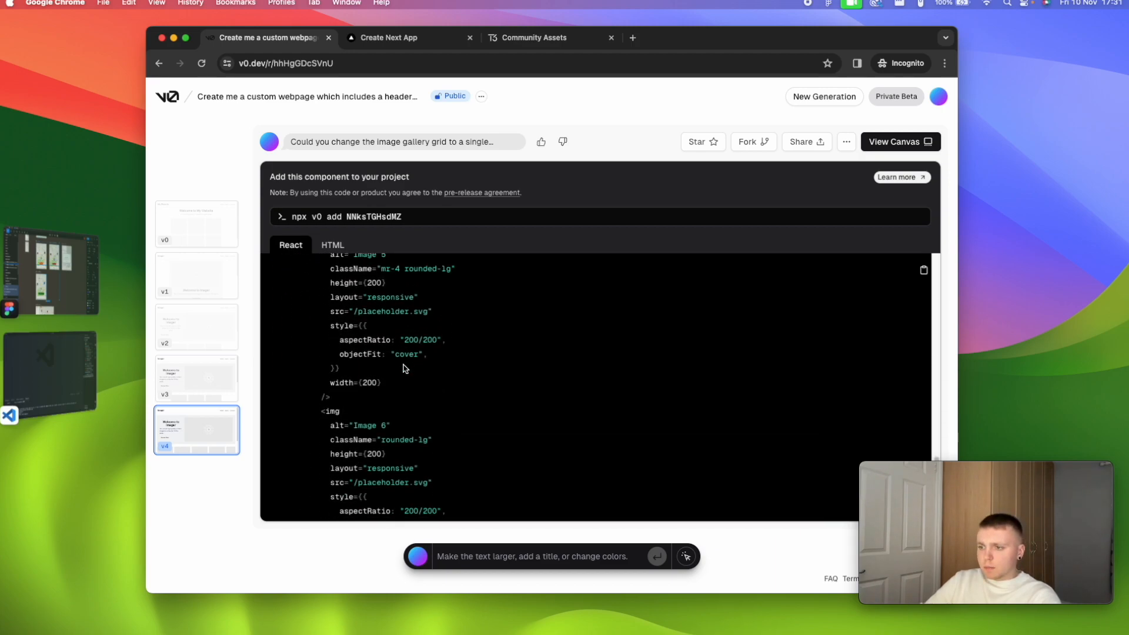
{"action": "scroll", "scroll_direction": "down", "scroll_amount": 3}
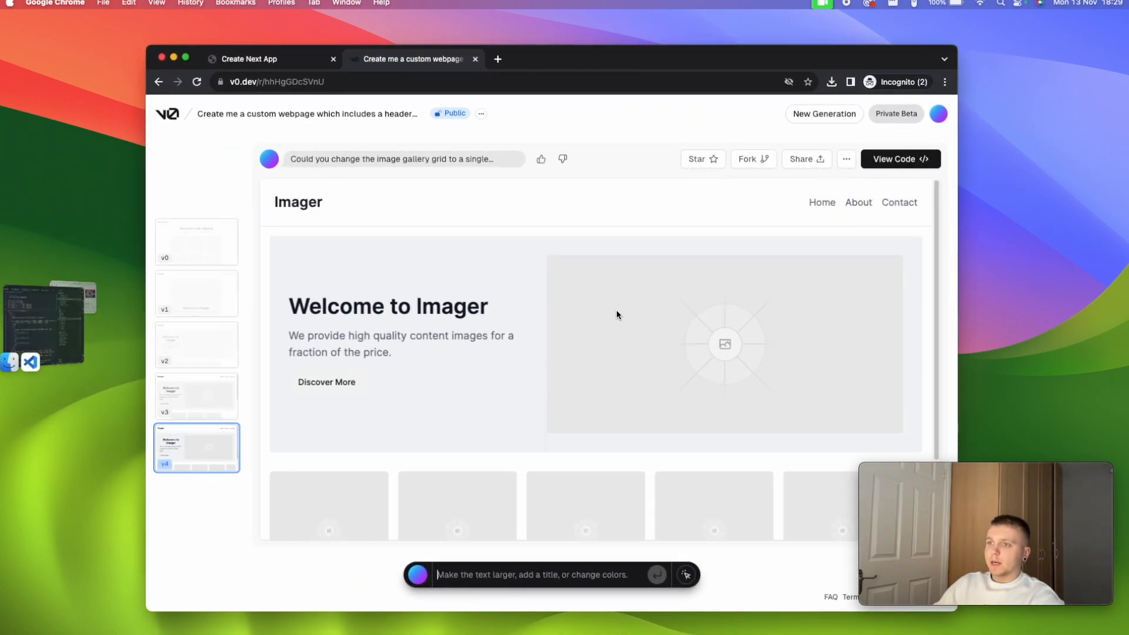
Step: Switch the v4 Imager generation to its React source and scroll to the hero section
{"action": "left_click", "coordinate": [900, 159]}
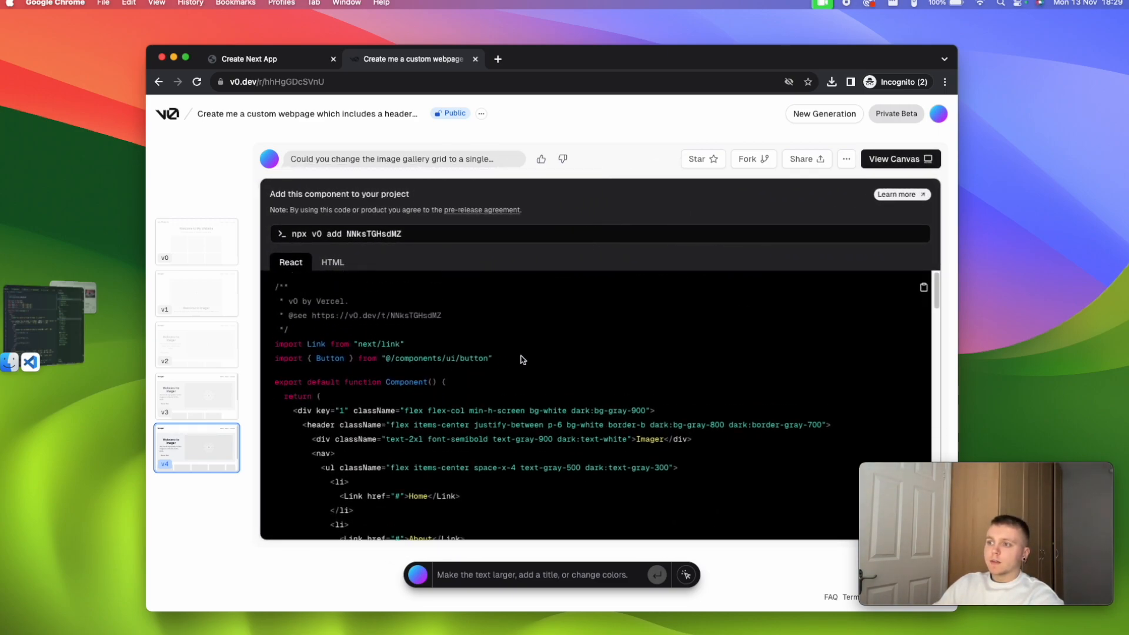
{"action": "double_click", "coordinate": [324, 358]}
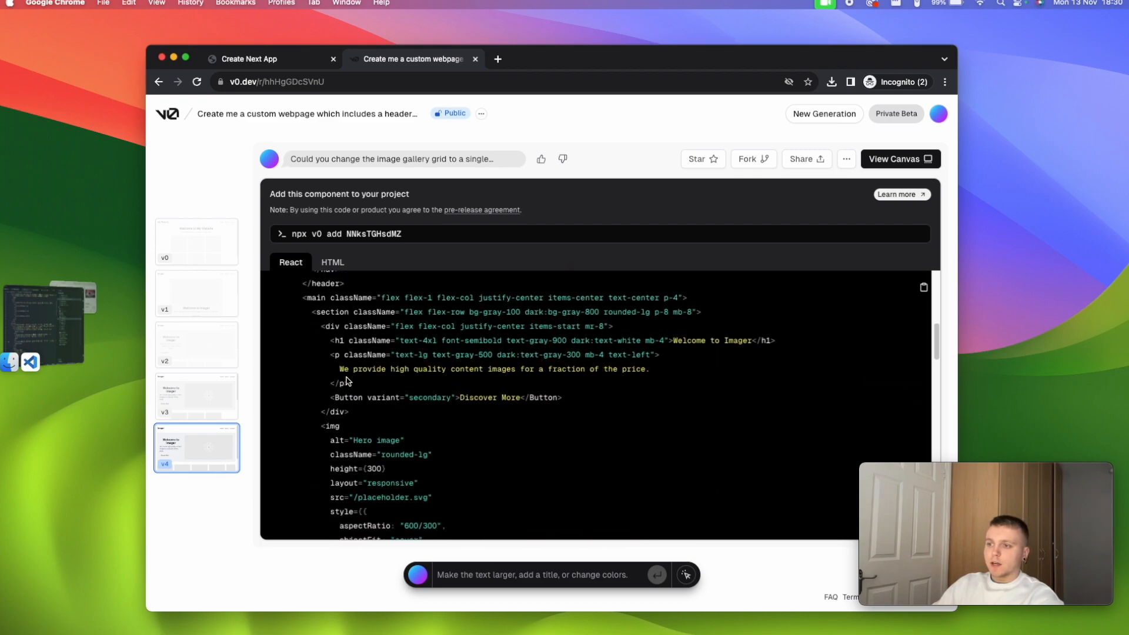
{"action": "scroll", "scroll_direction": "down", "scroll_amount": 3}
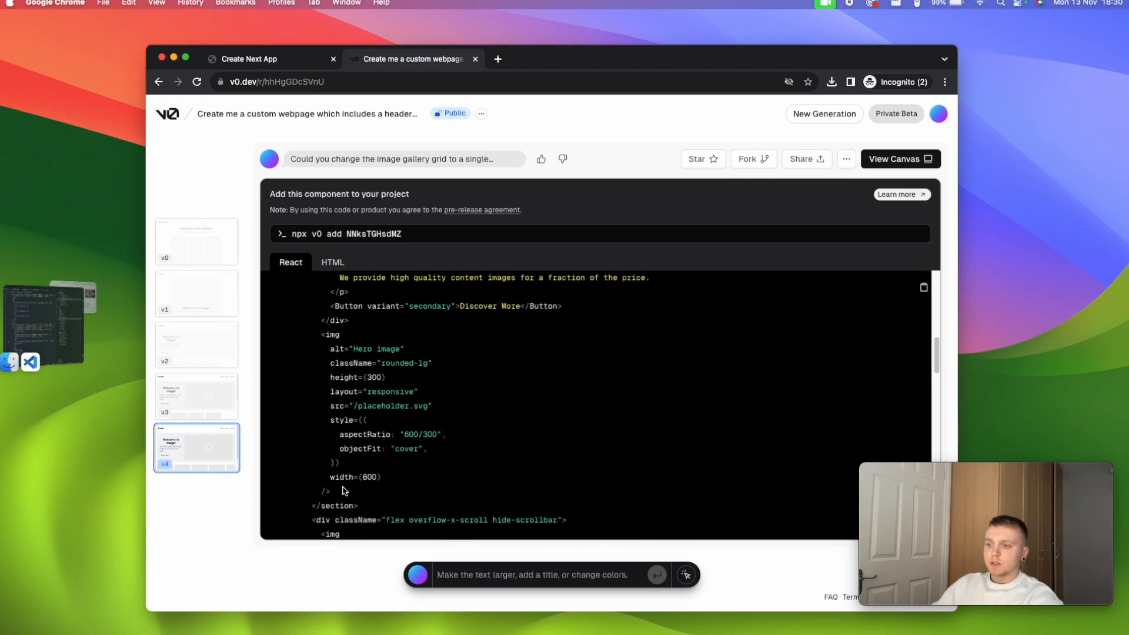
{"action": "left_click_drag", "start_coordinate": [339, 348], "coordinate": [343, 492]}
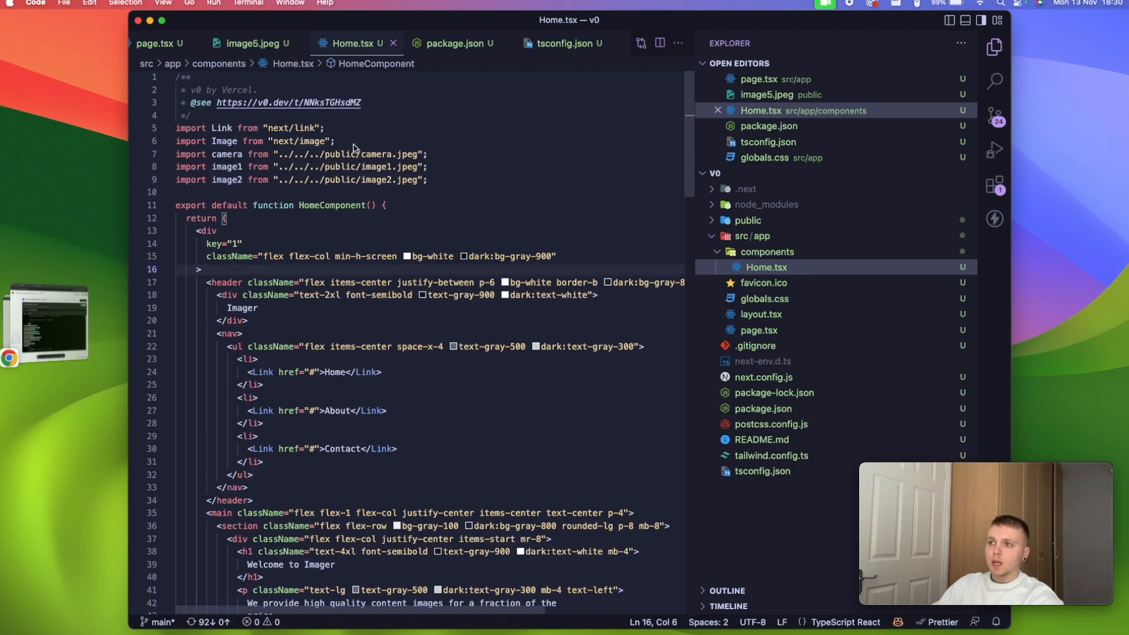
{"action": "scroll", "scroll_direction": "down", "scroll_amount": 3}
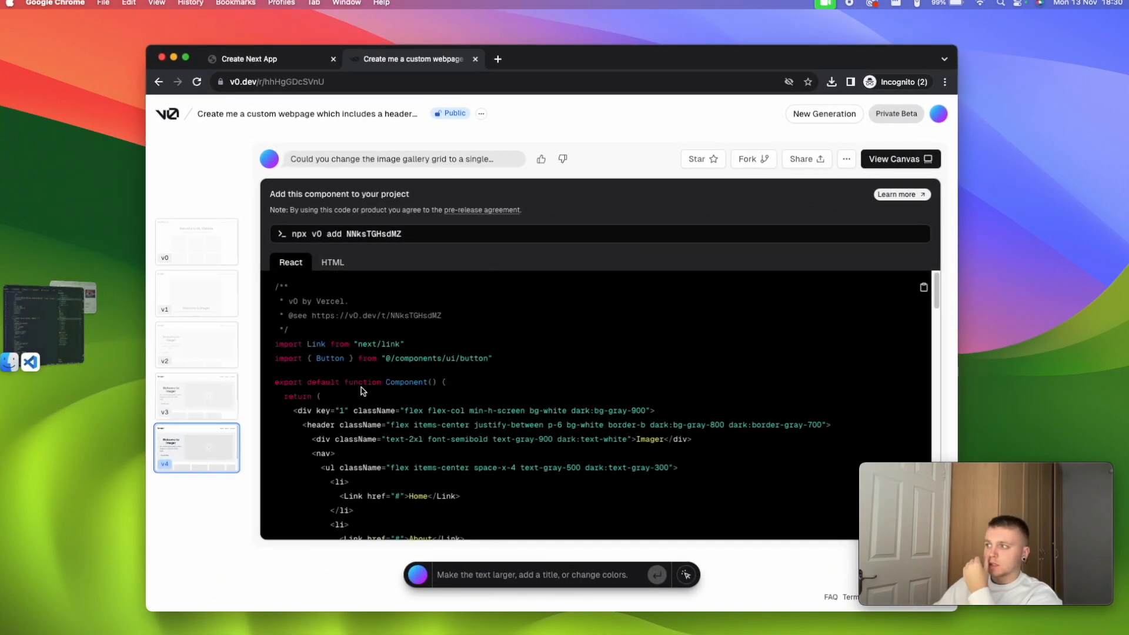
{"action": "mouse_move", "coordinate": [314, 351]}
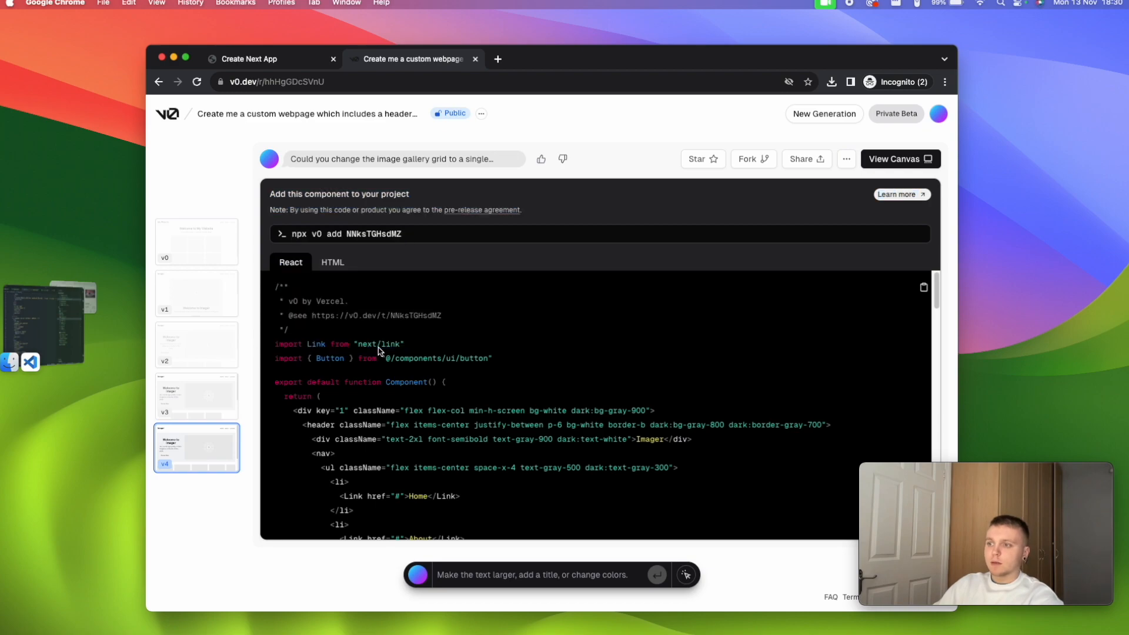
{"action": "mouse_move", "coordinate": [72, 328]}
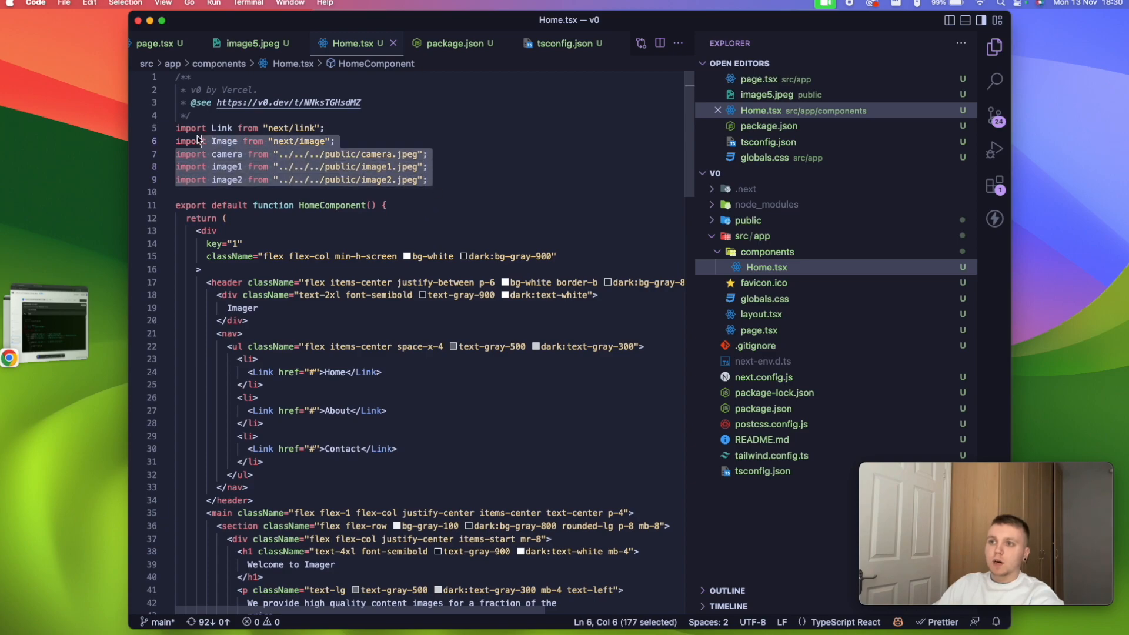
Step: Deselect the imports and scroll through the gallery Image tags in Home.tsx
{"action": "left_click", "coordinate": [322, 166]}
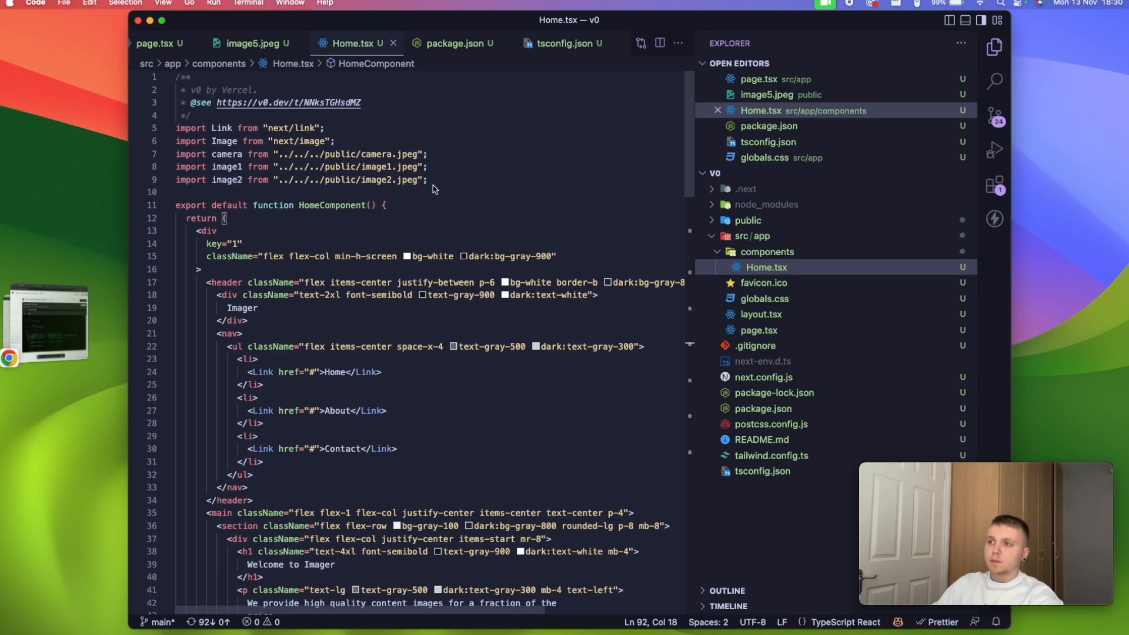
{"action": "scroll", "scroll_direction": "down", "scroll_amount": 3}
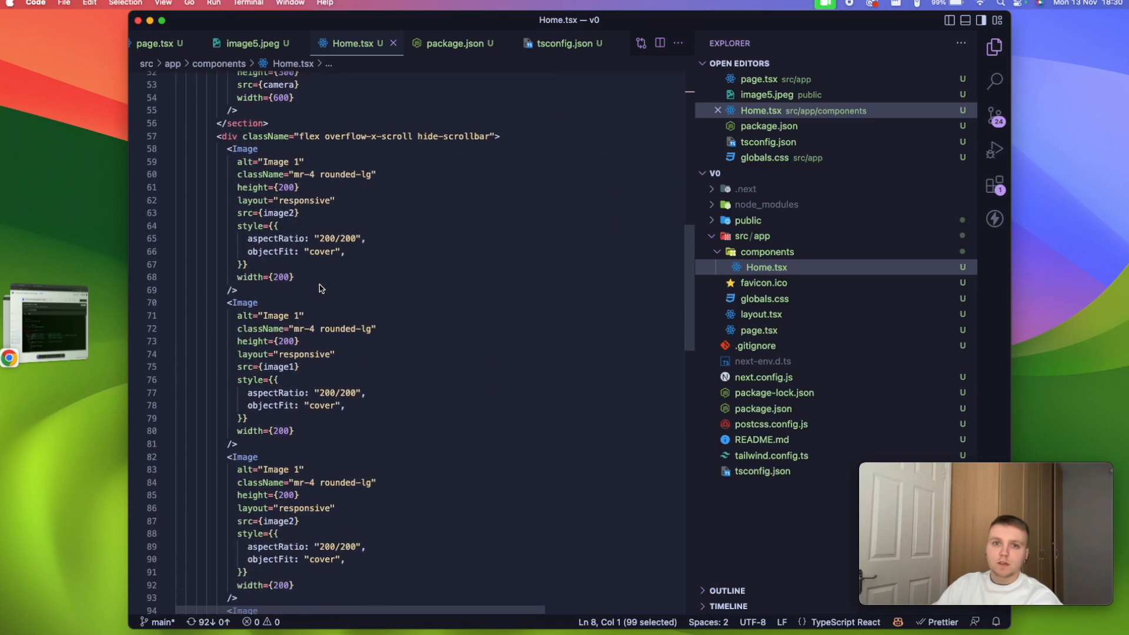
{"action": "scroll", "scroll_direction": "down", "scroll_amount": 3}
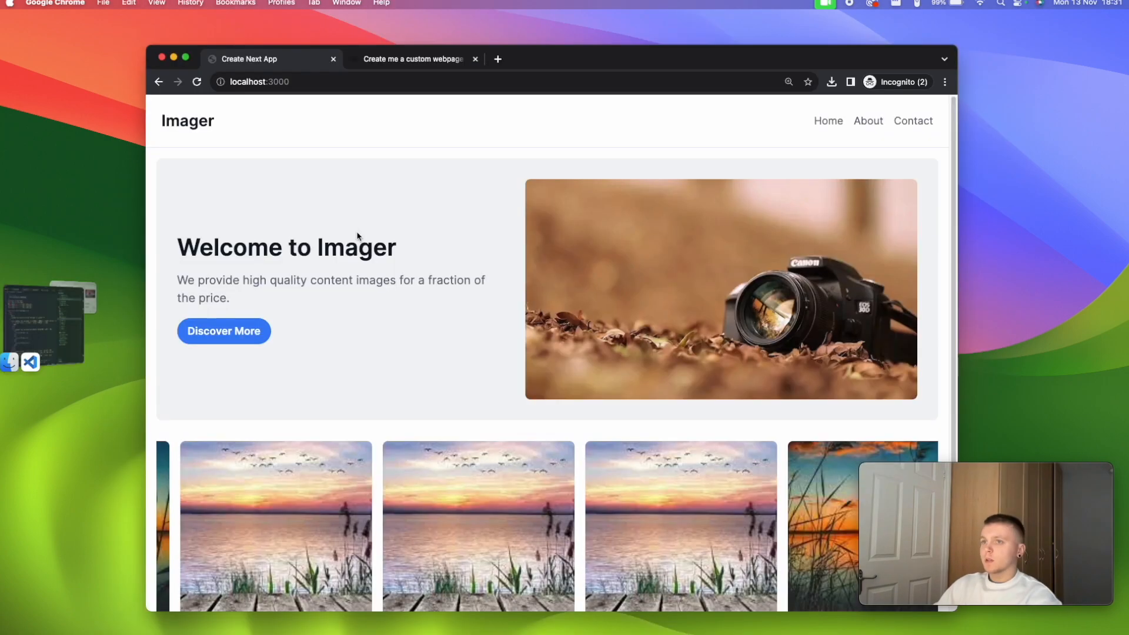
{"action": "double_click", "coordinate": [187, 121]}
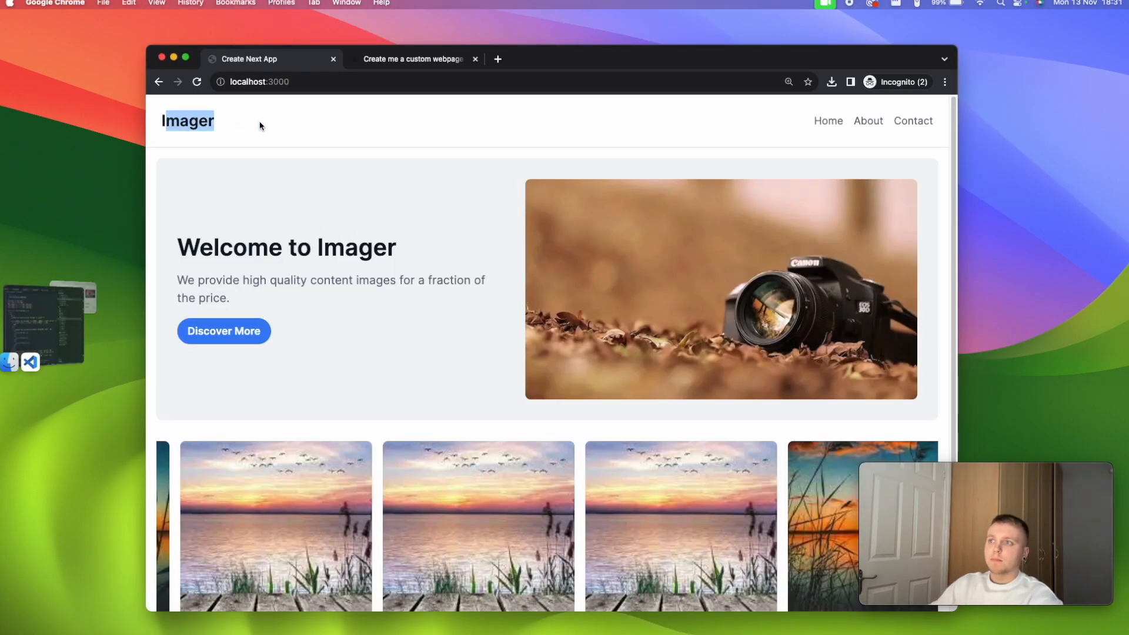
{"action": "left_click", "coordinate": [259, 81]}
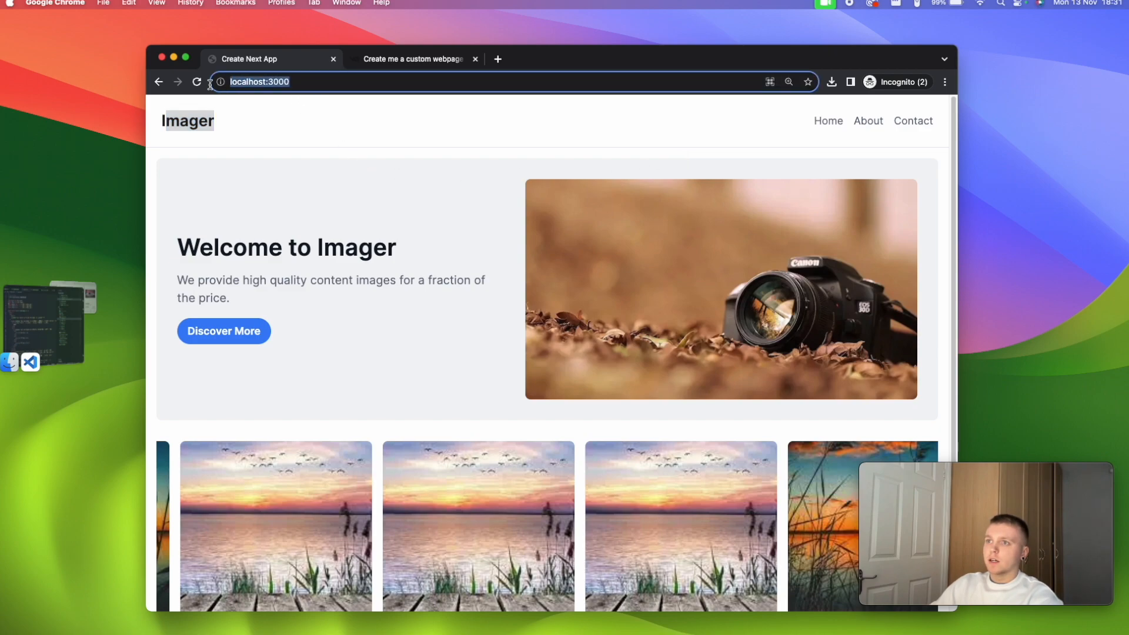
{"action": "mouse_move", "coordinate": [282, 284]}
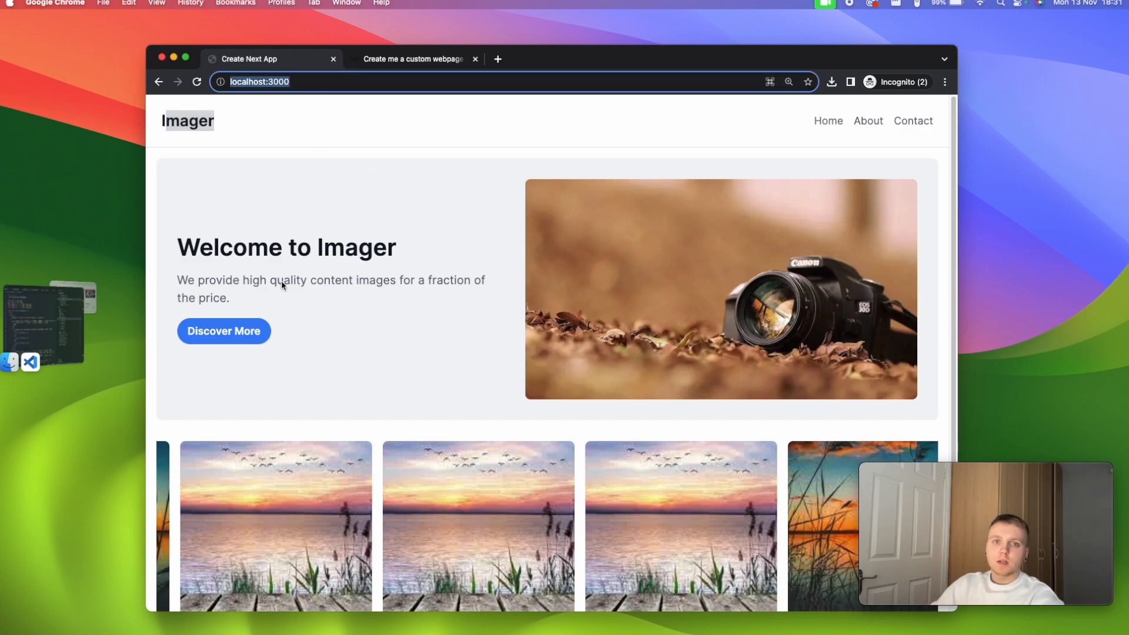
{"action": "mouse_move", "coordinate": [471, 311]}
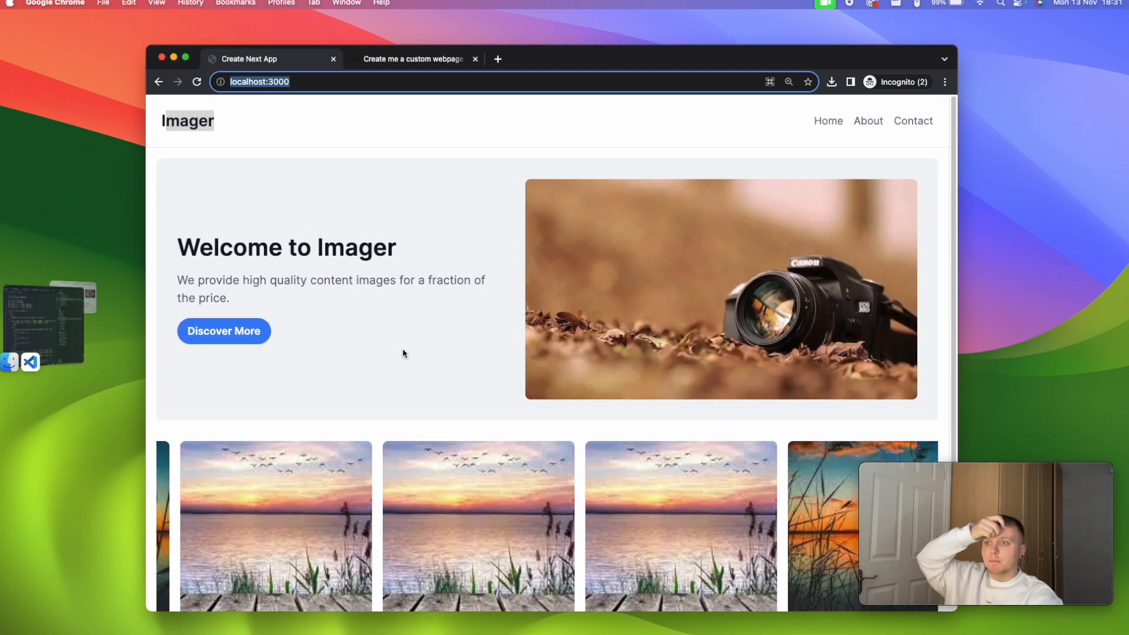
{"action": "mouse_move", "coordinate": [474, 347]}
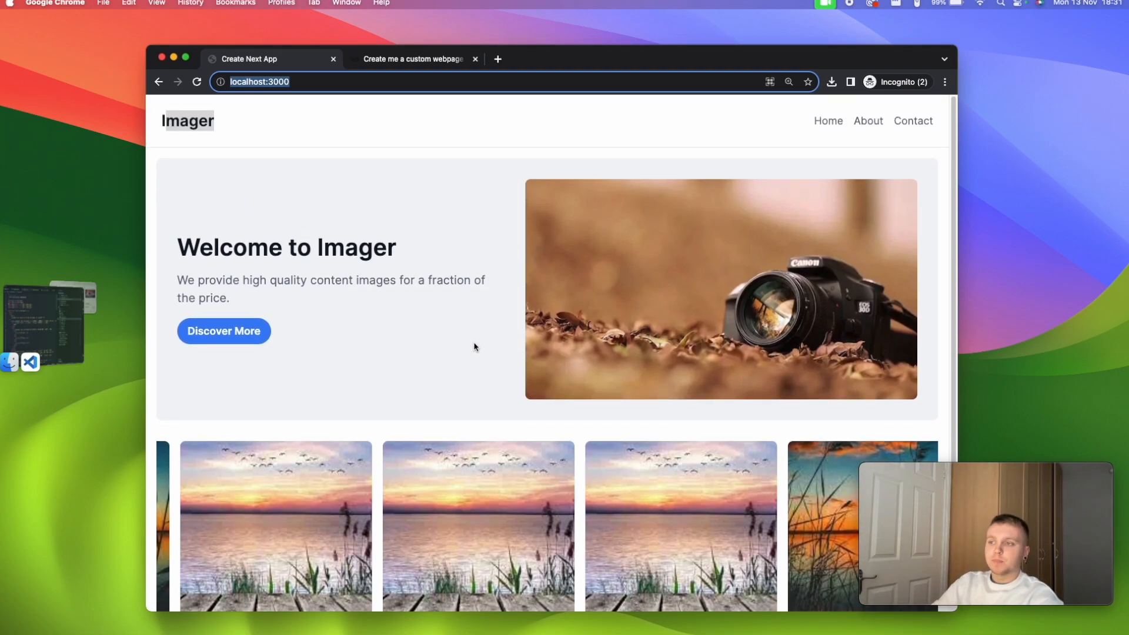
{"action": "scroll", "scroll_direction": "down", "scroll_amount": 3}
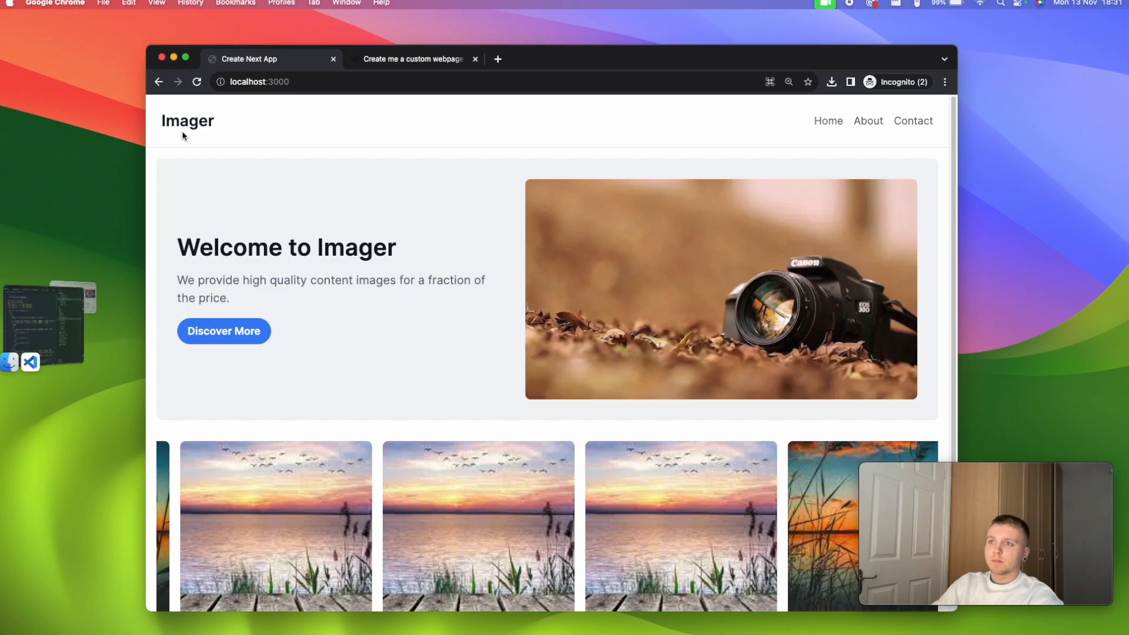
{"action": "scroll", "scroll_direction": "down", "scroll_amount": 3}
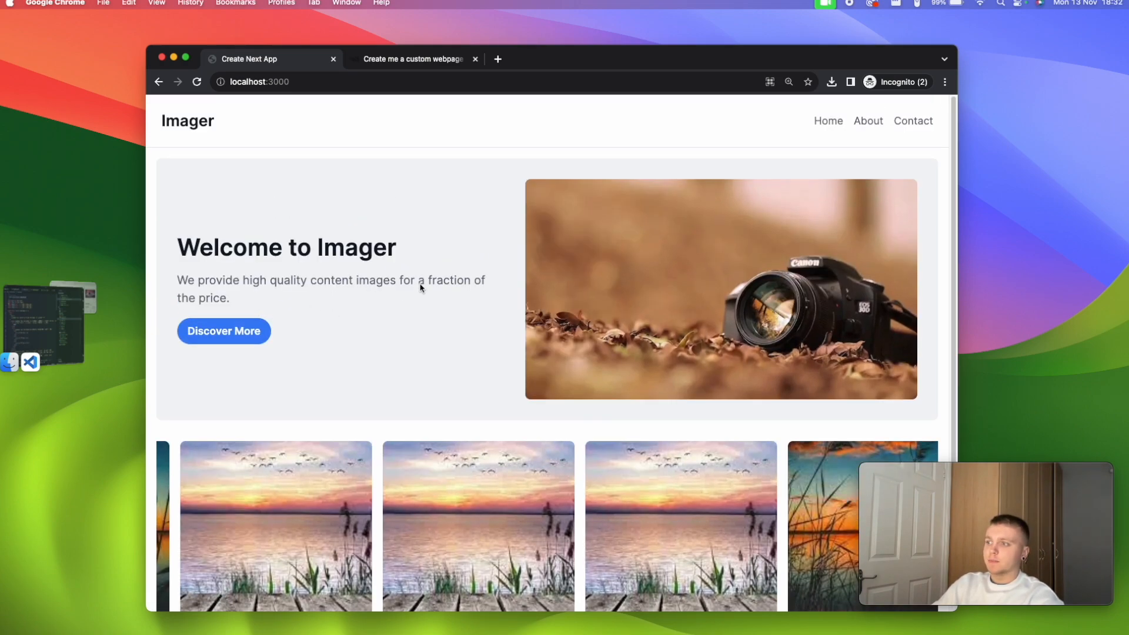
{"action": "scroll", "scroll_direction": "down", "scroll_amount": 3}
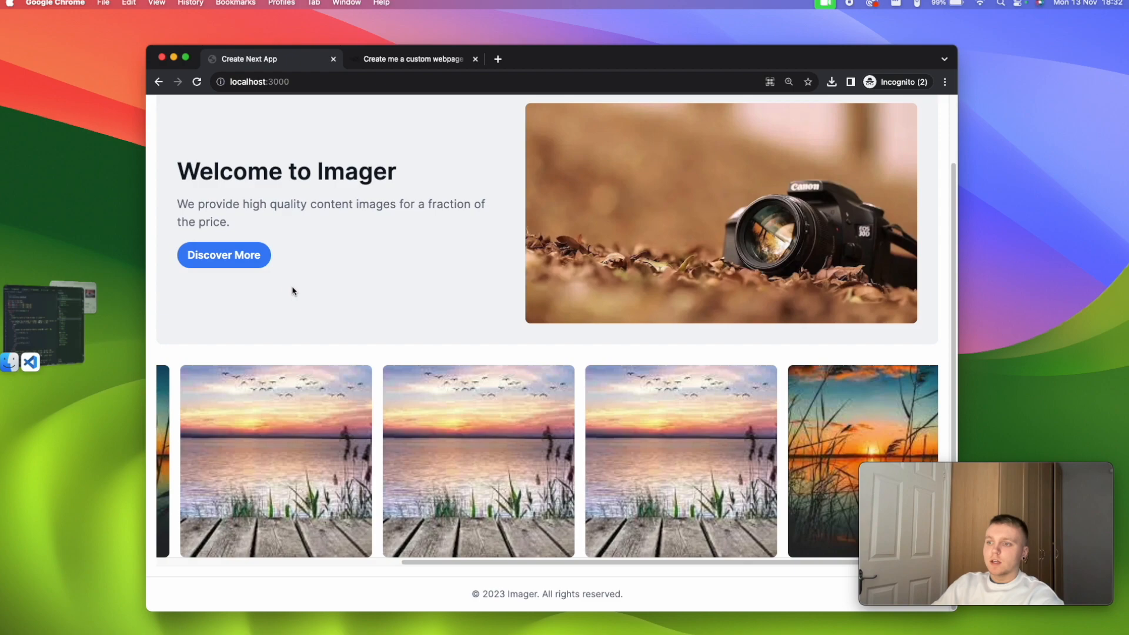
{"action": "mouse_move", "coordinate": [390, 285]}
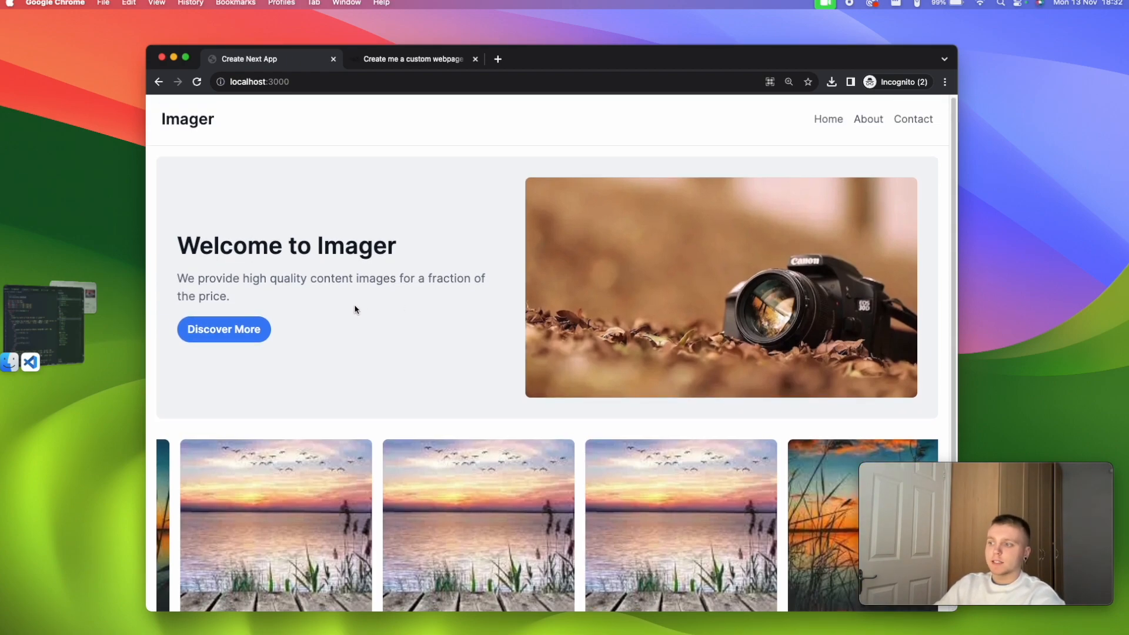
Step: Return to v0, switch to the canvas preview and enable the element picker over the hero
{"action": "left_click", "coordinate": [413, 59]}
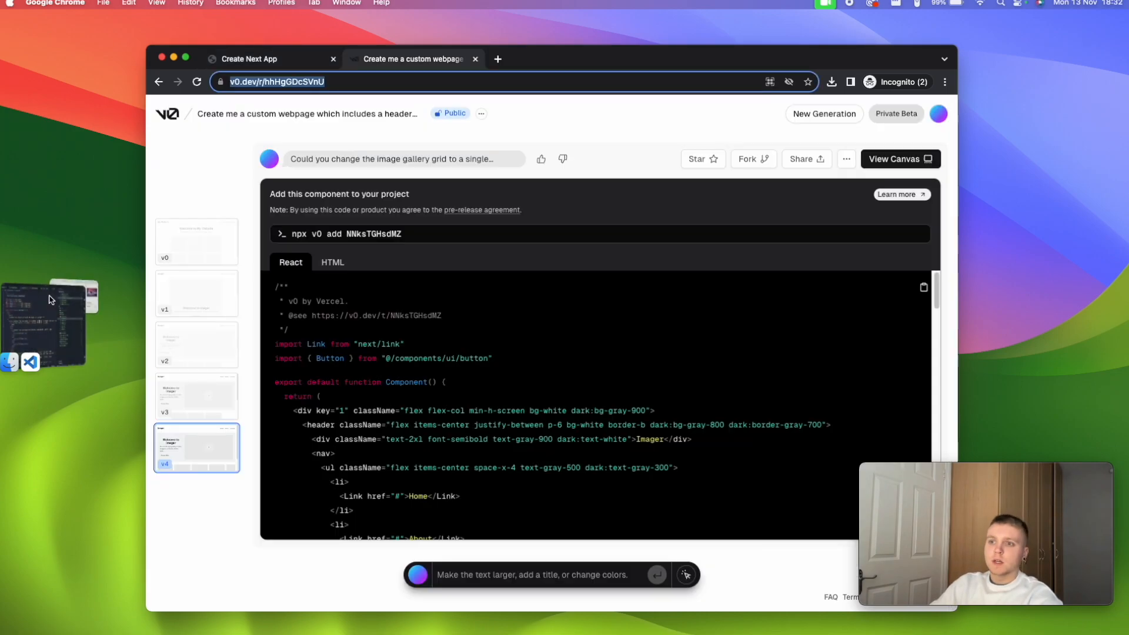
{"action": "mouse_move", "coordinate": [196, 293]}
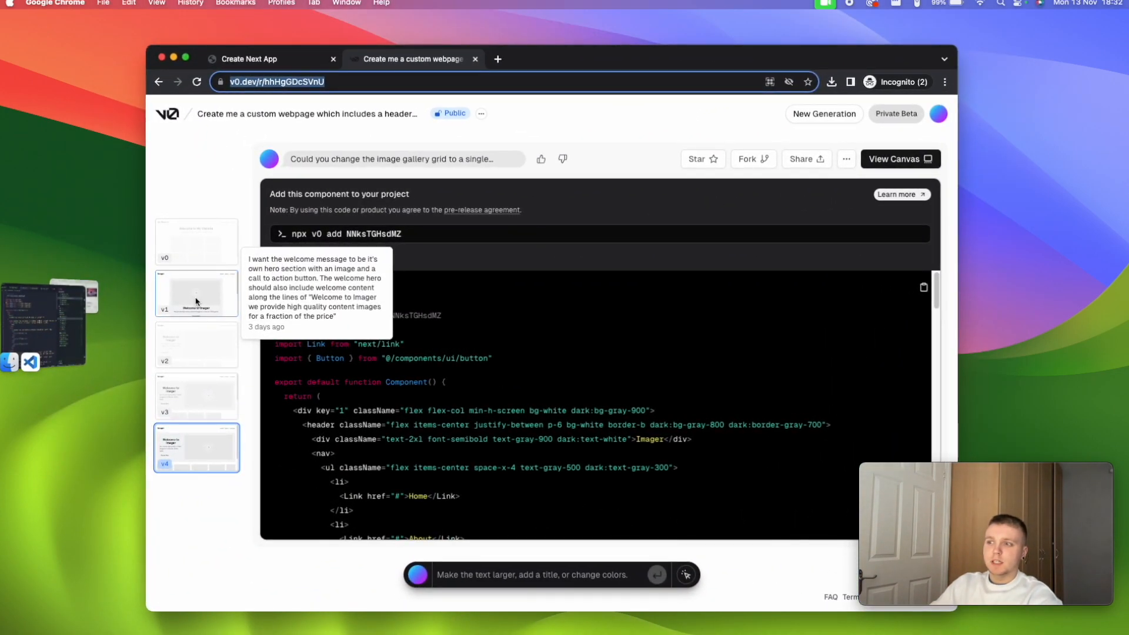
{"action": "left_click", "coordinate": [899, 158]}
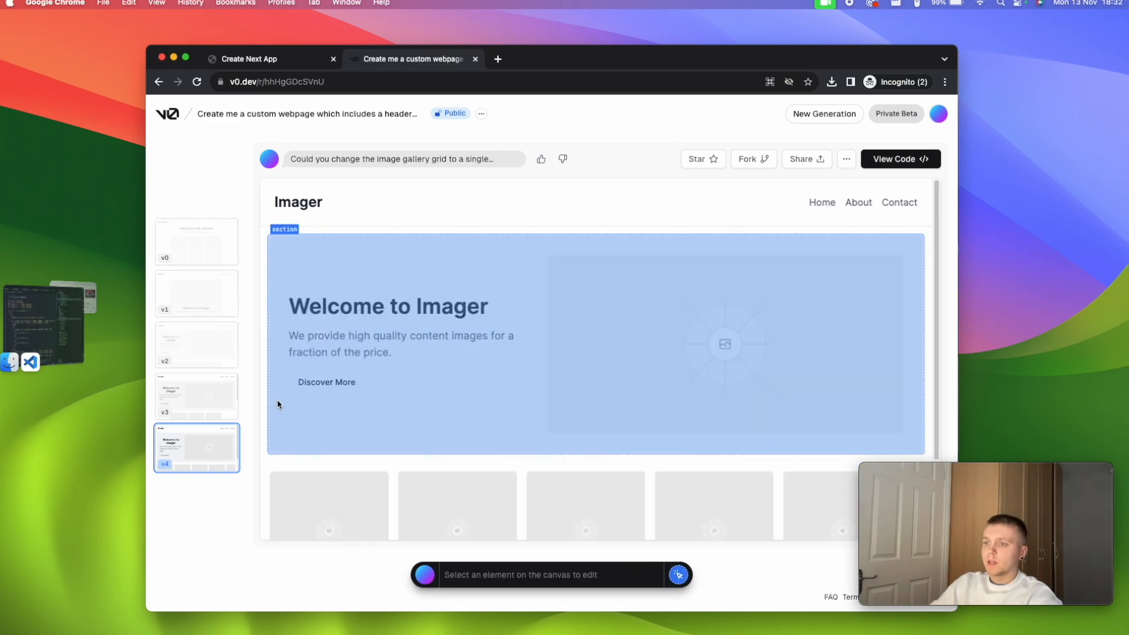
{"action": "left_click", "coordinate": [387, 306]}
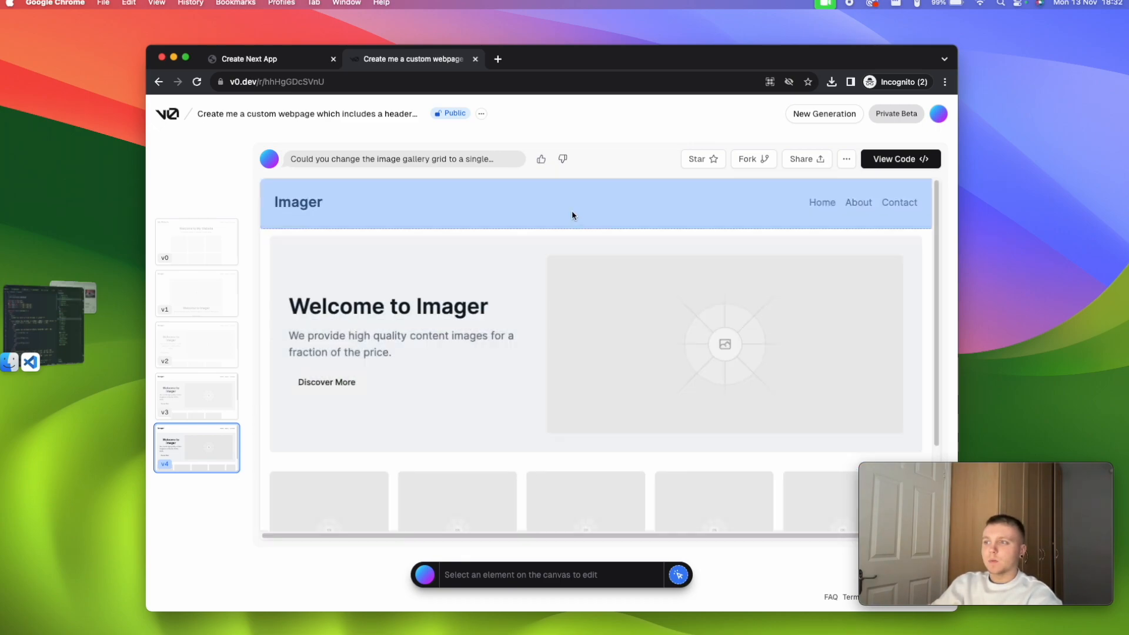
{"action": "mouse_move", "coordinate": [536, 210]}
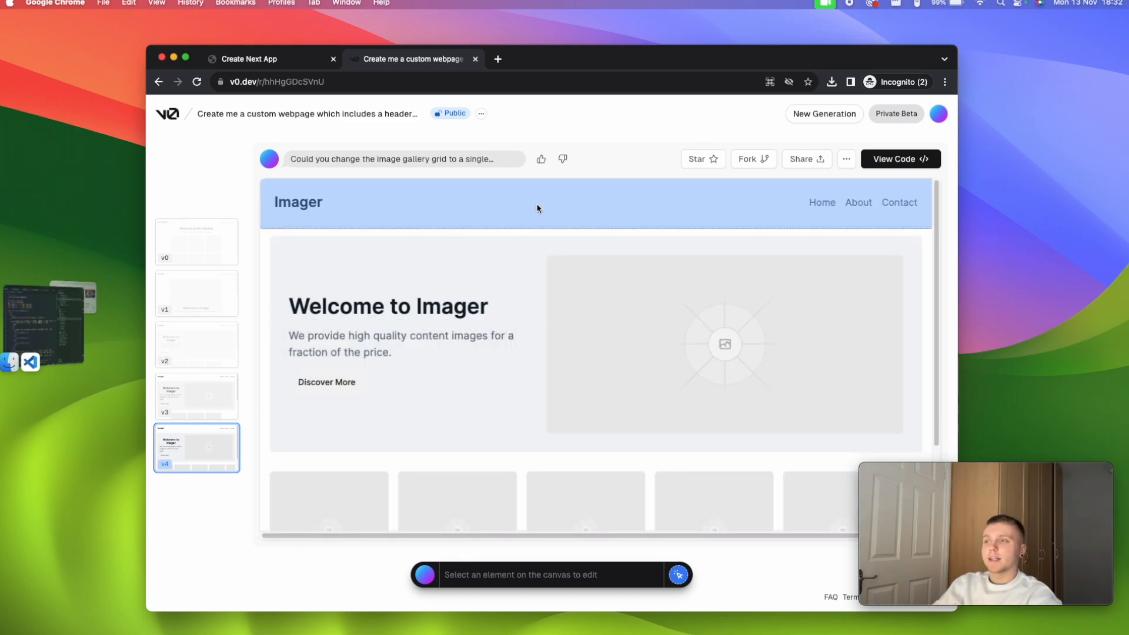
{"action": "mouse_move", "coordinate": [251, 168]}
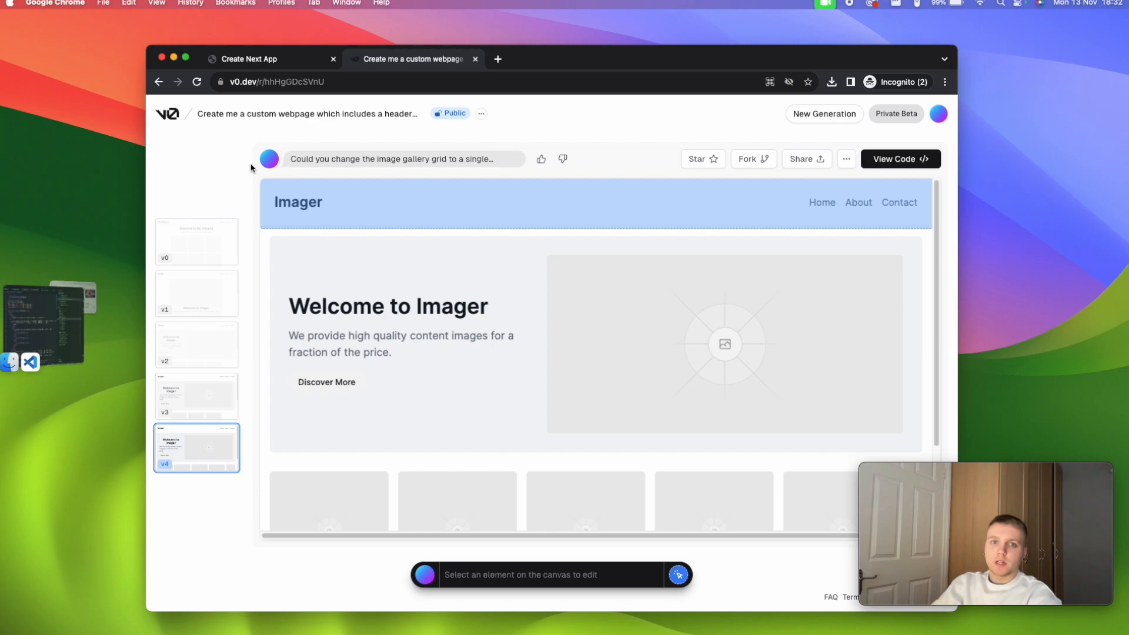
{"action": "mouse_move", "coordinate": [356, 251]}
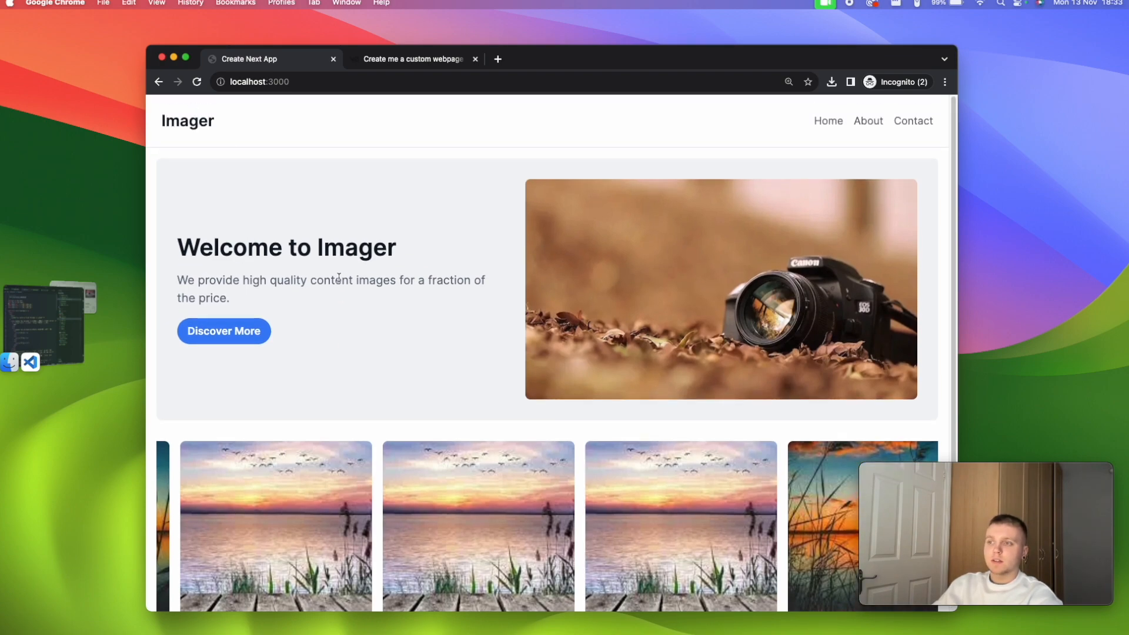
Step: Scroll the localhost Imager page, then return to the 'Create me a custom webpage' v0 tab
{"action": "scroll", "scroll_direction": "down", "scroll_amount": 3}
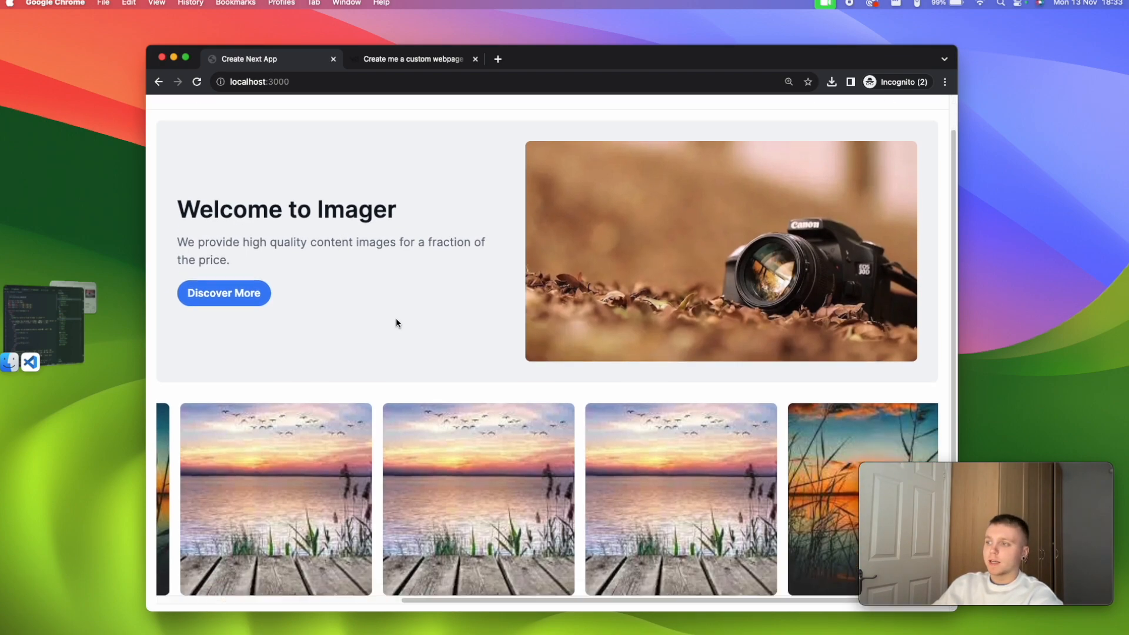
{"action": "left_click", "coordinate": [413, 59]}
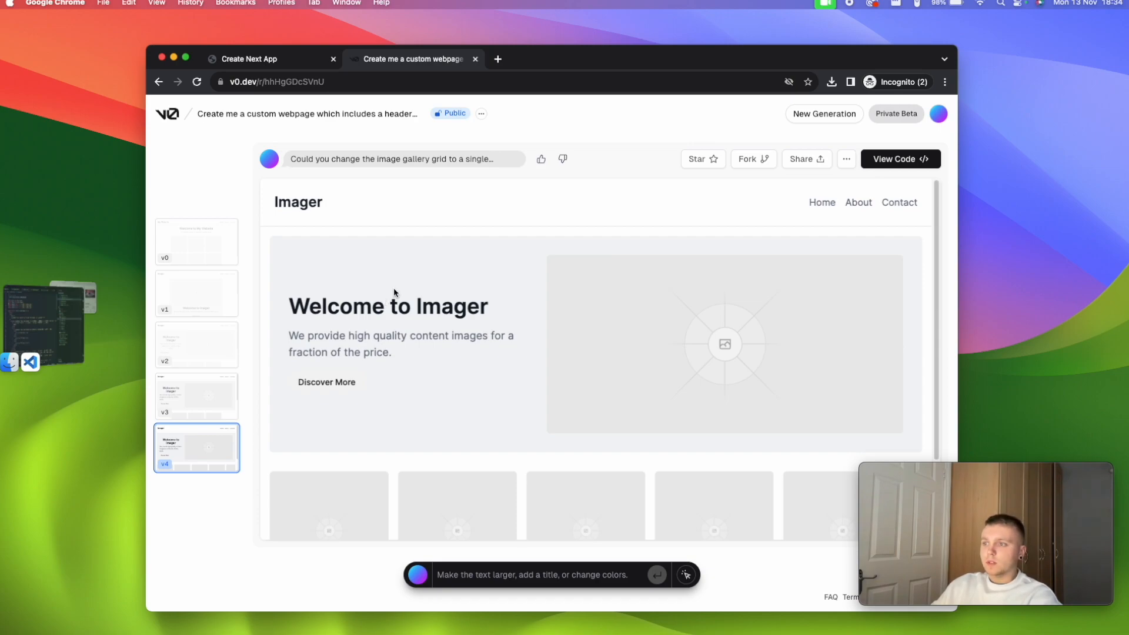
{"action": "mouse_move", "coordinate": [384, 298]}
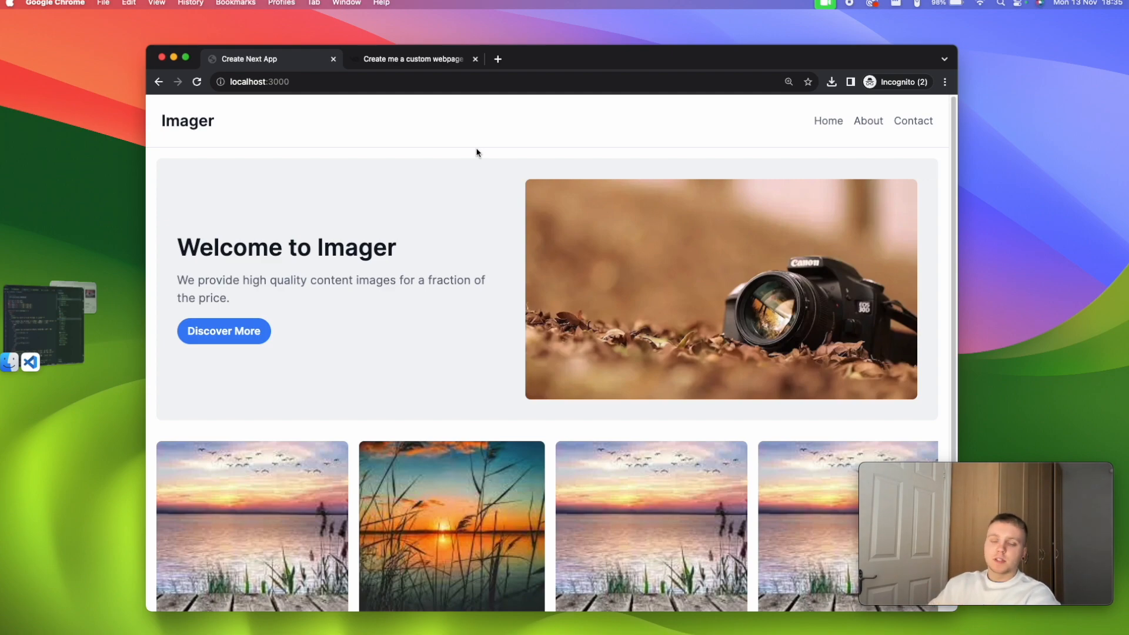
{"action": "left_click", "coordinate": [410, 58]}
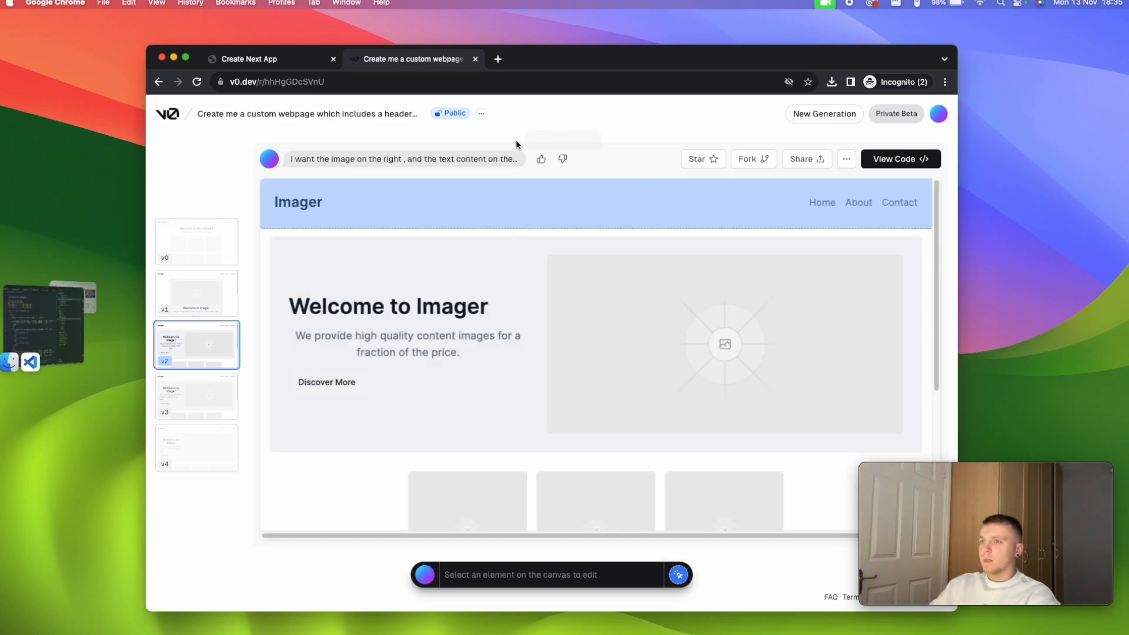
{"action": "mouse_move", "coordinate": [252, 59]}
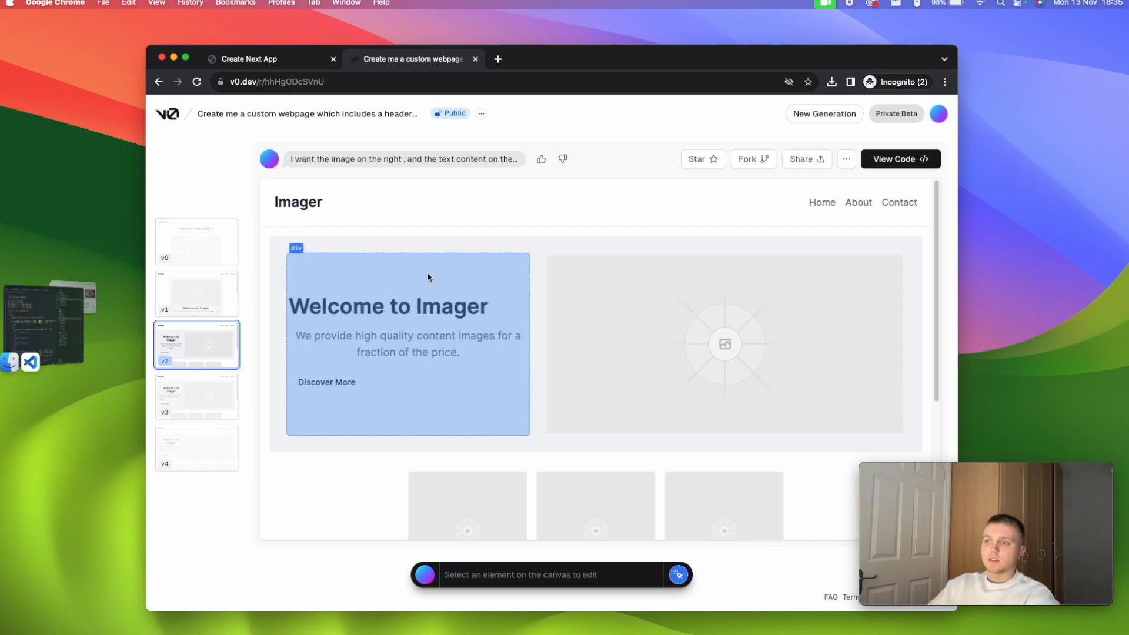
{"action": "mouse_move", "coordinate": [403, 281]}
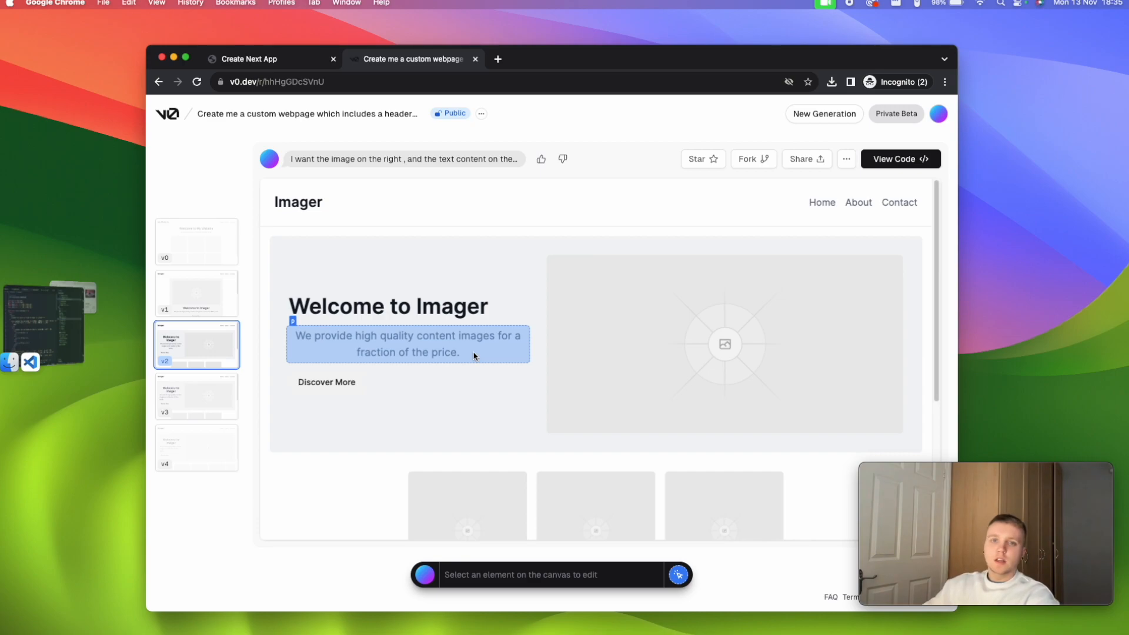
{"action": "scroll", "scroll_direction": "down", "scroll_amount": 3}
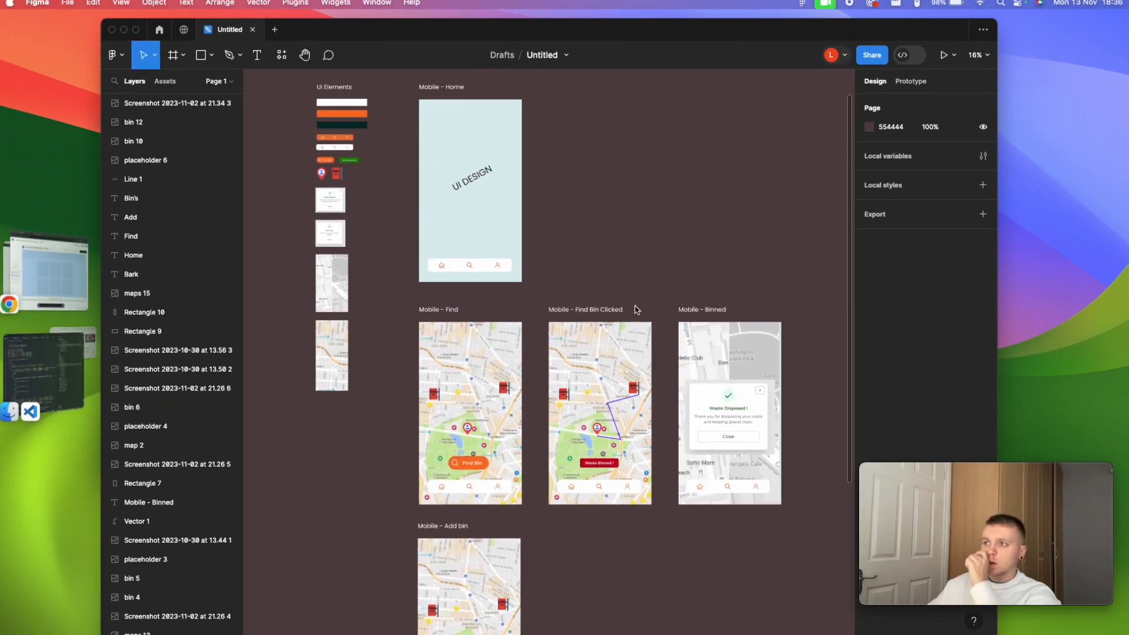
{"action": "scroll", "scroll_direction": "down", "scroll_amount": 3}
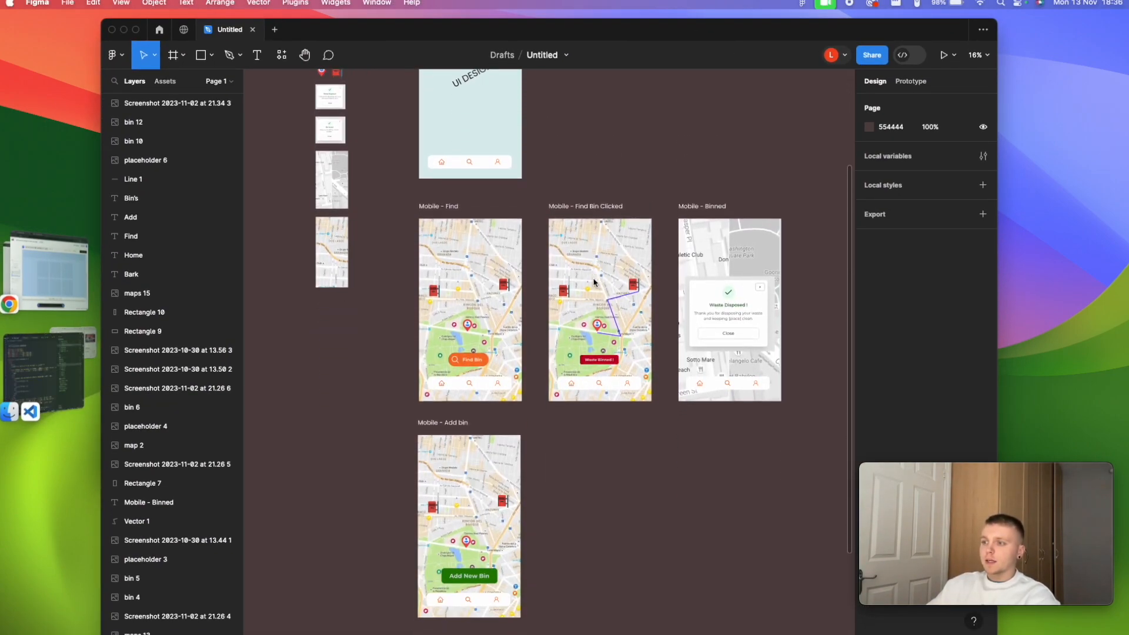
{"action": "scroll", "scroll_direction": "down", "scroll_amount": 3}
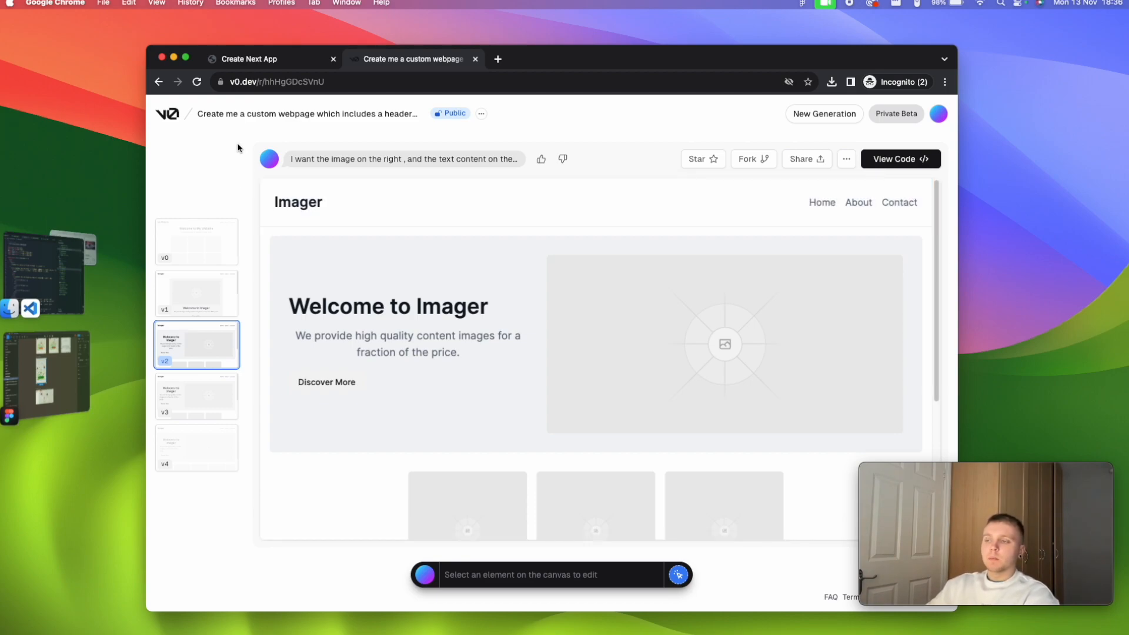
{"action": "mouse_move", "coordinate": [330, 113]}
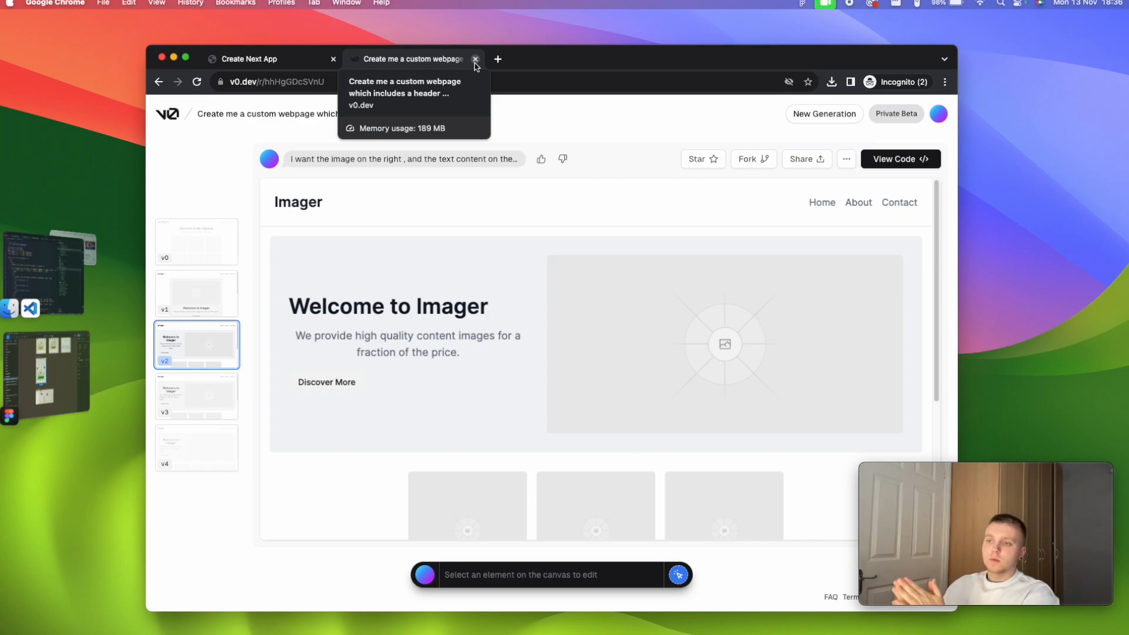
{"action": "mouse_move", "coordinate": [469, 74]}
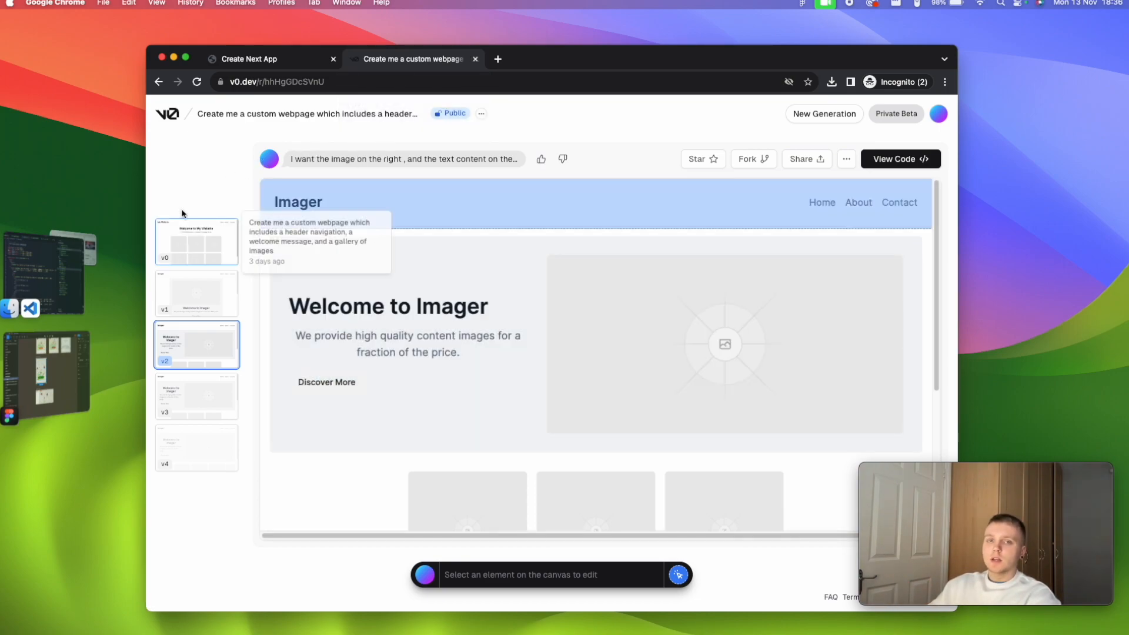
{"action": "mouse_move", "coordinate": [183, 209]}
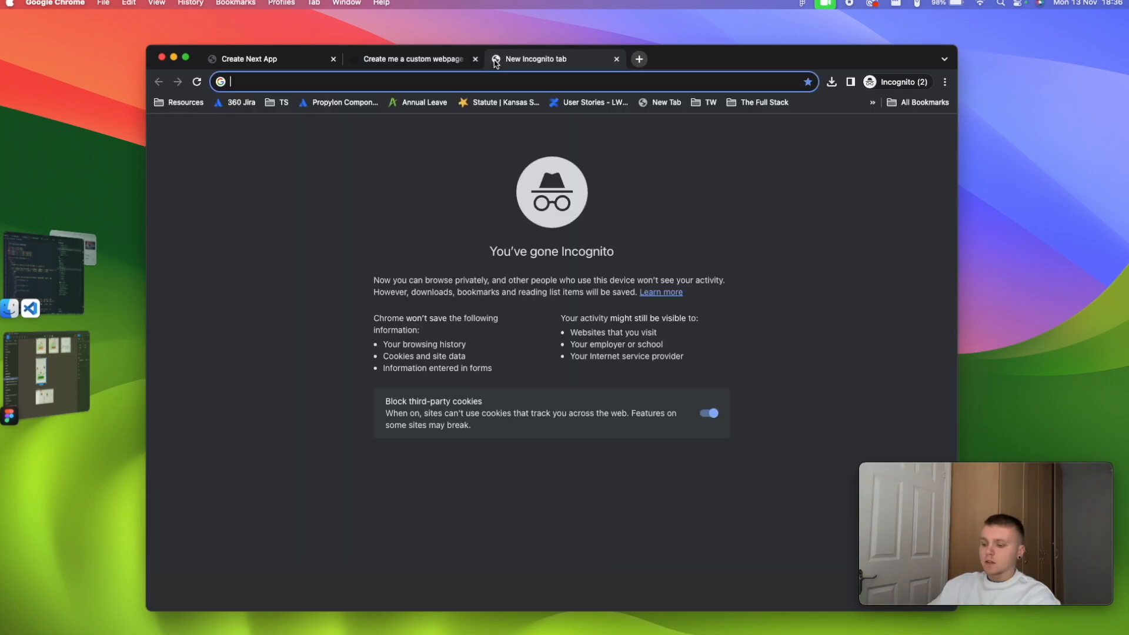
Step: Go to youtube.com, search the Stefan Mischook channel and show its Videos list
{"action": "type", "text": "youtube.com"}
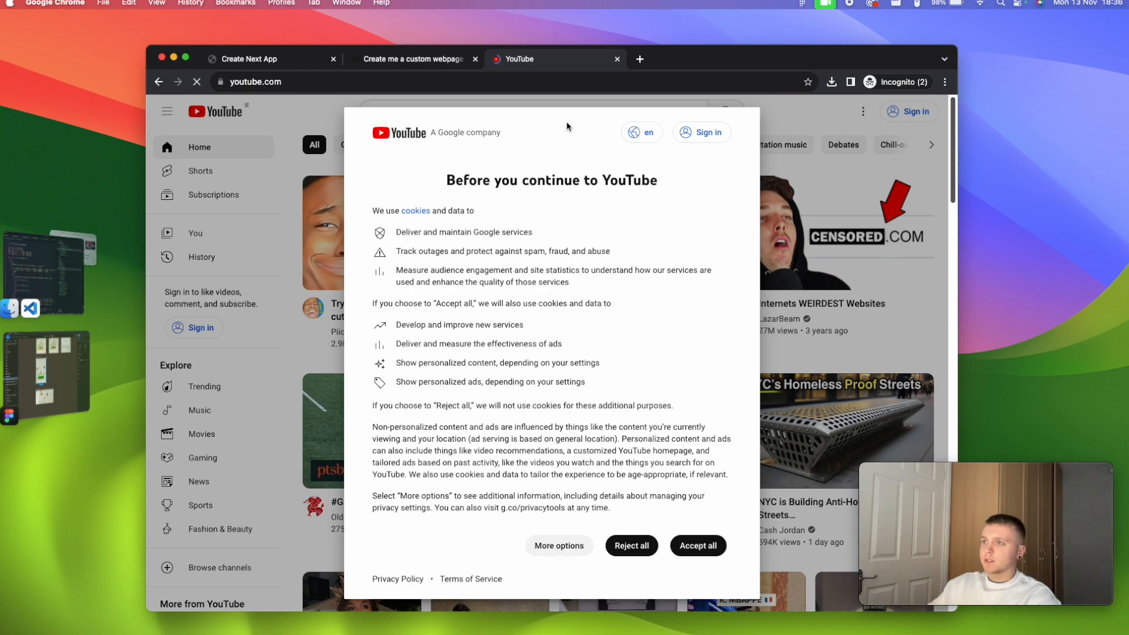
{"action": "type", "text": "stefan mischook"}
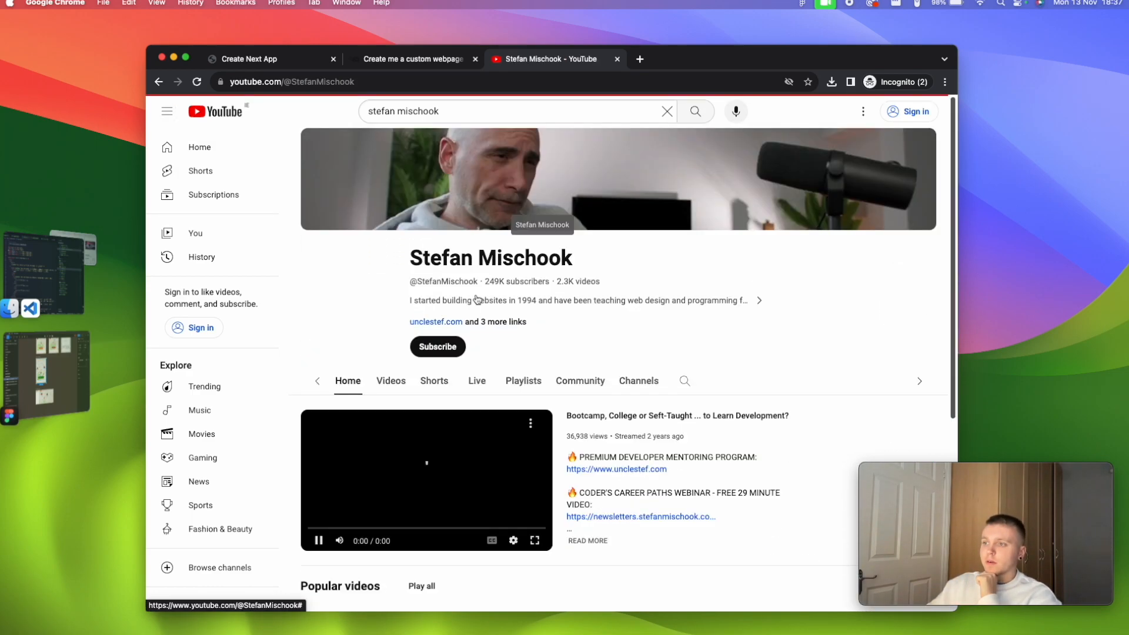
{"action": "left_click", "coordinate": [390, 380]}
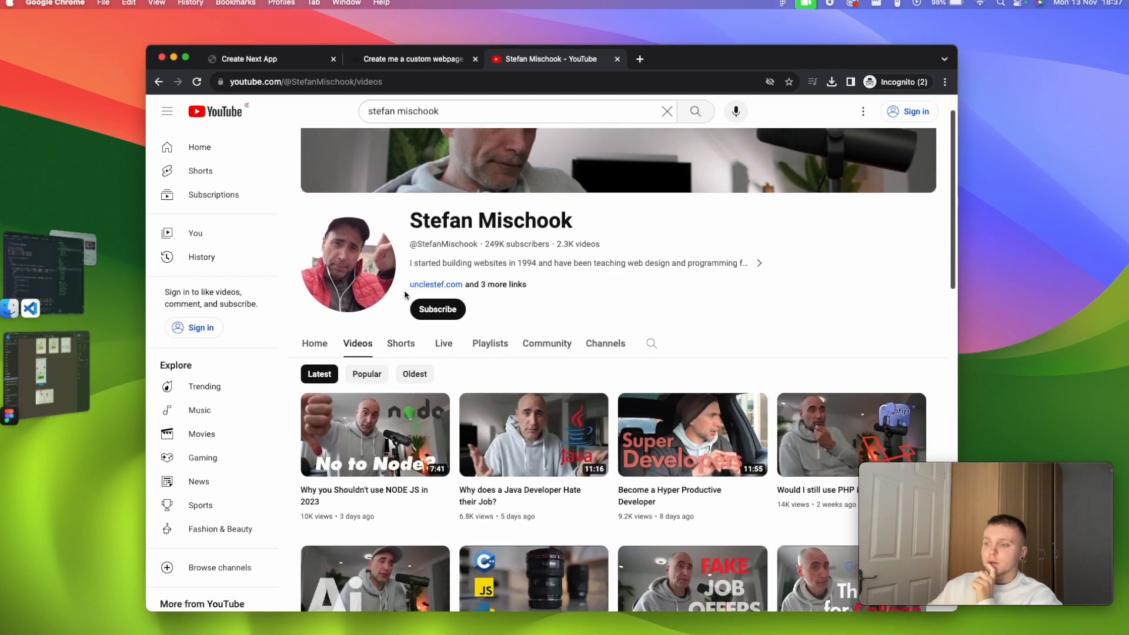
Step: Browse down the channel's latest videos, then close the YouTube tab
{"action": "scroll", "scroll_direction": "down", "scroll_amount": 3}
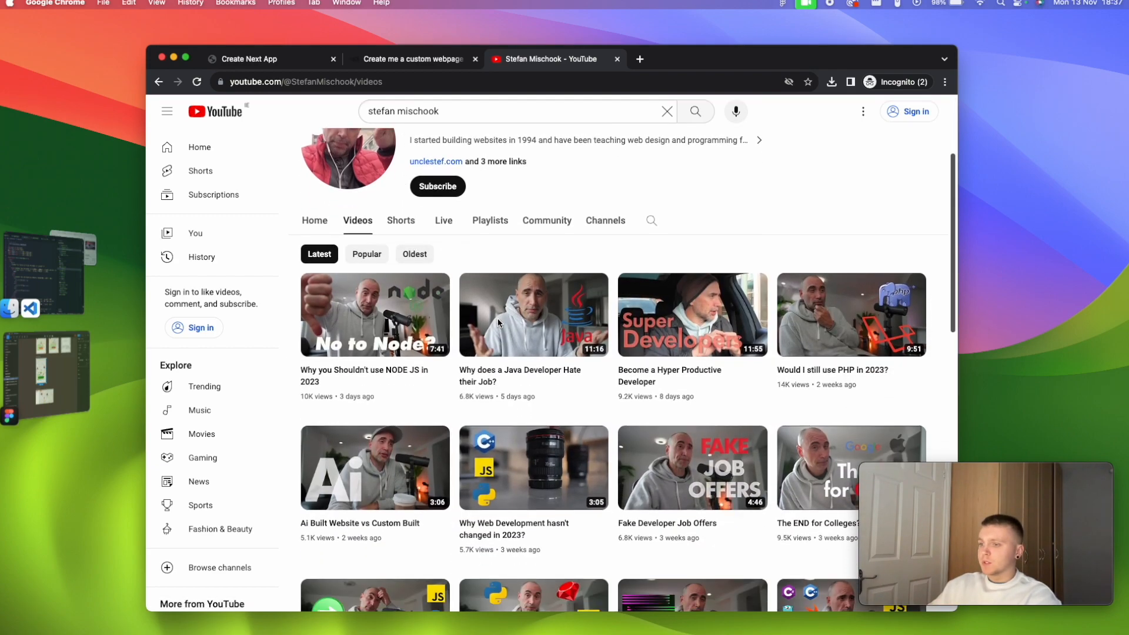
{"action": "scroll", "scroll_direction": "down", "scroll_amount": 3}
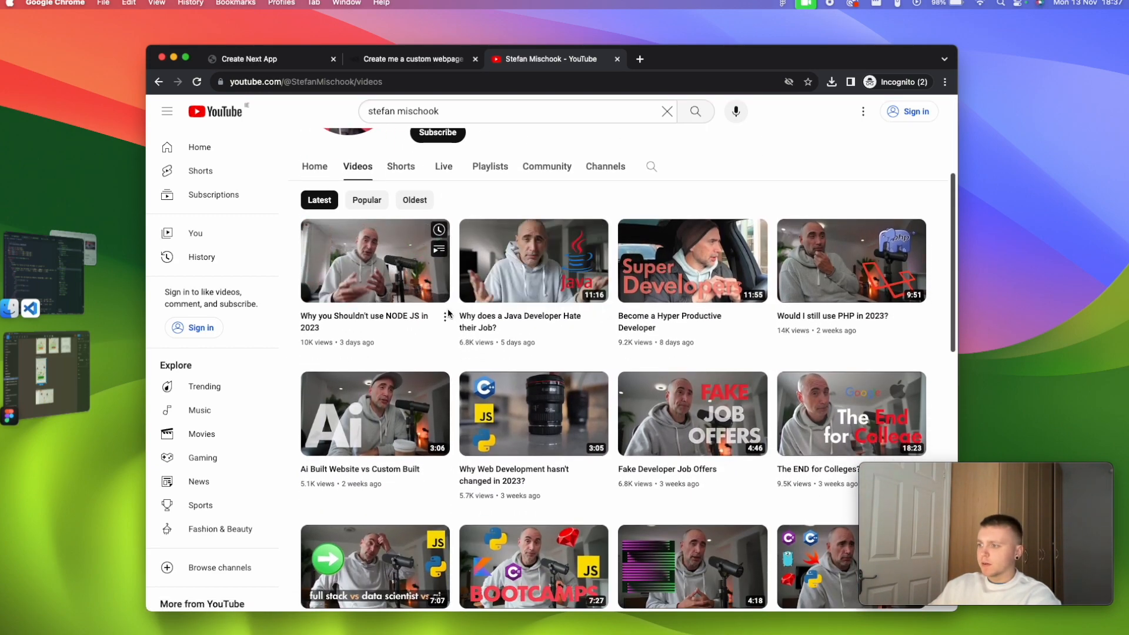
{"action": "scroll", "scroll_direction": "down", "scroll_amount": 3}
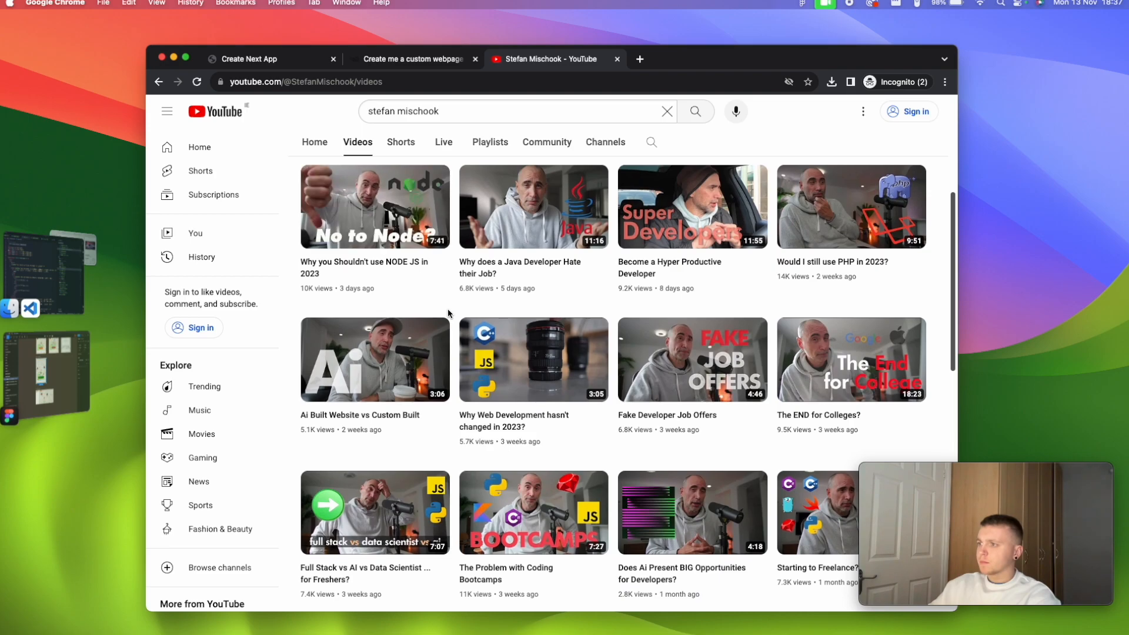
{"action": "scroll", "scroll_direction": "down", "scroll_amount": 3}
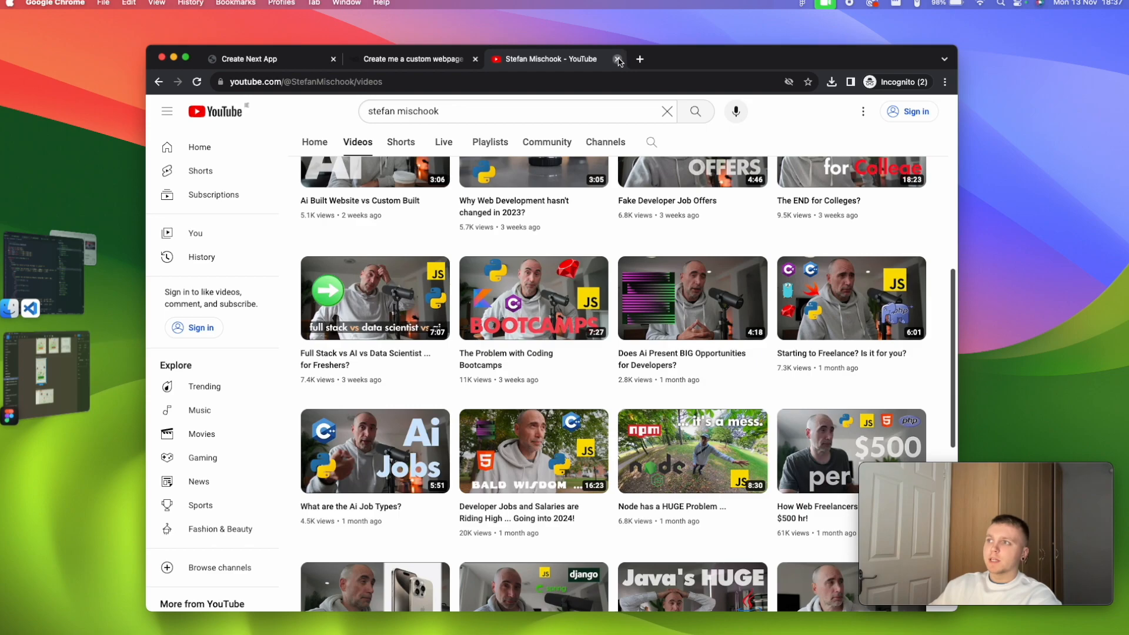
{"action": "left_click", "coordinate": [618, 59]}
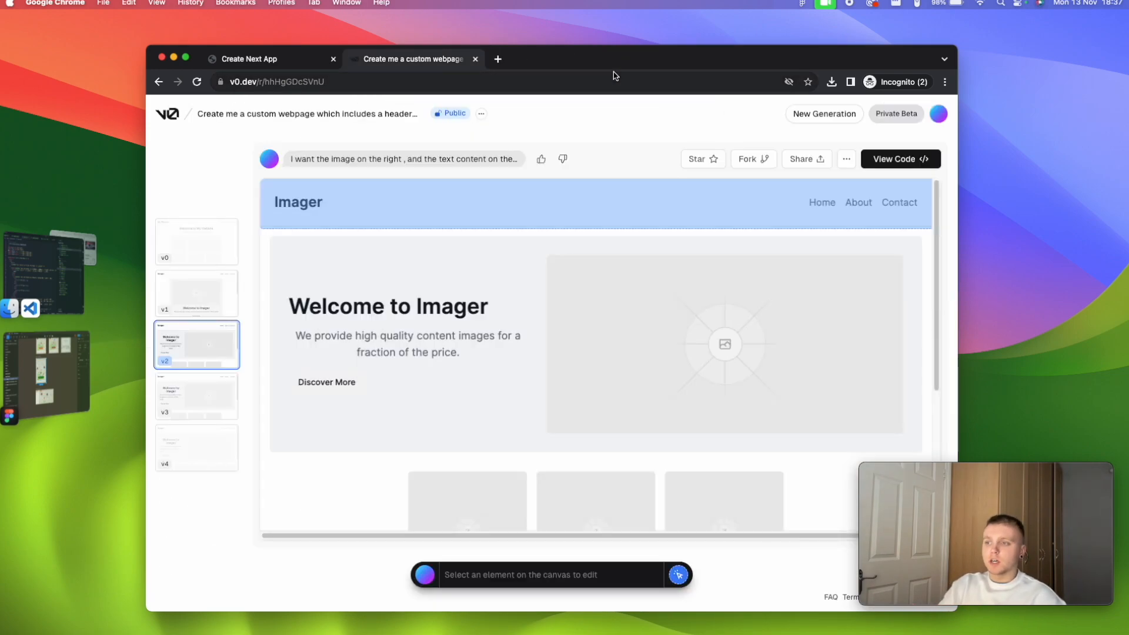
{"action": "mouse_move", "coordinate": [269, 189]}
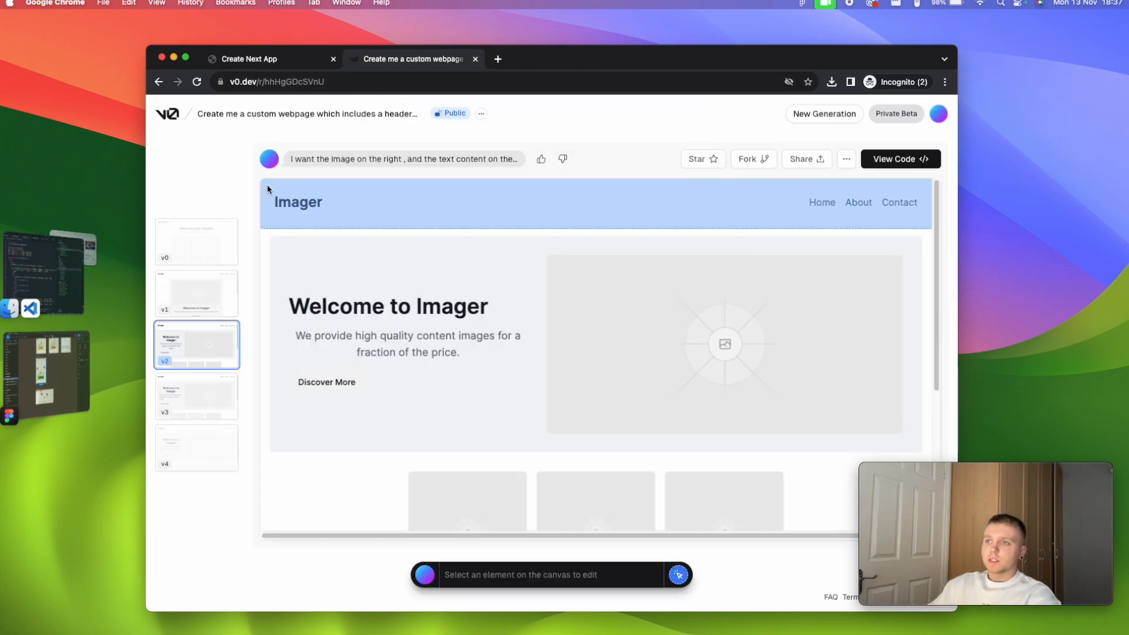
{"action": "mouse_move", "coordinate": [506, 99]}
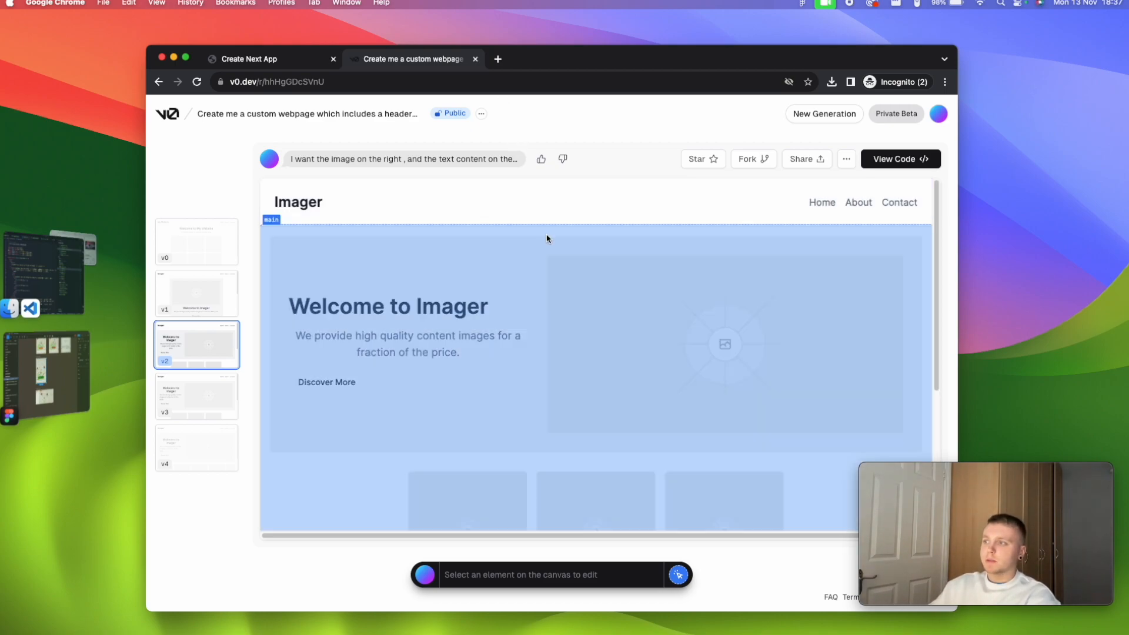
Step: Check the generation's ... options menu, then close the v0 tab to leave the localhost Imager page
{"action": "scroll", "scroll_direction": "down", "scroll_amount": 3}
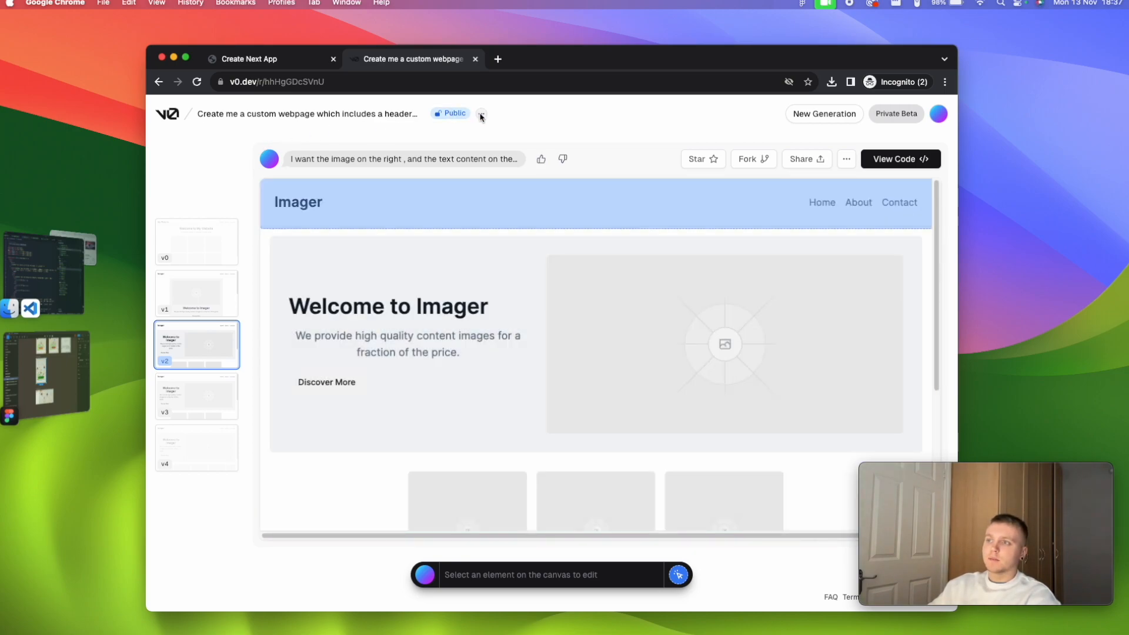
{"action": "left_click", "coordinate": [480, 113]}
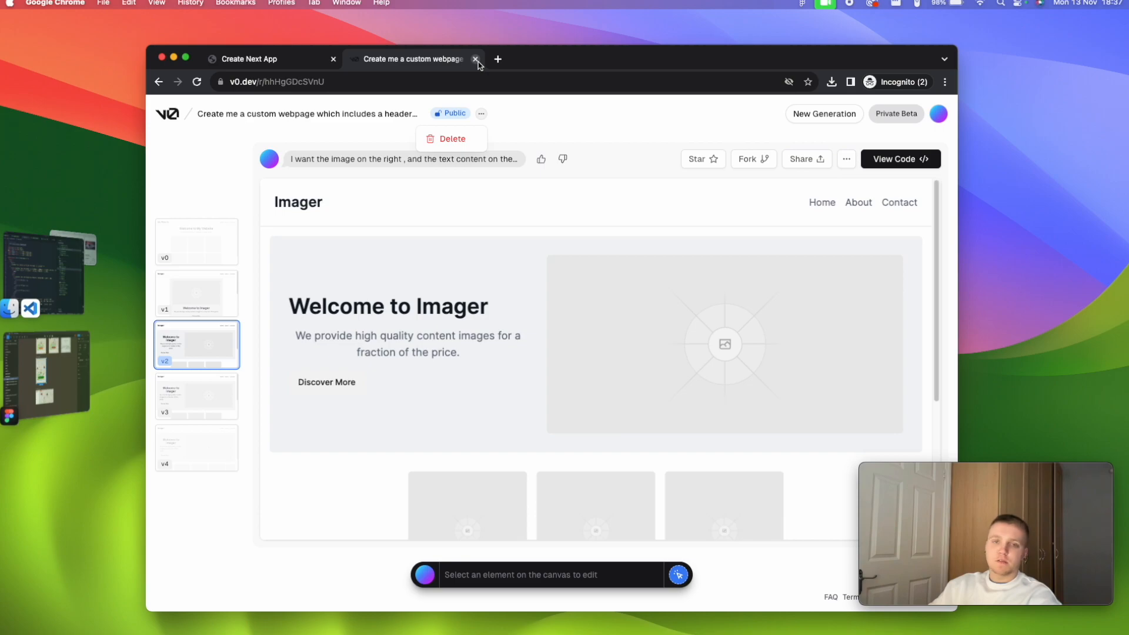
{"action": "mouse_move", "coordinate": [411, 59]}
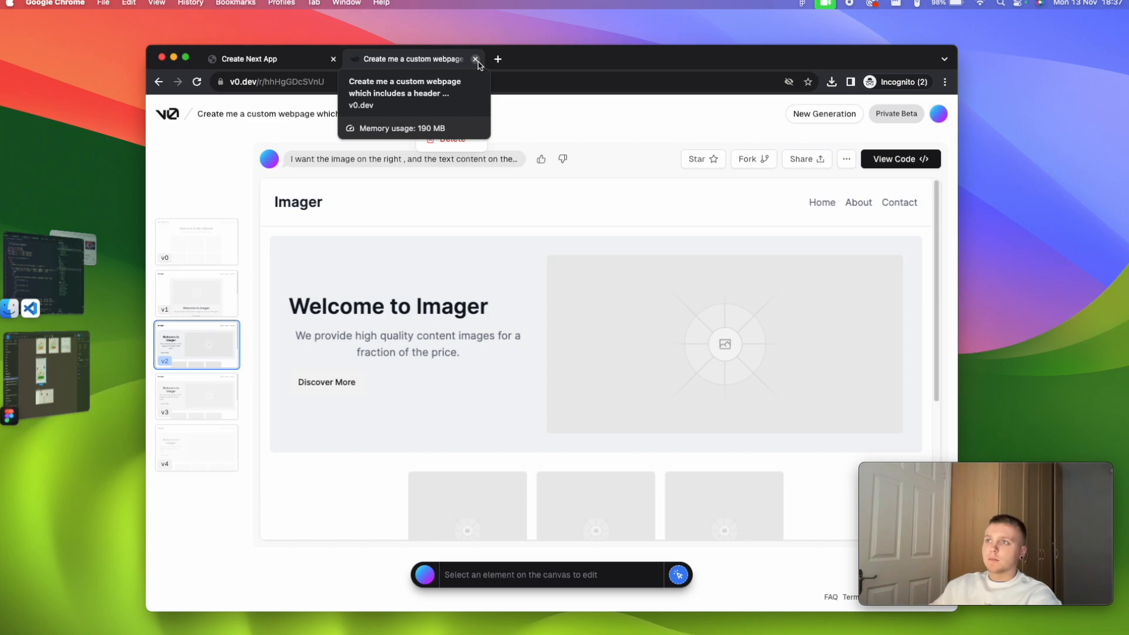
{"action": "left_click", "coordinate": [476, 59]}
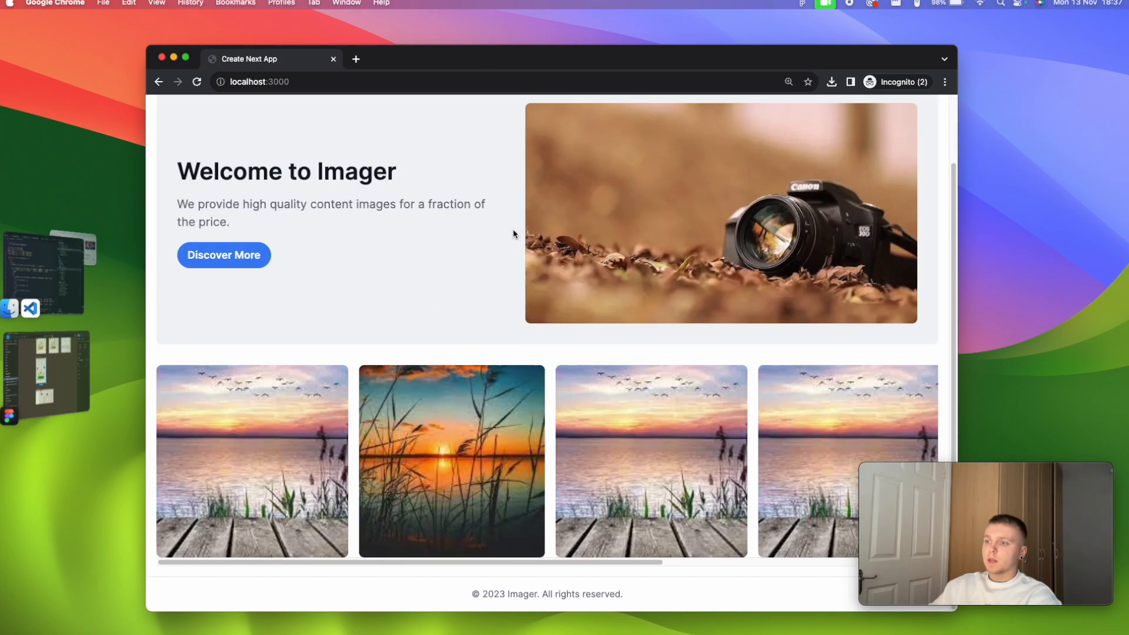
{"action": "scroll", "scroll_direction": "up", "scroll_amount": 3}
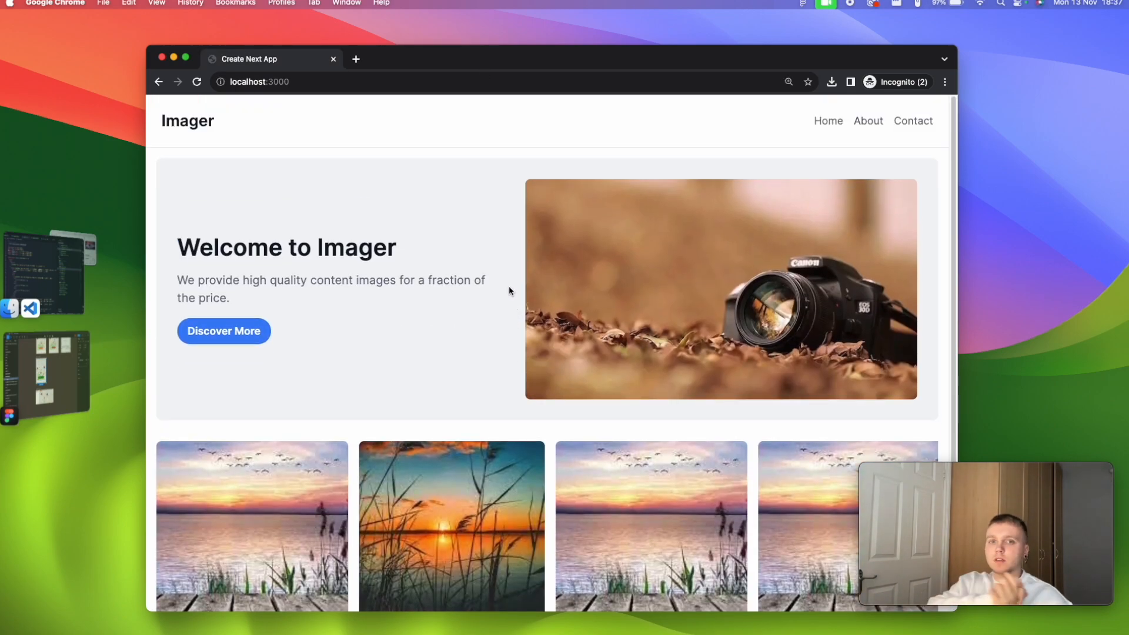